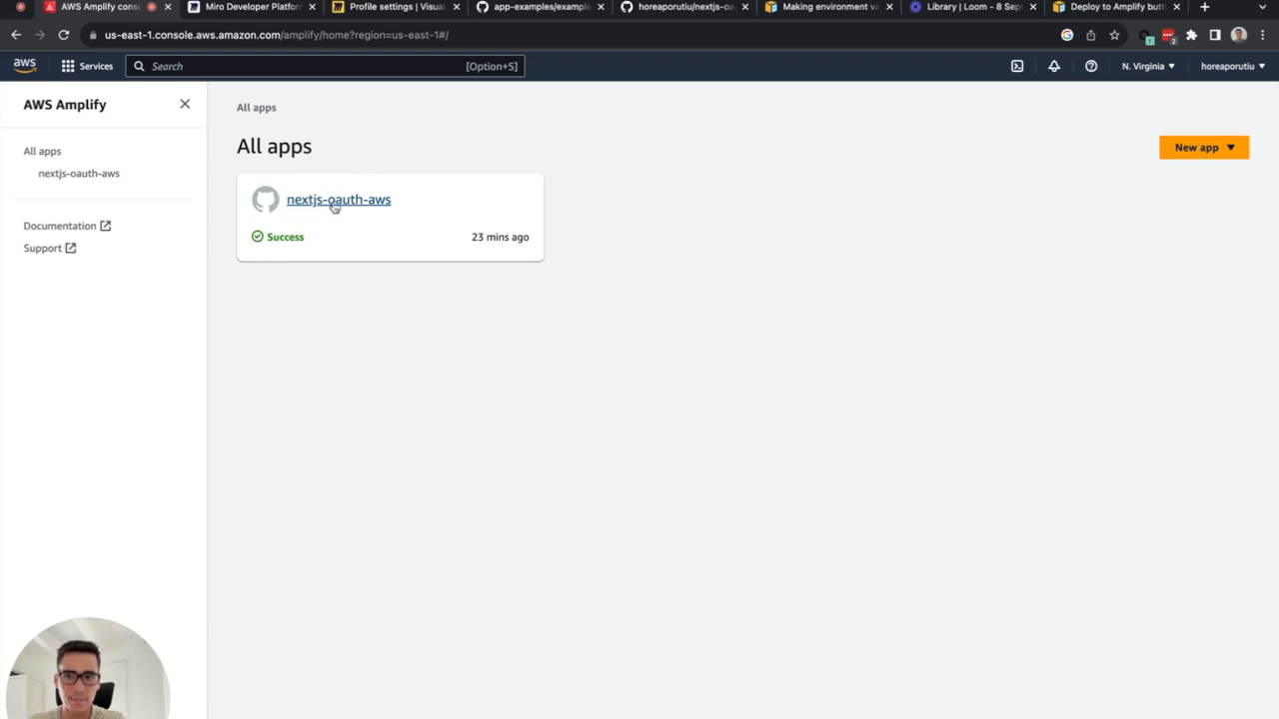
Step: Open the nextjs-oauth-aws main-branch amplifyapp.com site and choose Sign In
{"action": "left_click", "coordinate": [337, 200]}
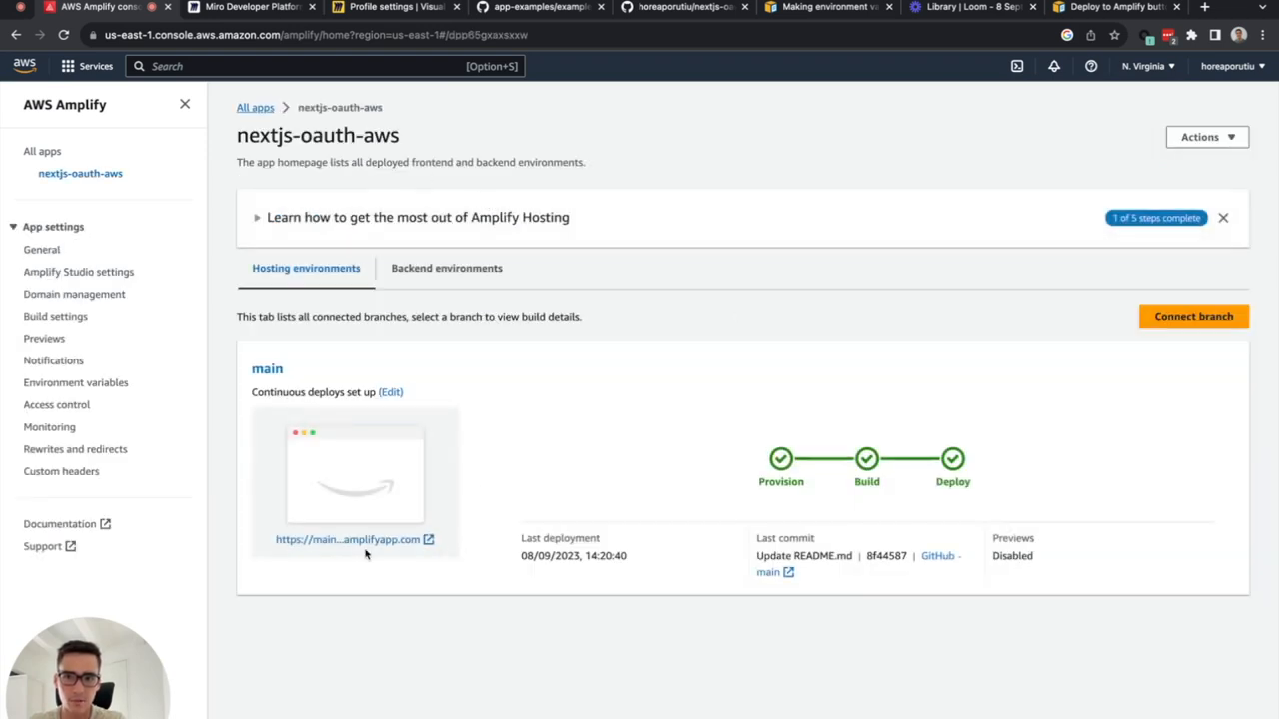
{"action": "left_click", "coordinate": [348, 540]}
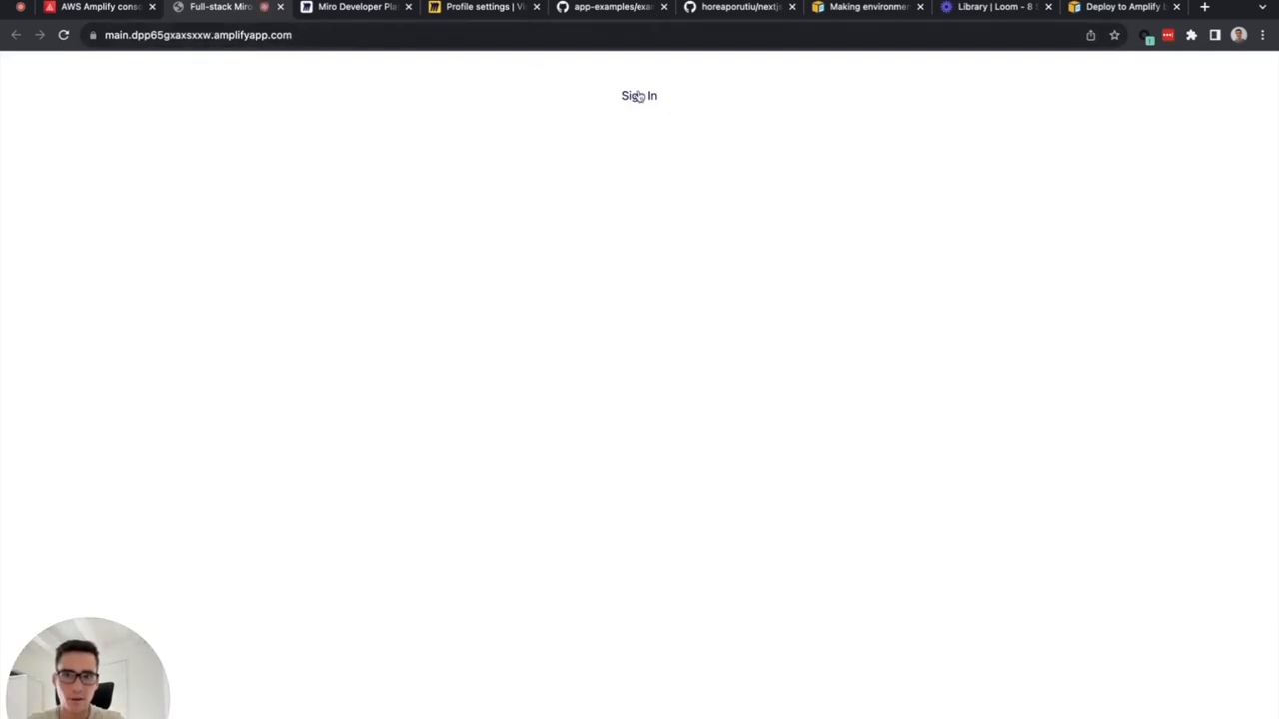
{"action": "mouse_move", "coordinate": [647, 98]}
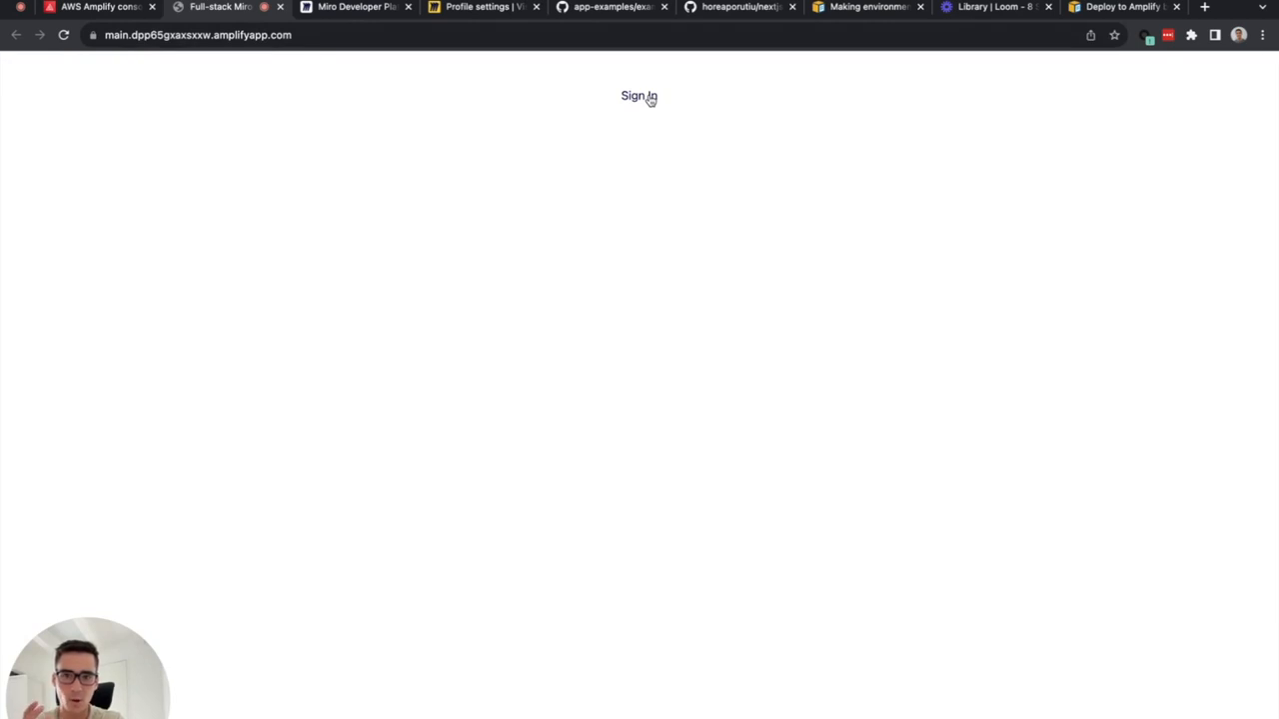
{"action": "left_click", "coordinate": [639, 96]}
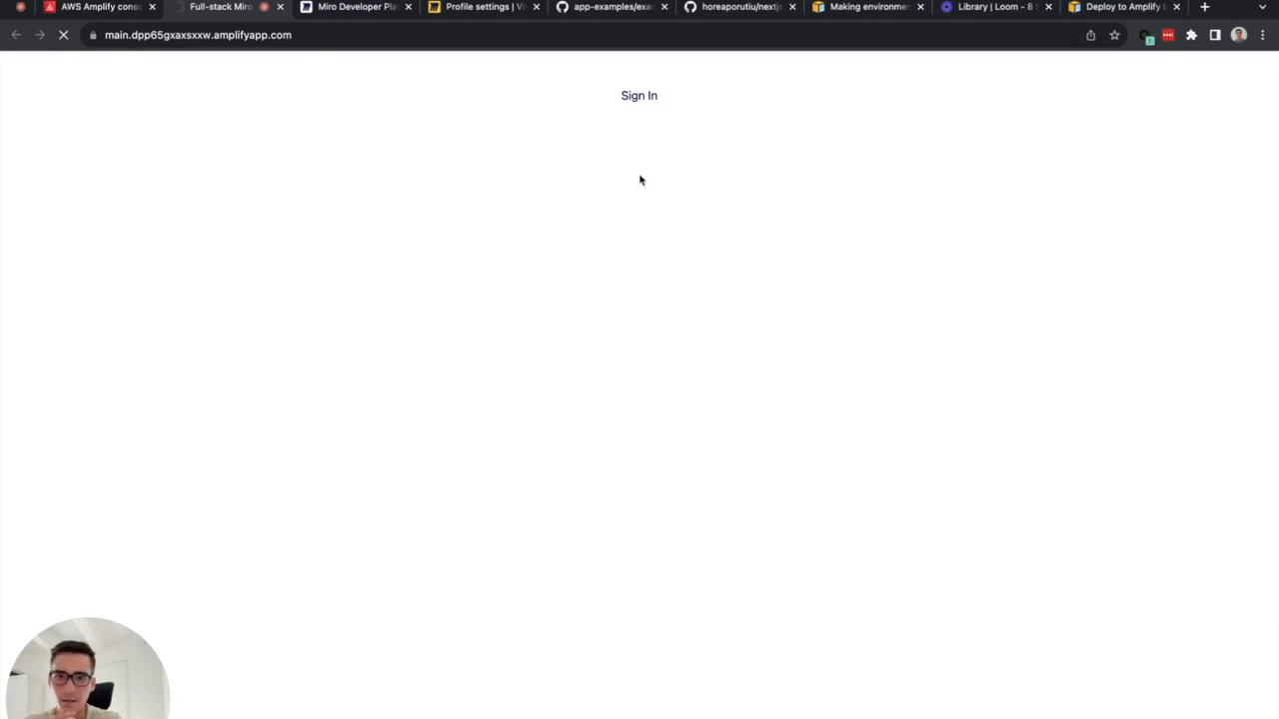
Step: Install the NextJS OAuth app for Dev team, confirming 'Logged in successfully!' on the site
{"action": "left_click", "coordinate": [639, 96]}
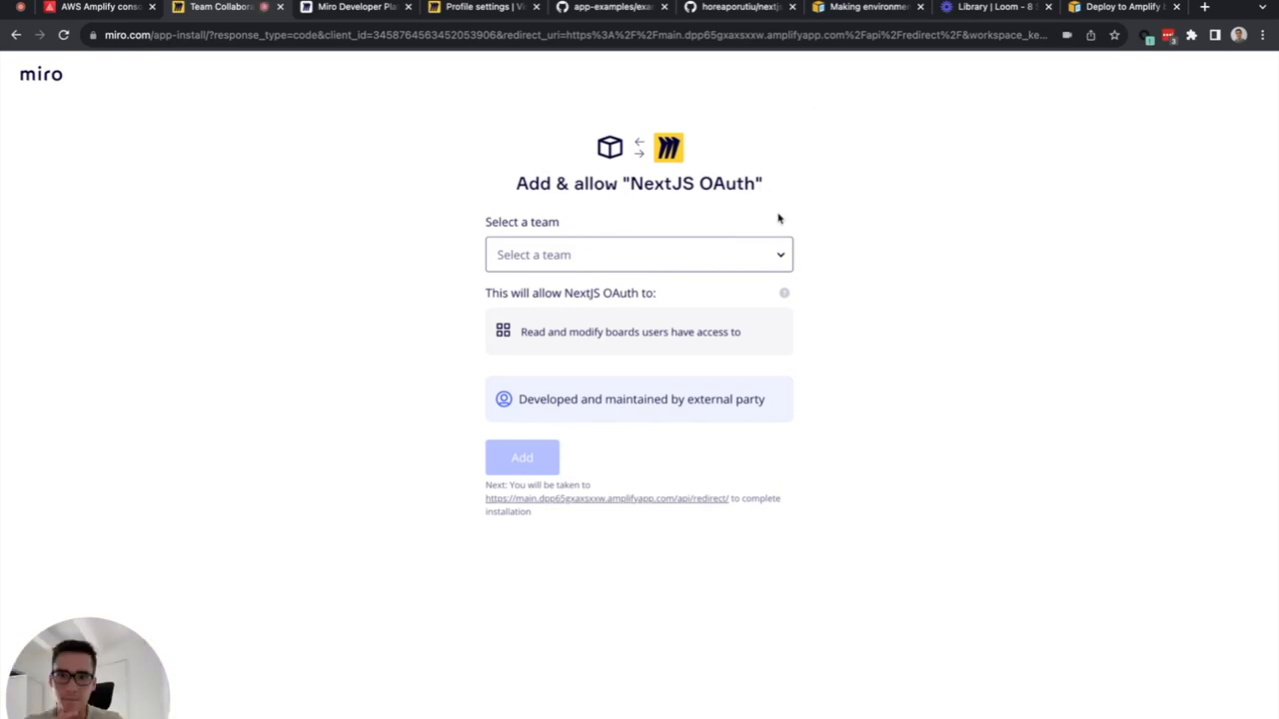
{"action": "mouse_move", "coordinate": [787, 228]}
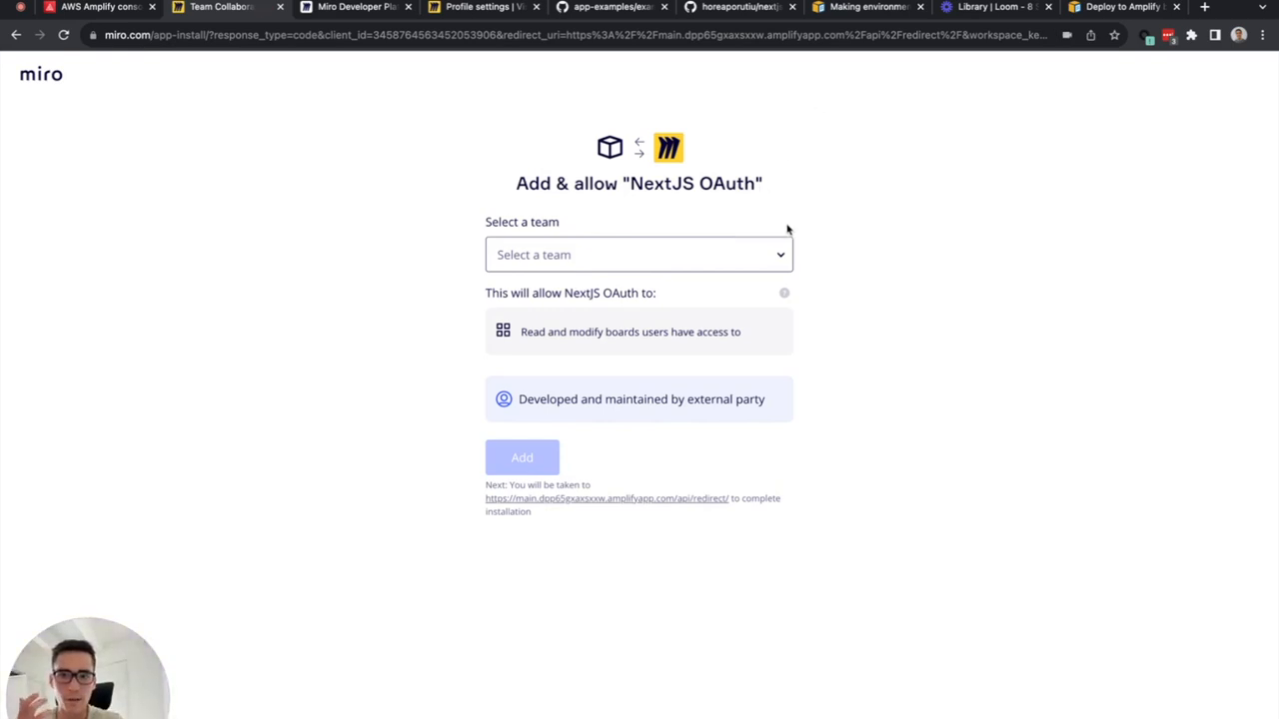
{"action": "double_click", "coordinate": [557, 332]}
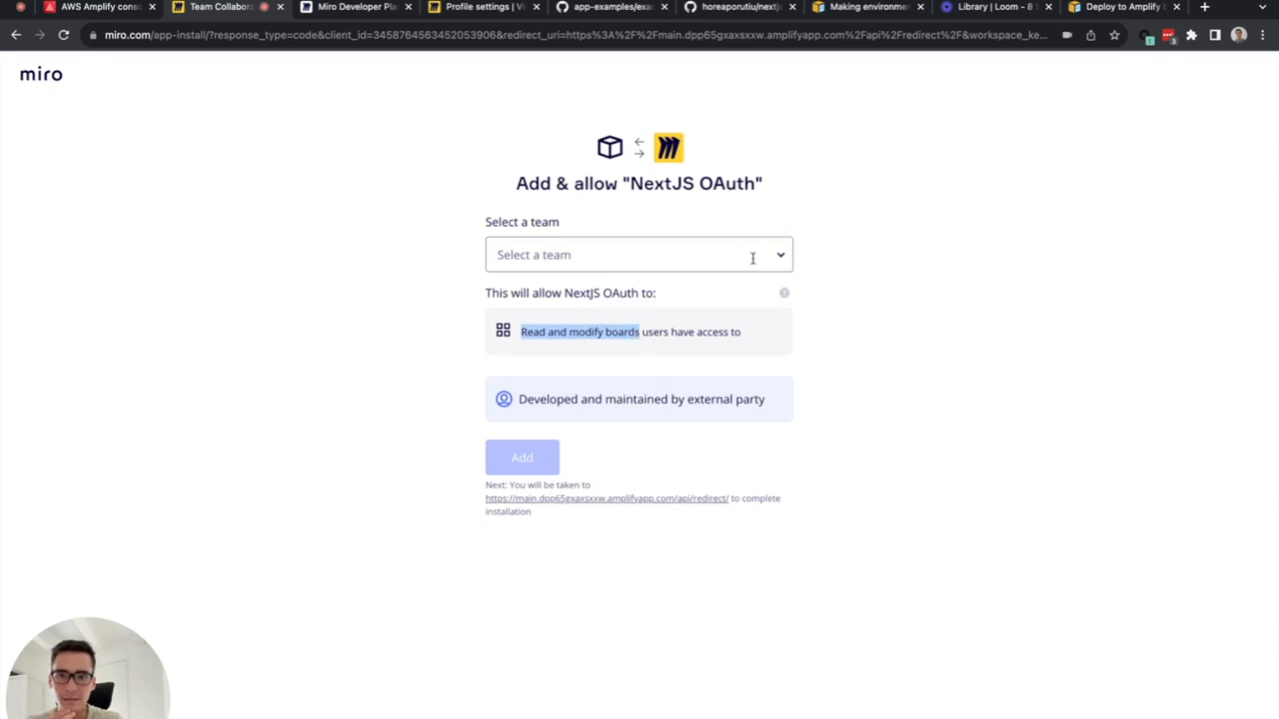
{"action": "left_click", "coordinate": [639, 254]}
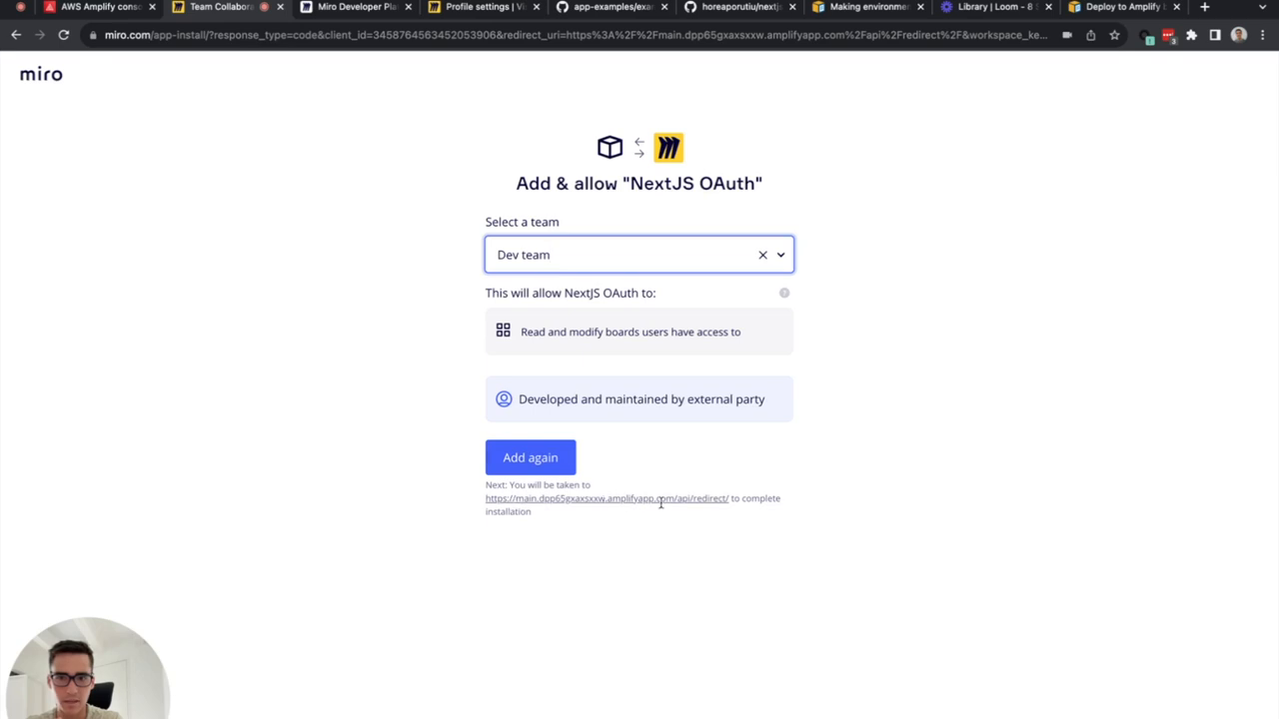
{"action": "mouse_move", "coordinate": [695, 503]}
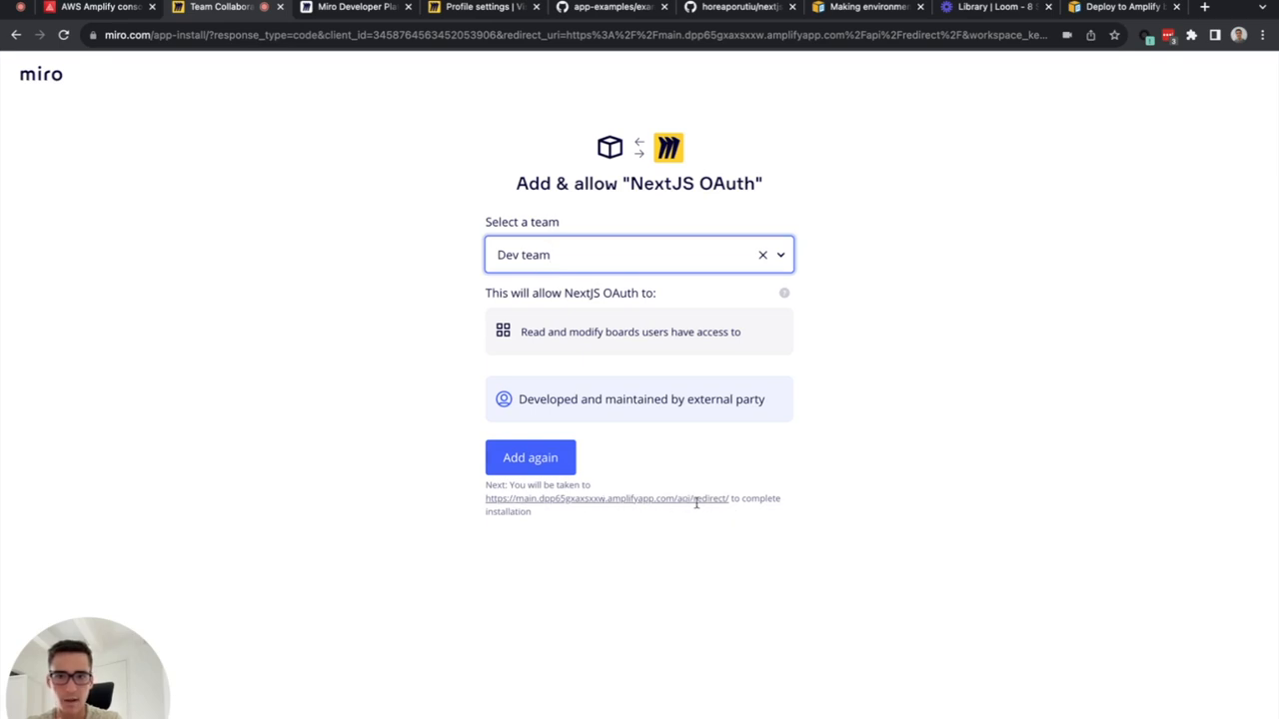
{"action": "left_click", "coordinate": [531, 458]}
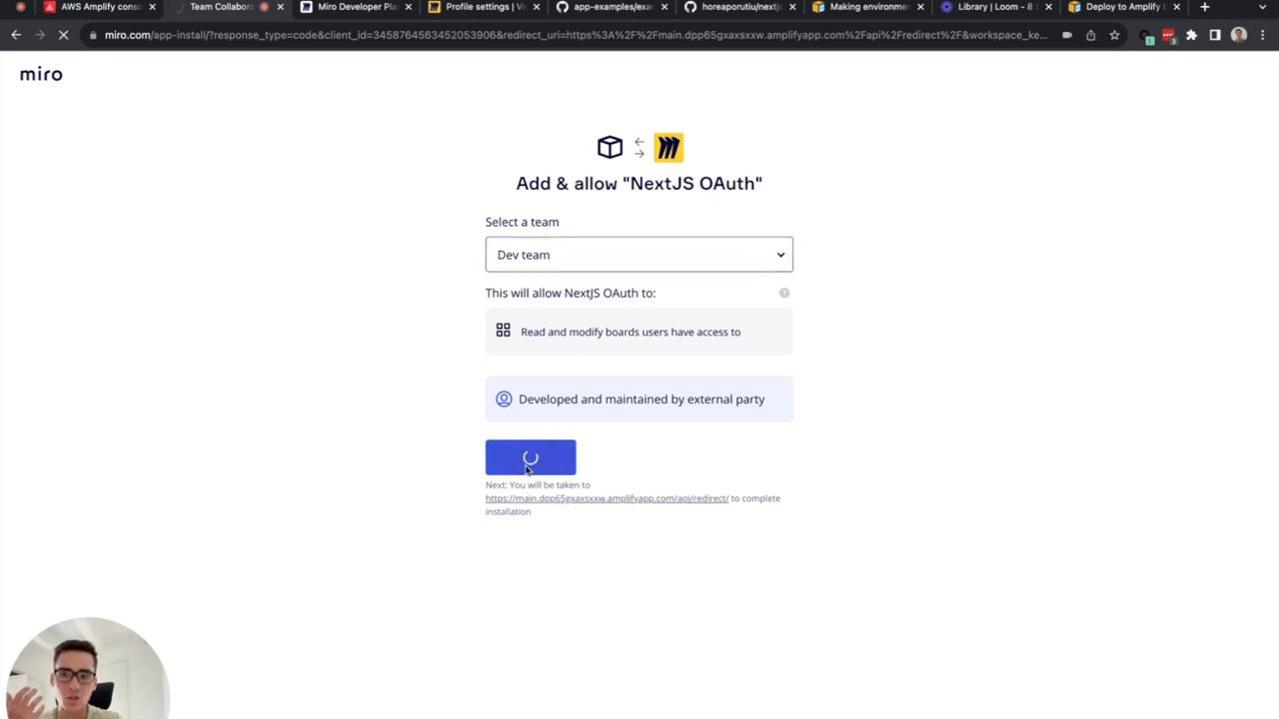
{"action": "left_click", "coordinate": [532, 458]}
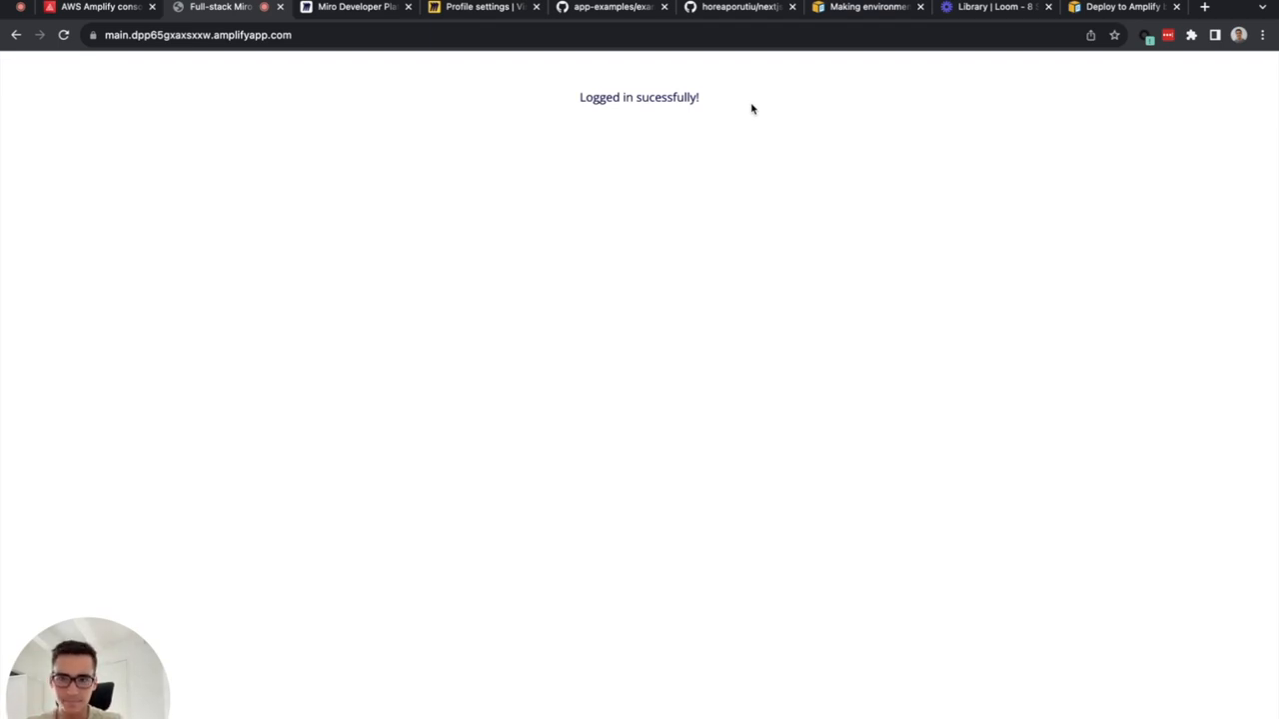
{"action": "mouse_move", "coordinate": [739, 116]}
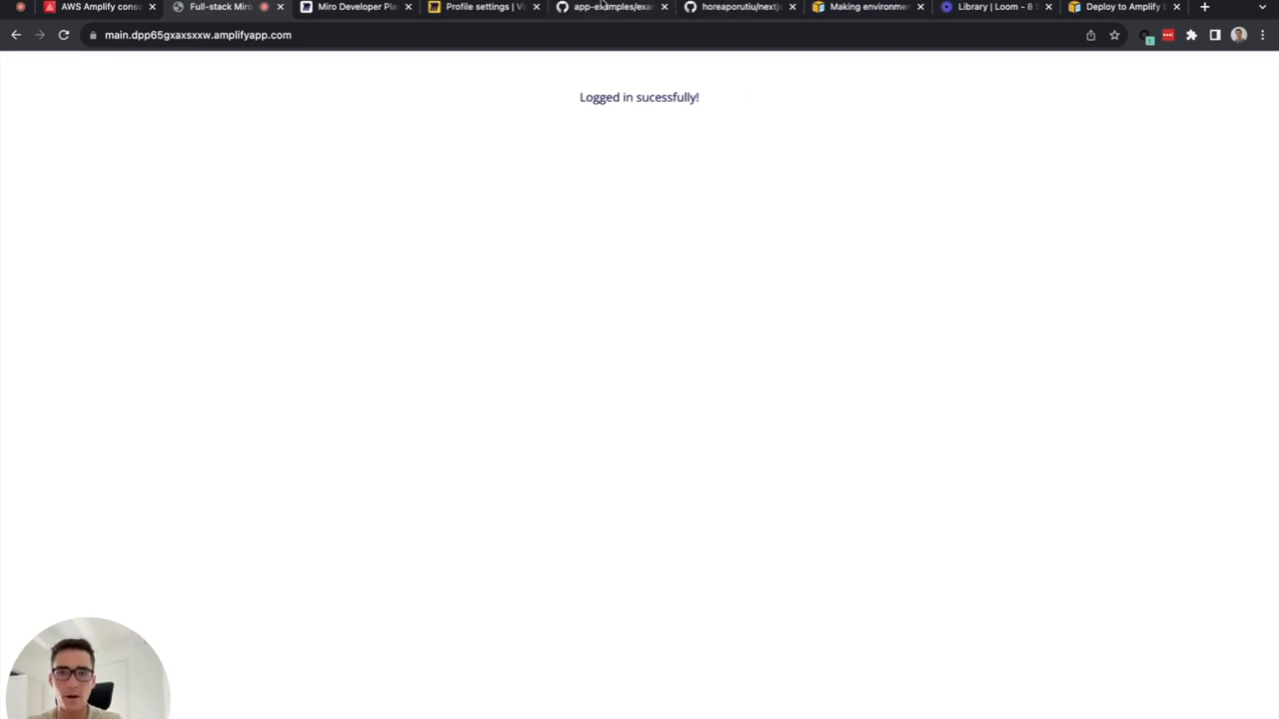
{"action": "left_click", "coordinate": [610, 8]}
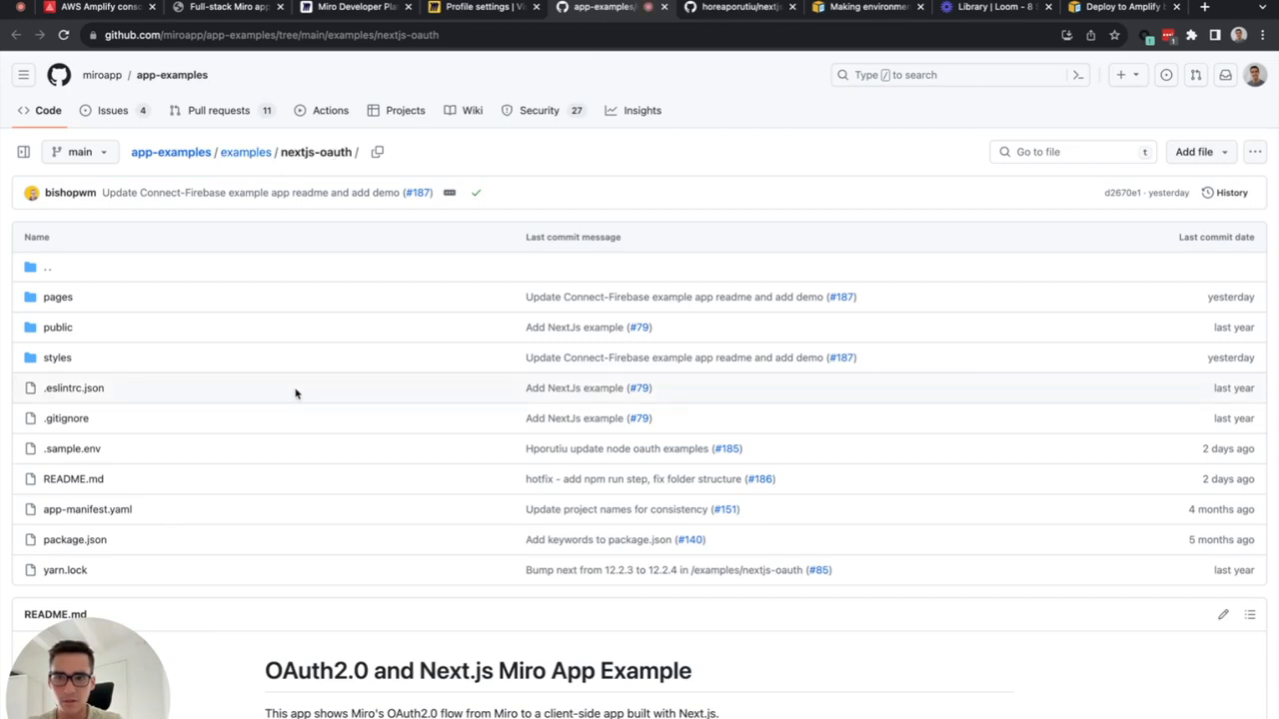
Step: Read through the nextjs-oauth README on GitHub, then return to the Amplify app overview
{"action": "scroll", "scroll_direction": "down", "scroll_amount": 3}
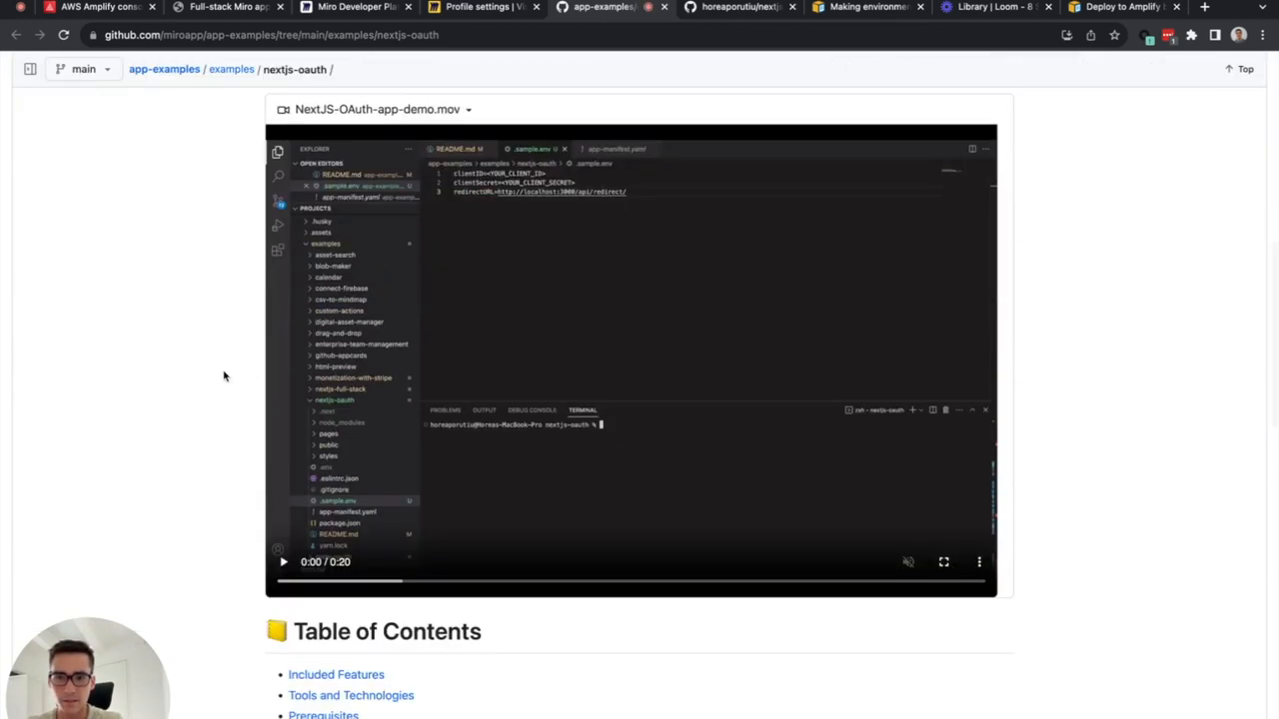
{"action": "scroll", "scroll_direction": "down", "scroll_amount": 3}
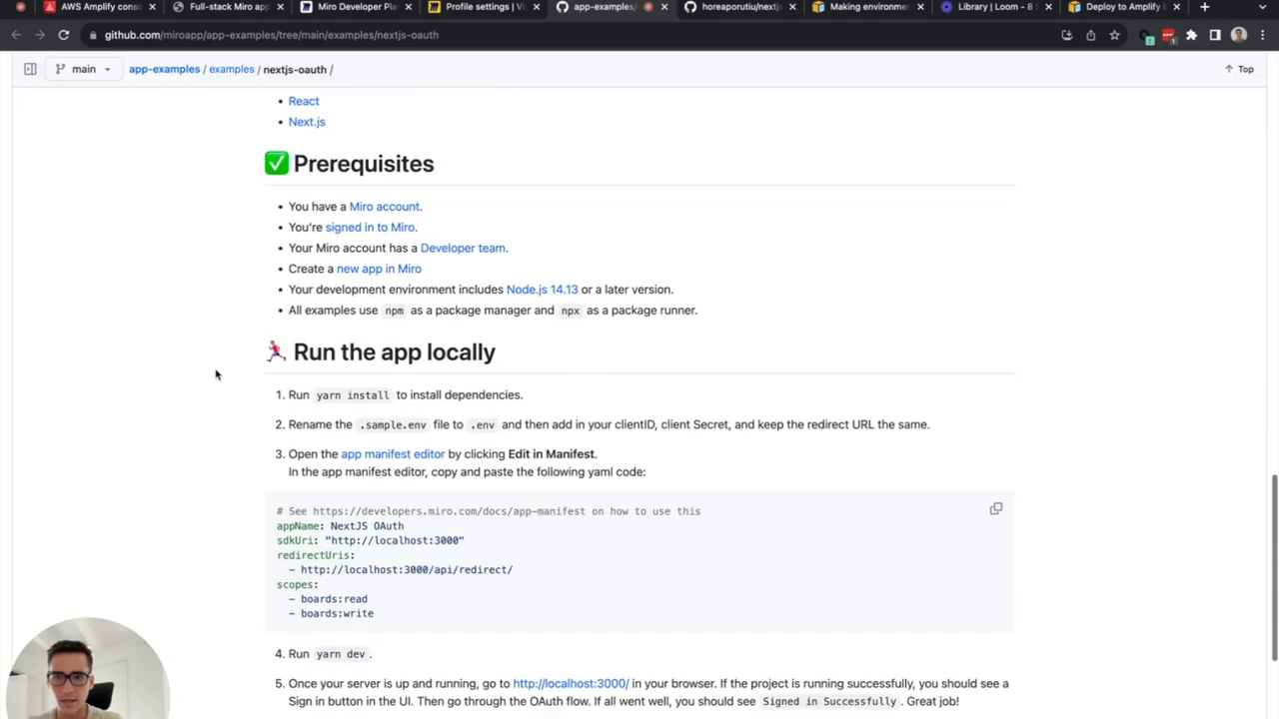
{"action": "scroll", "scroll_direction": "down", "scroll_amount": 3}
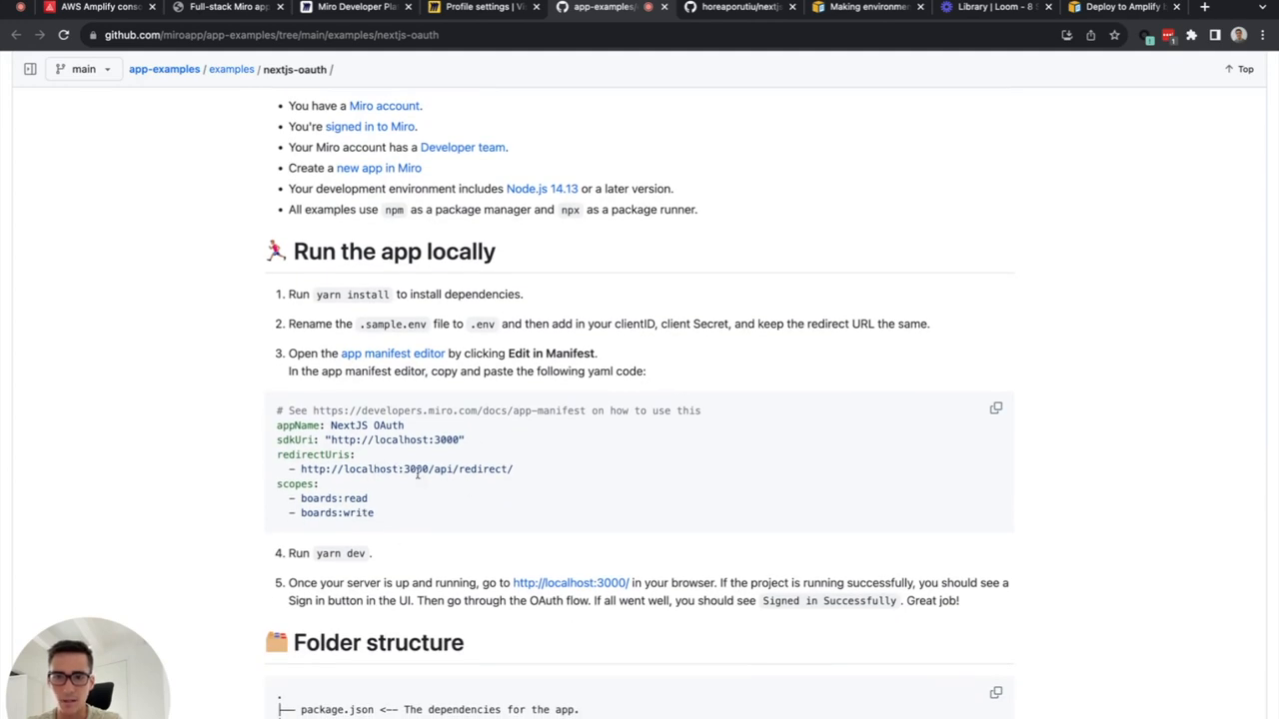
{"action": "mouse_move", "coordinate": [487, 456]}
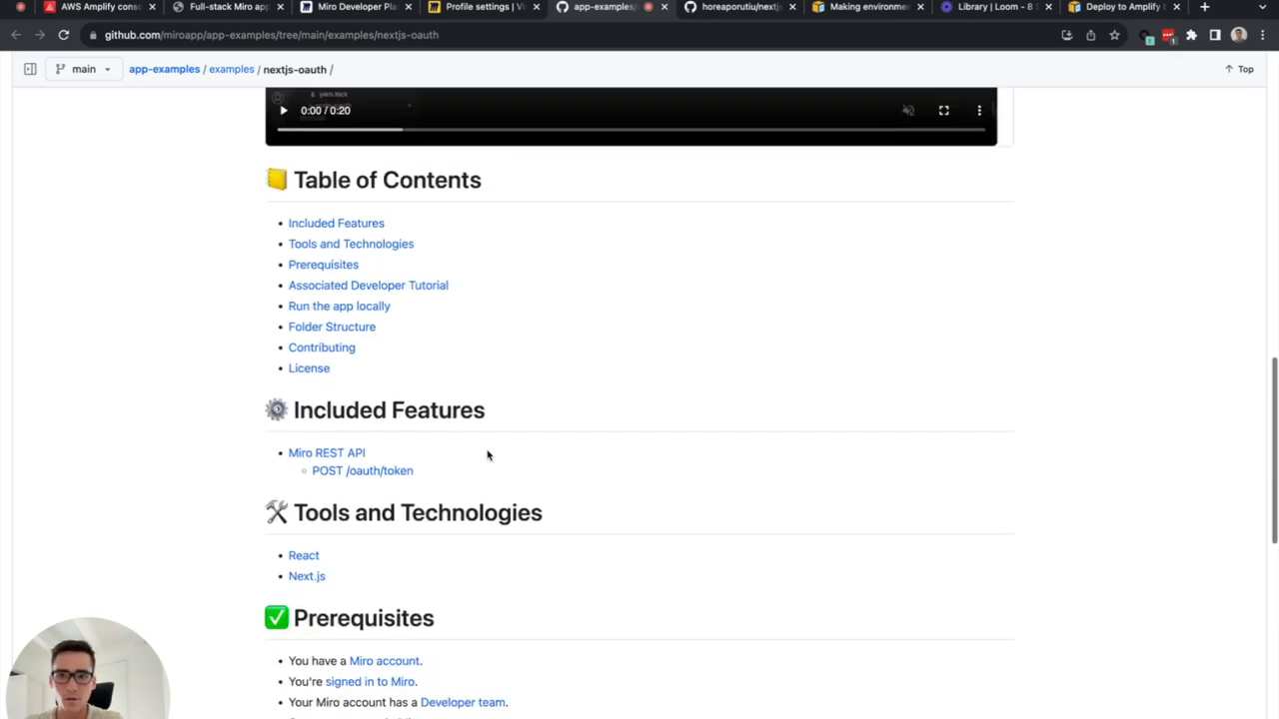
{"action": "scroll", "scroll_direction": "up", "scroll_amount": 3}
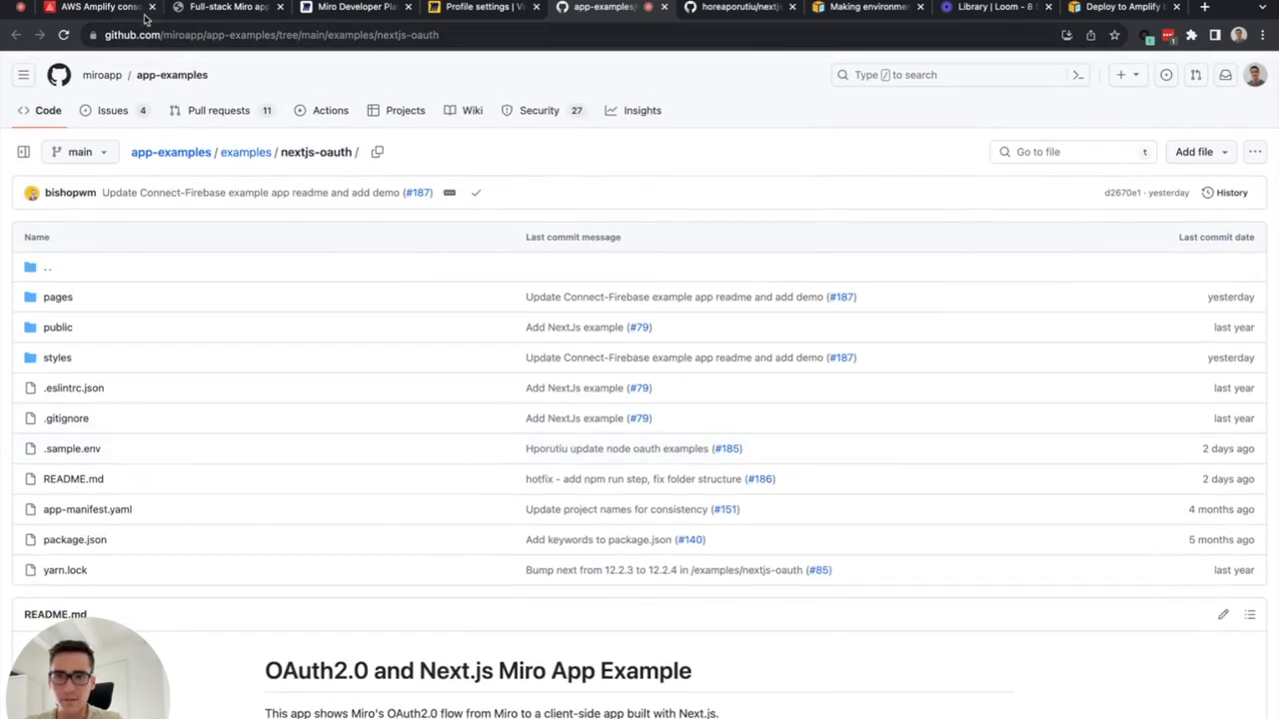
{"action": "left_click", "coordinate": [90, 8]}
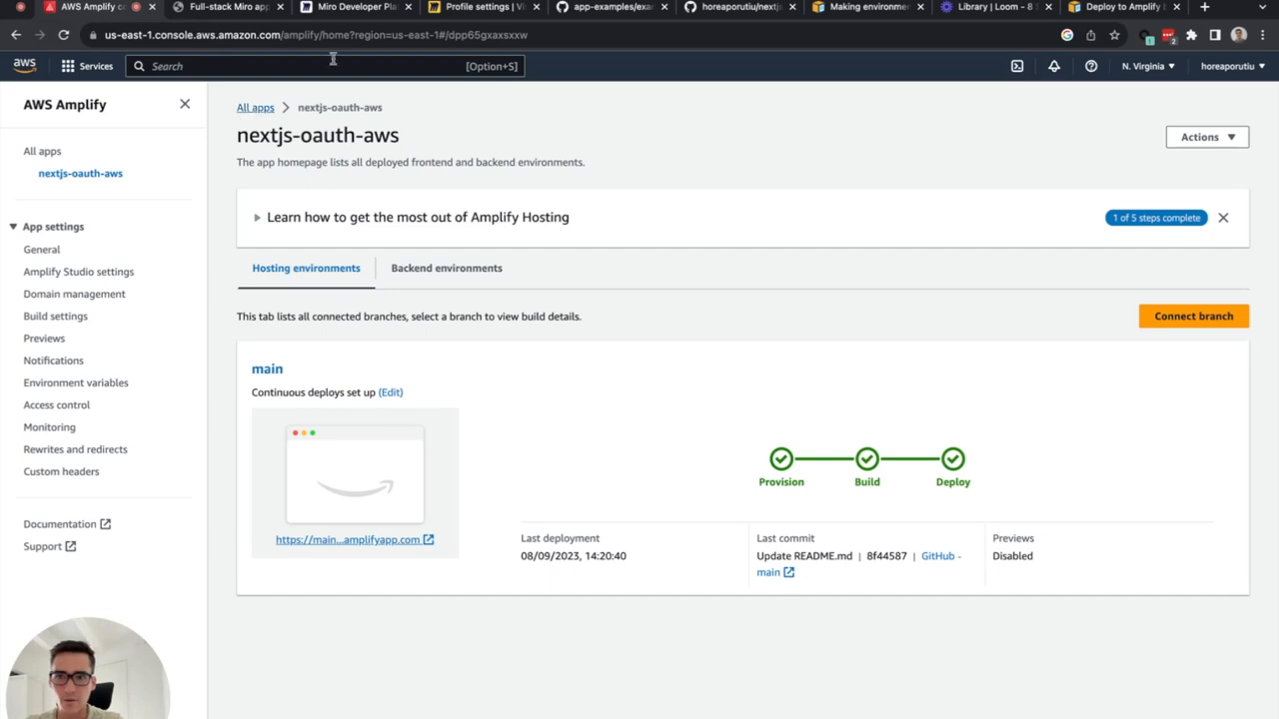
{"action": "mouse_move", "coordinate": [716, 24]}
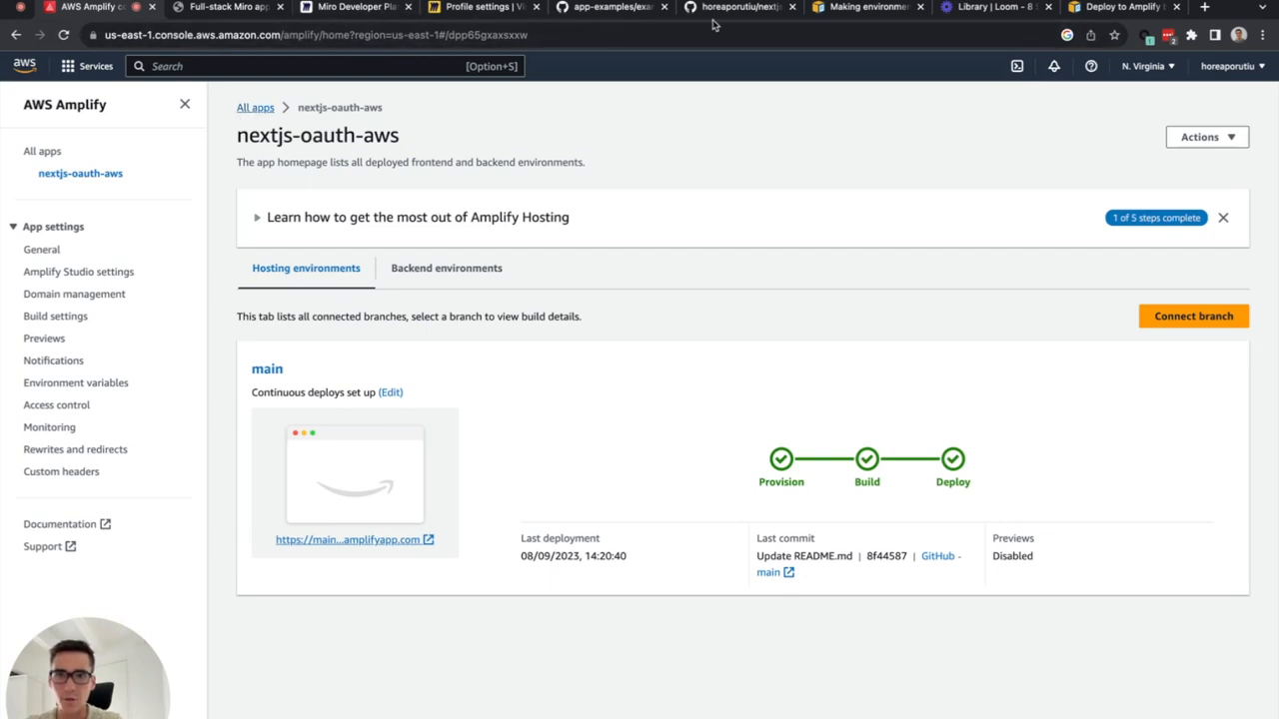
{"action": "left_click", "coordinate": [739, 8]}
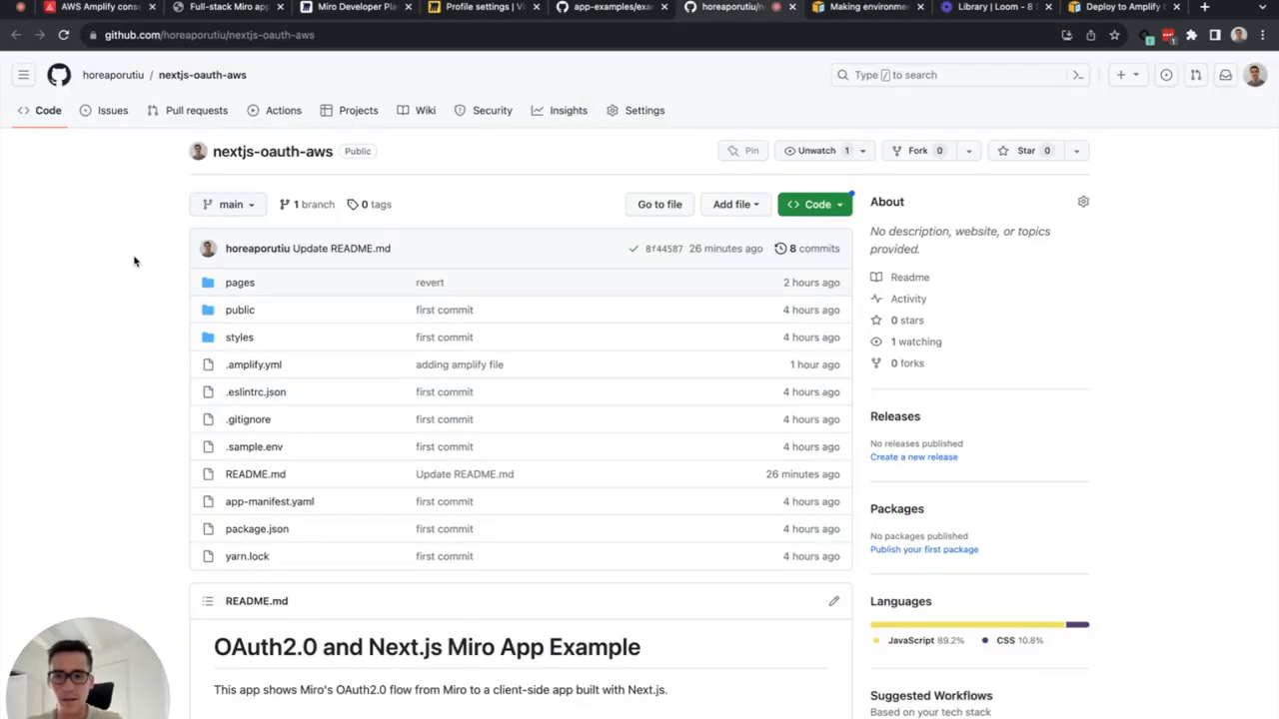
{"action": "mouse_move", "coordinate": [335, 501]}
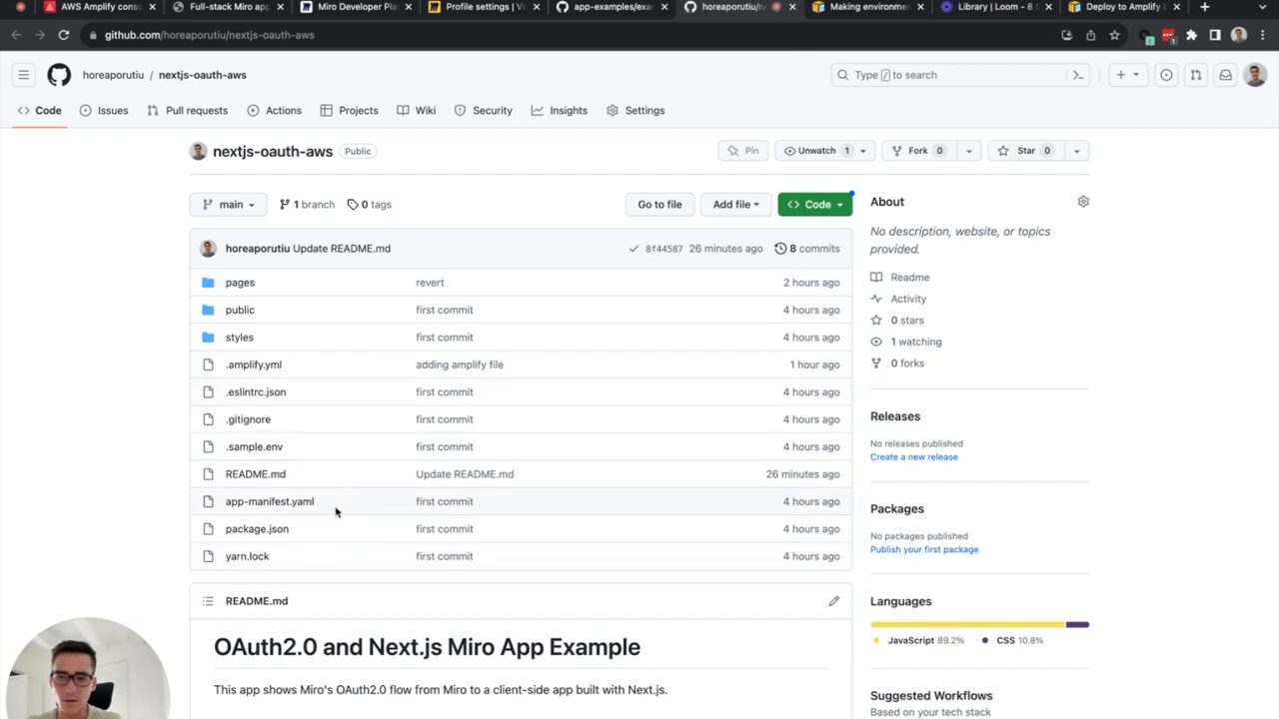
{"action": "mouse_move", "coordinate": [114, 216]}
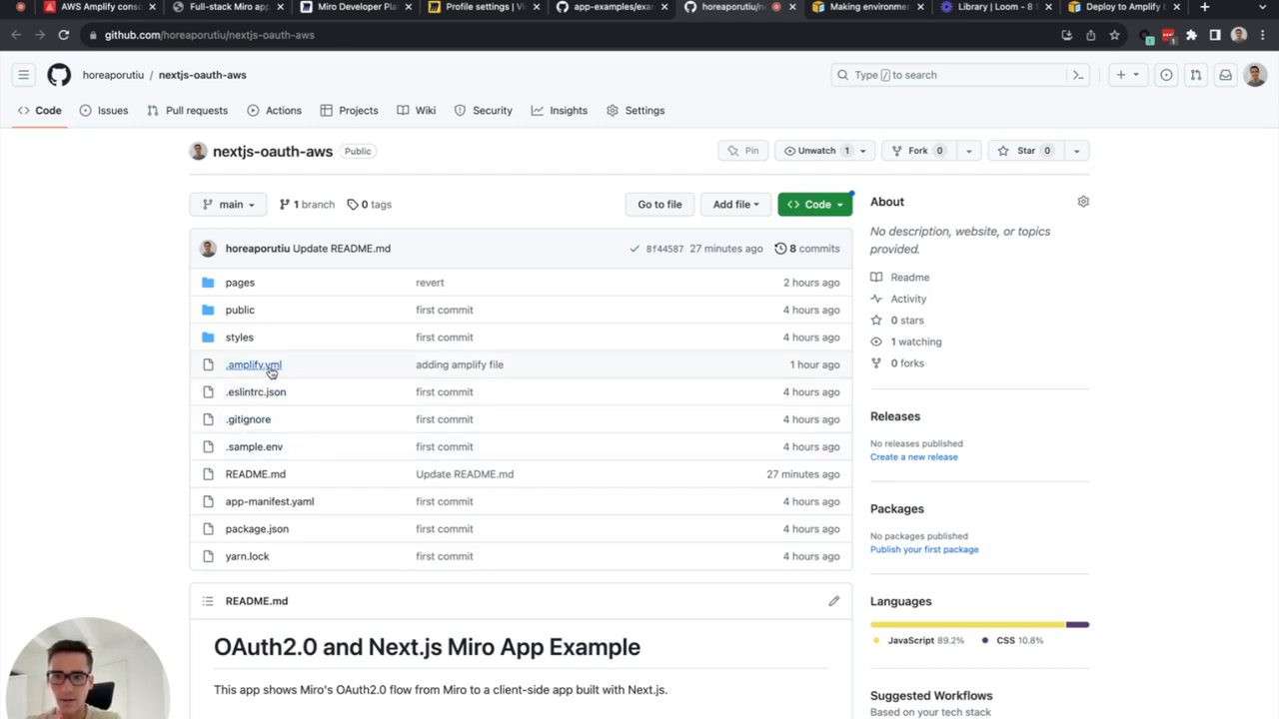
{"action": "mouse_move", "coordinate": [254, 364]}
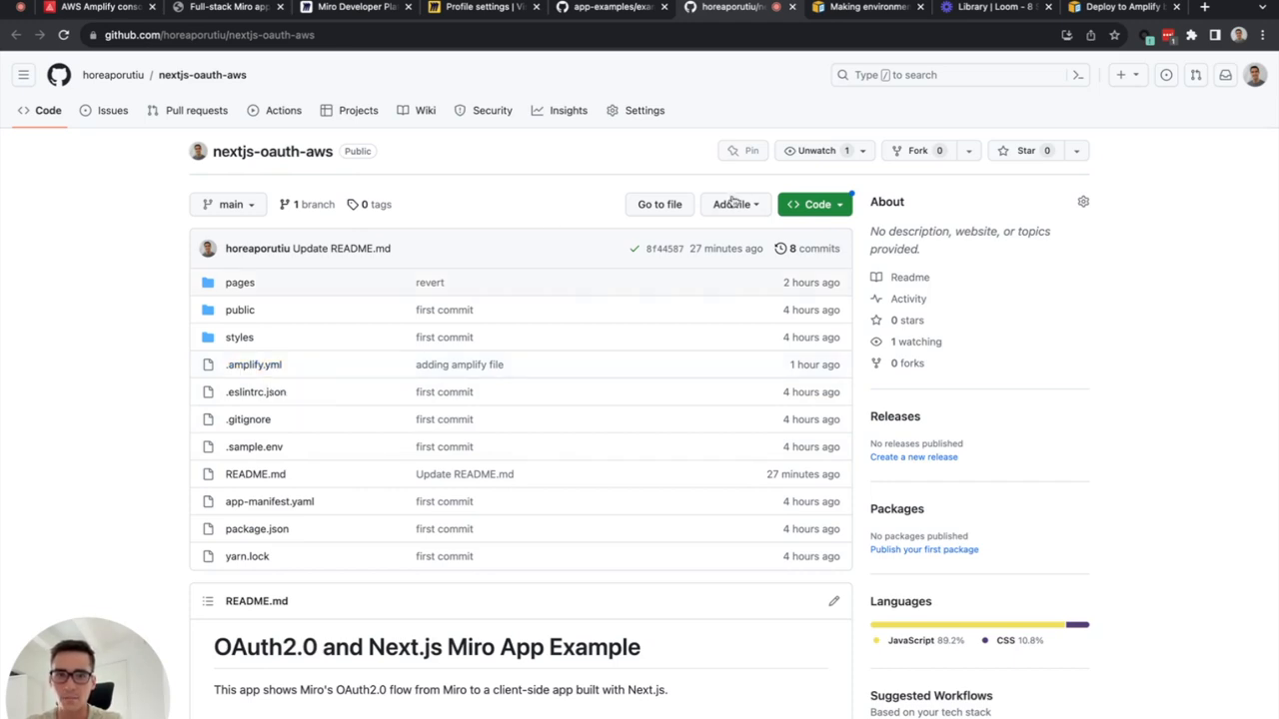
{"action": "left_click", "coordinate": [815, 204]}
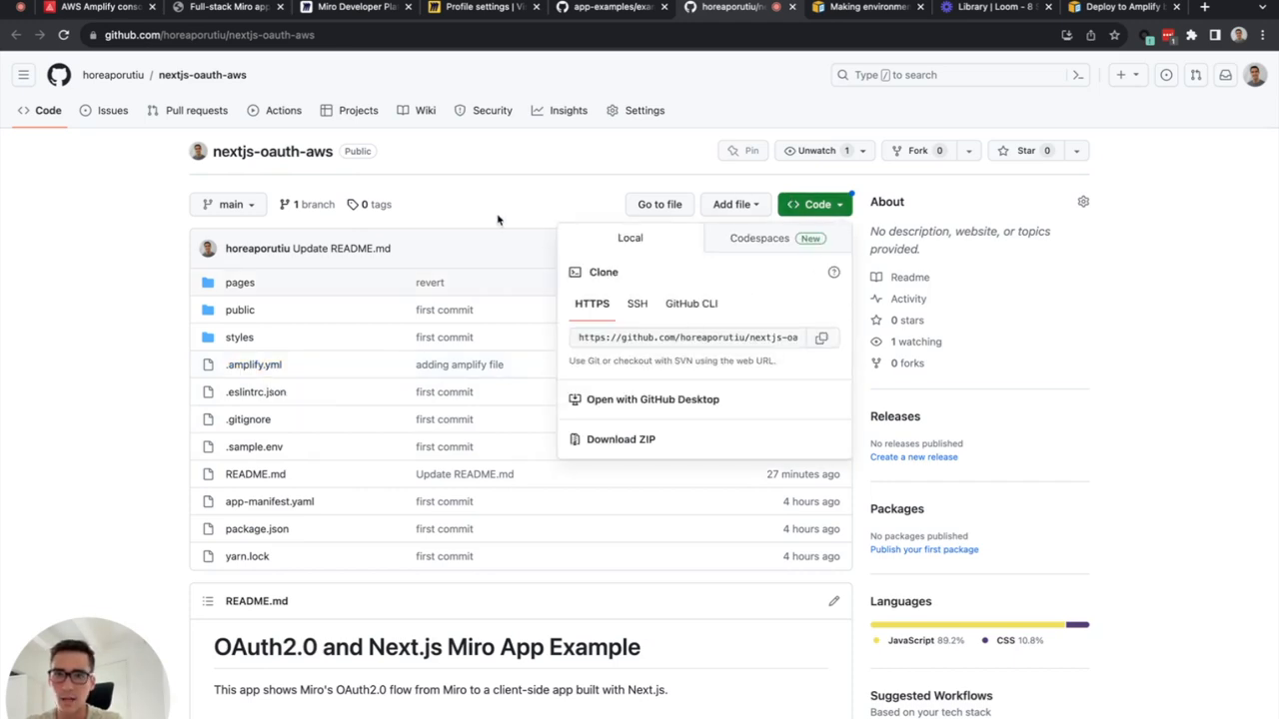
{"action": "left_click", "coordinate": [348, 68]}
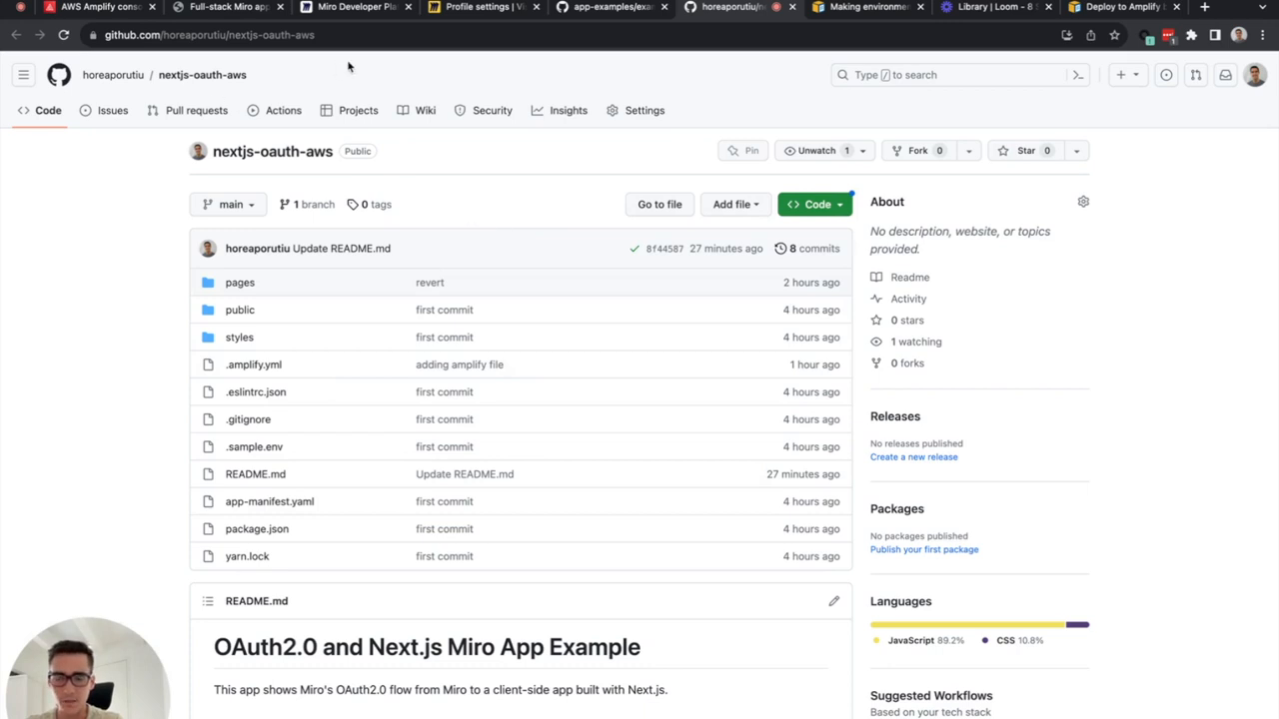
{"action": "left_click", "coordinate": [90, 8]}
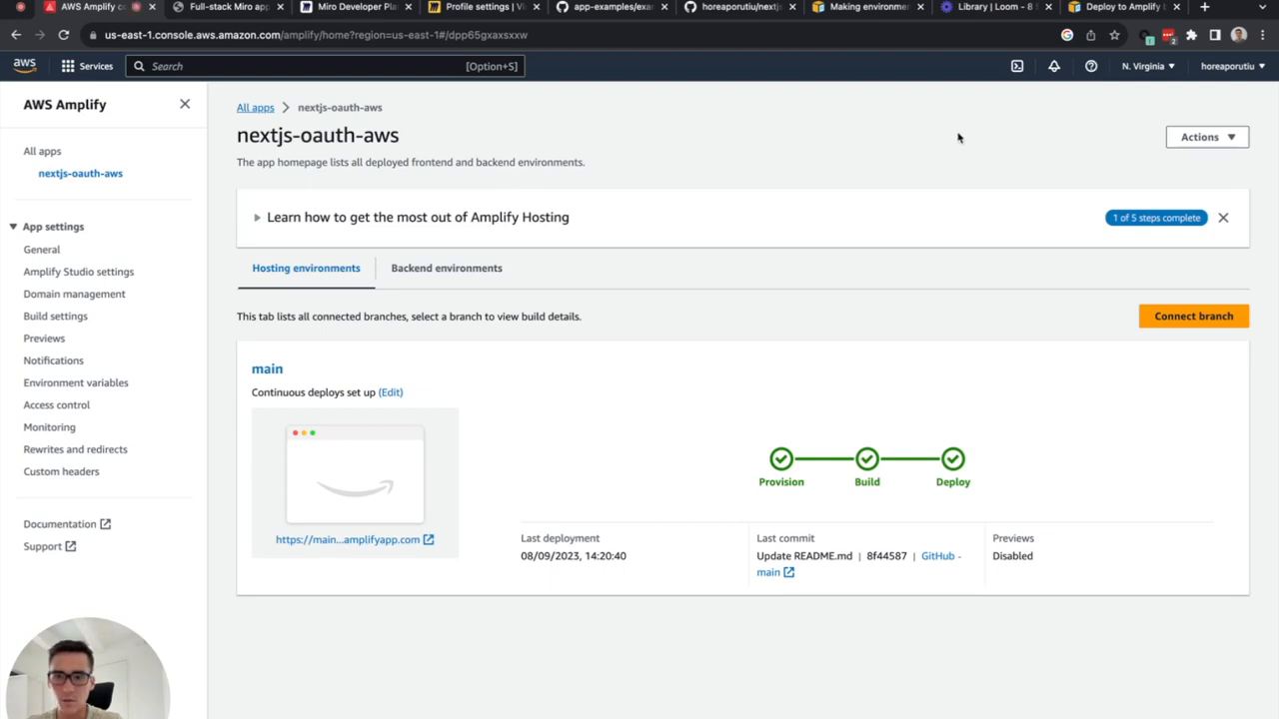
Step: Start hosting a new Amplify web app with GitHub as the code source
{"action": "left_click", "coordinate": [256, 108]}
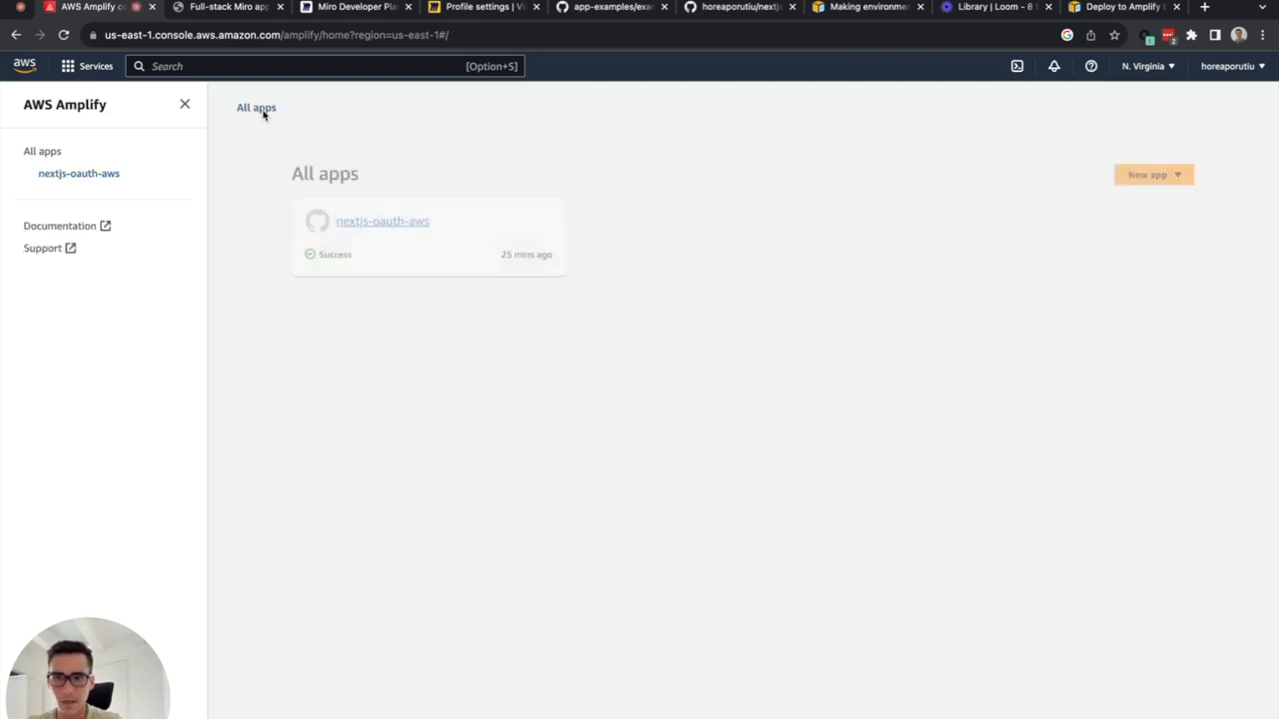
{"action": "left_click", "coordinate": [1153, 174]}
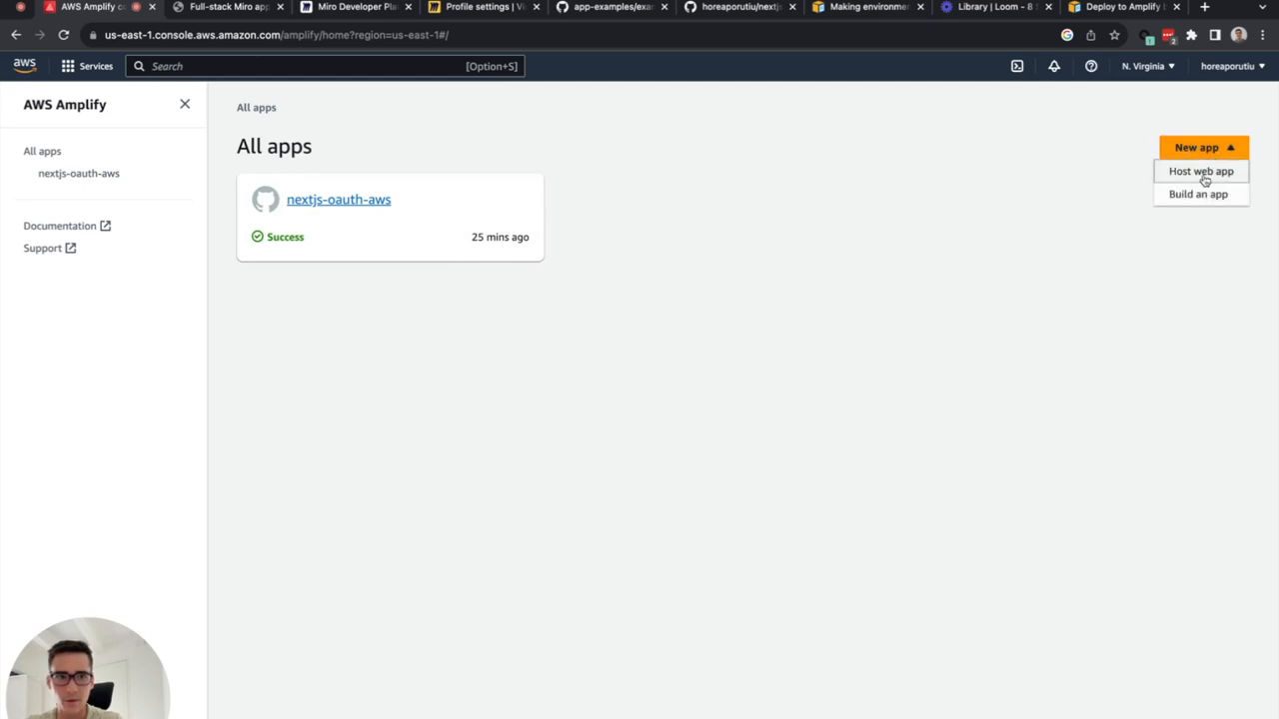
{"action": "left_click", "coordinate": [1199, 172]}
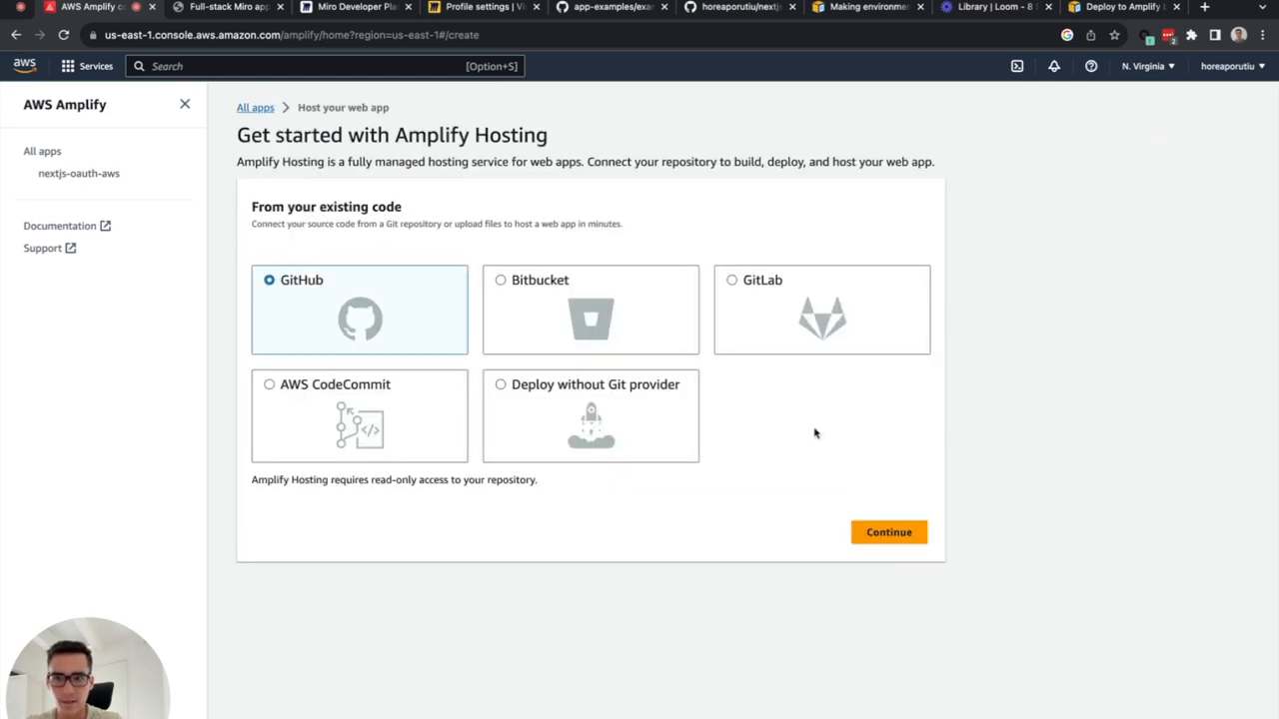
{"action": "left_click", "coordinate": [887, 532]}
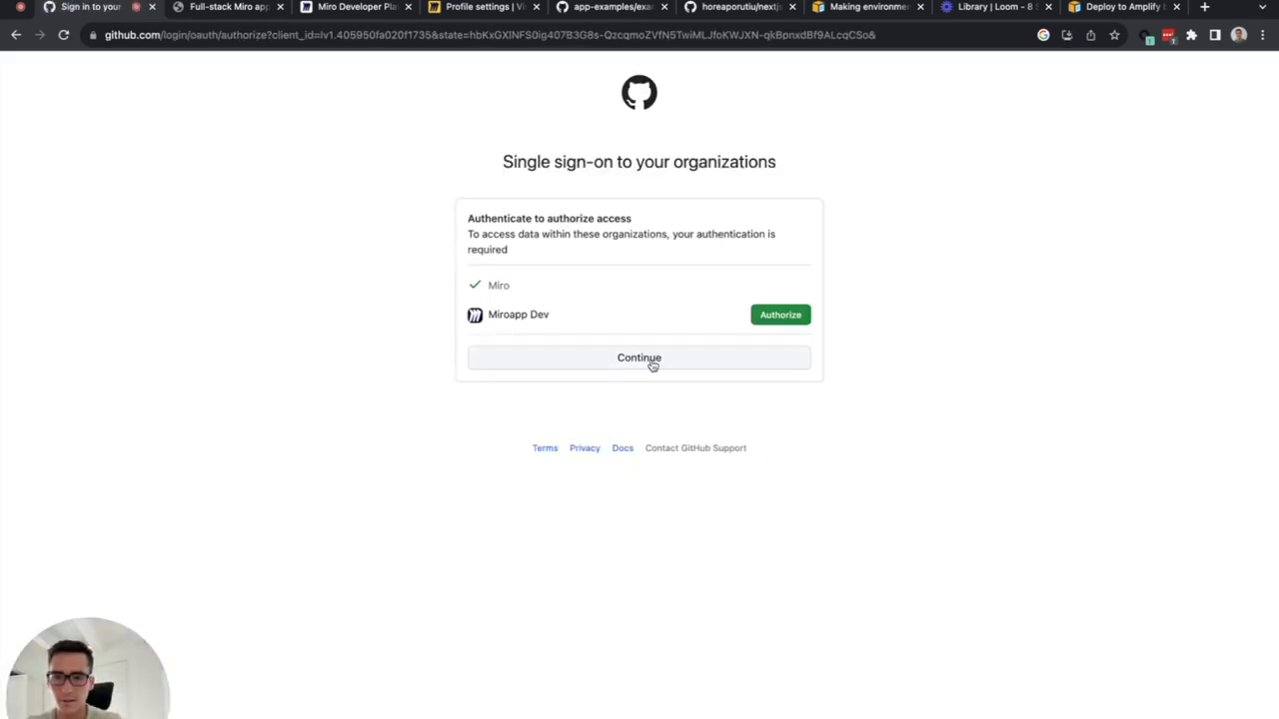
Step: Continue through GitHub's organization single sign-on to authorize Amplify
{"action": "left_click", "coordinate": [639, 358]}
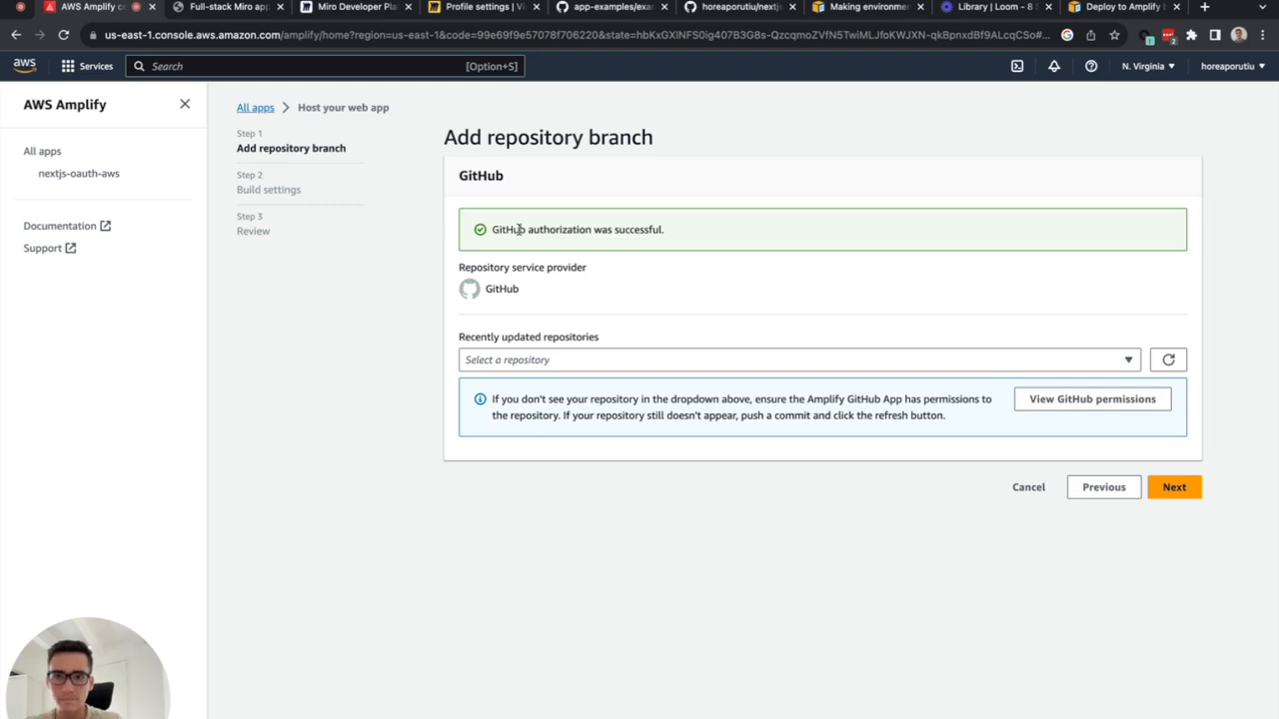
Step: Select the nextjs-oauth-aws repository with its main branch for the new app
{"action": "left_click", "coordinate": [800, 360]}
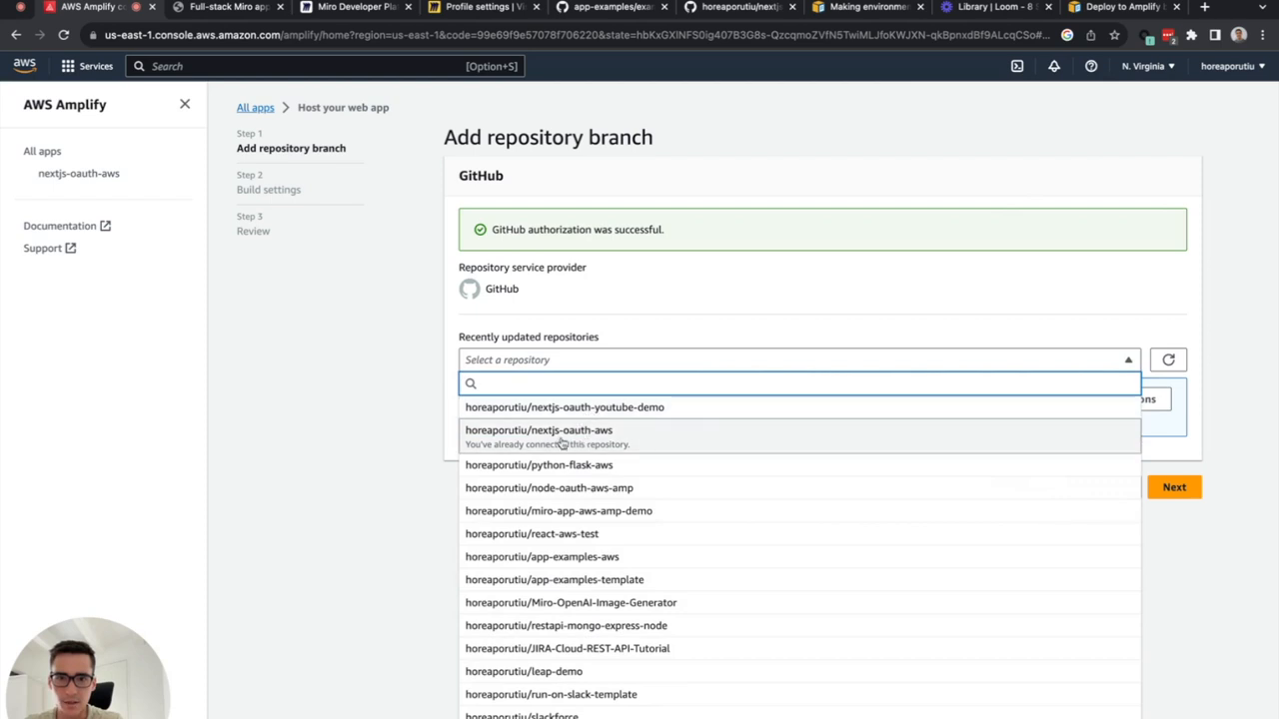
{"action": "left_click", "coordinate": [537, 429]}
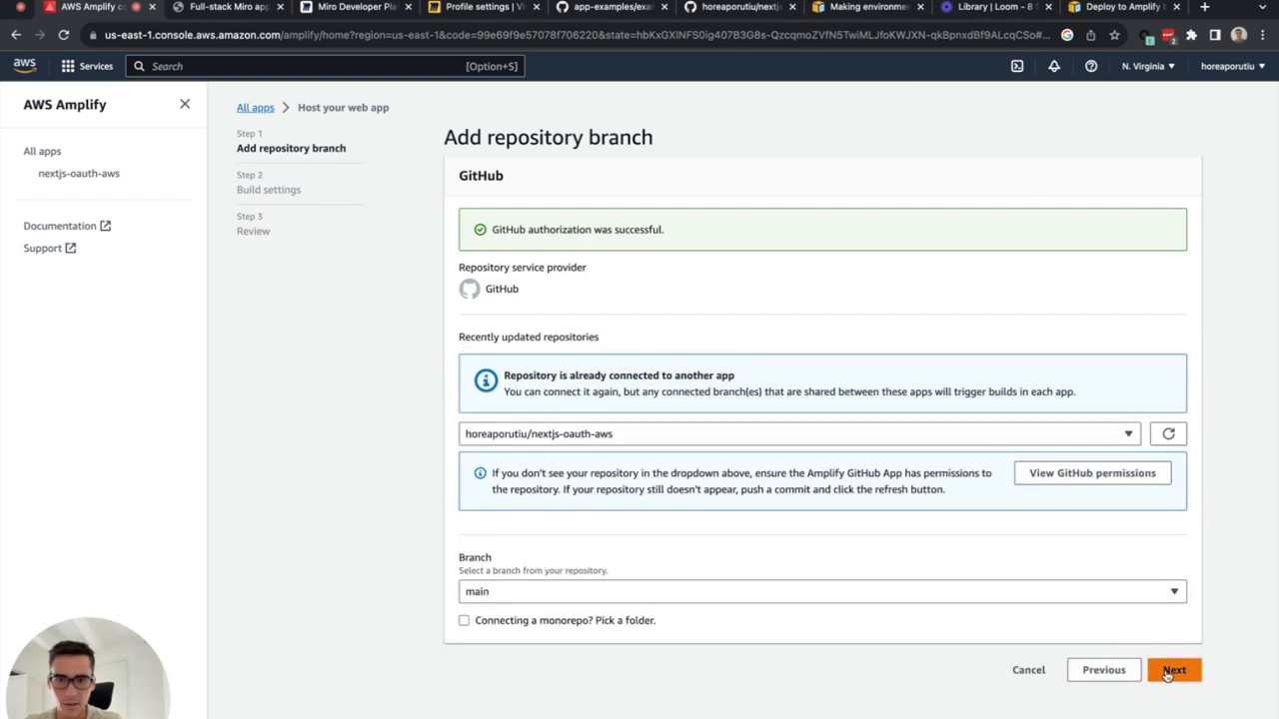
Step: Deploy the app as nextjs-oauth-aws-youtube-demo and open its hosted domain link
{"action": "left_click", "coordinate": [1174, 670]}
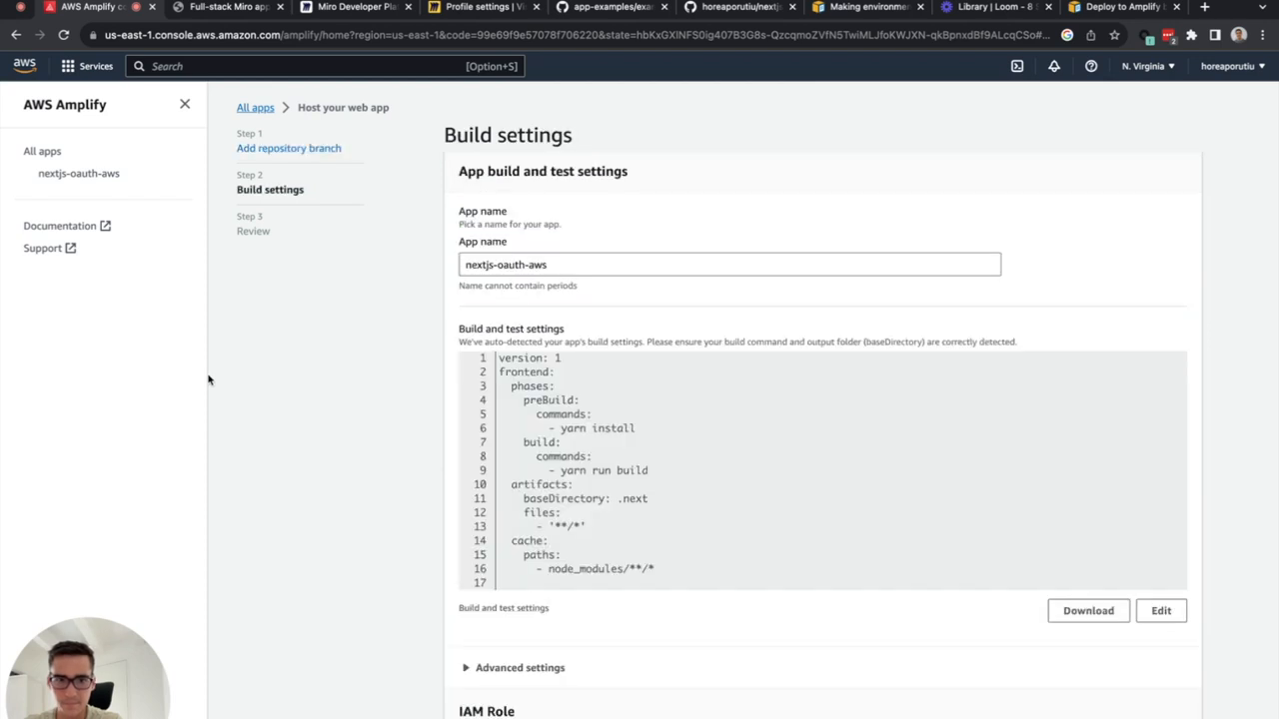
{"action": "left_click", "coordinate": [575, 264]}
{"action": "type", "text": "-youtube-demo"}
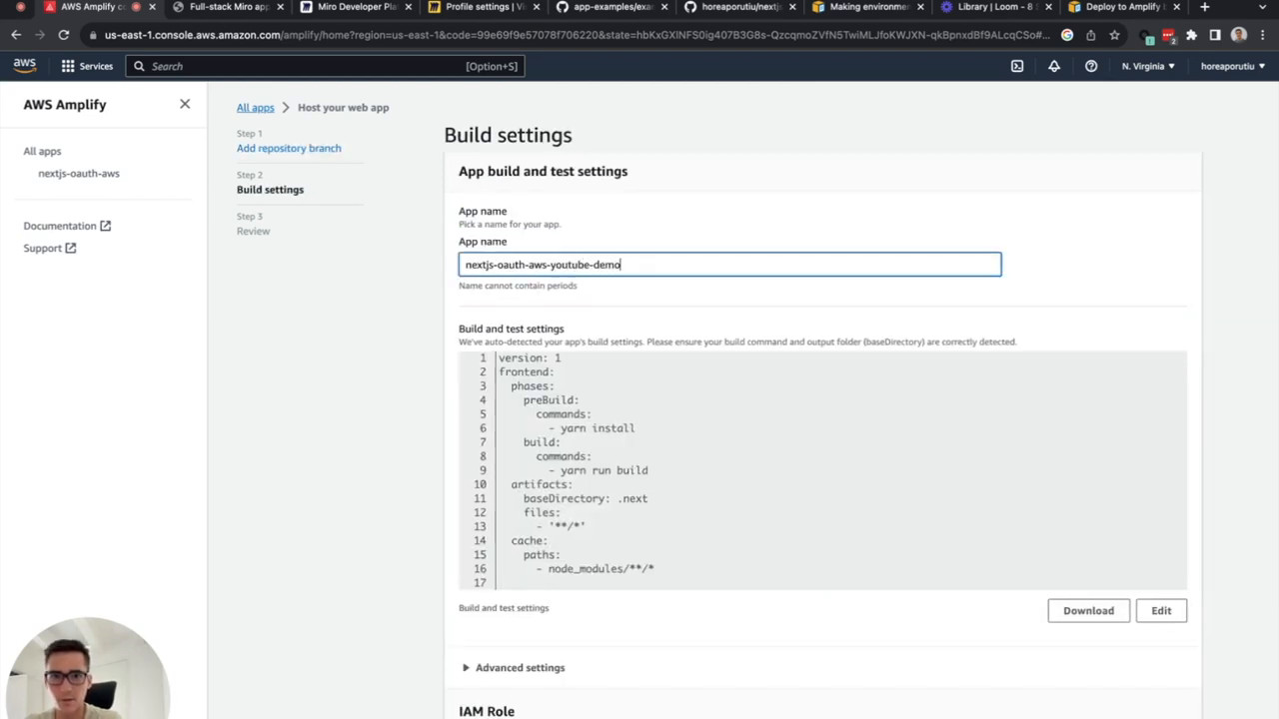
{"action": "scroll", "scroll_direction": "down", "scroll_amount": 3}
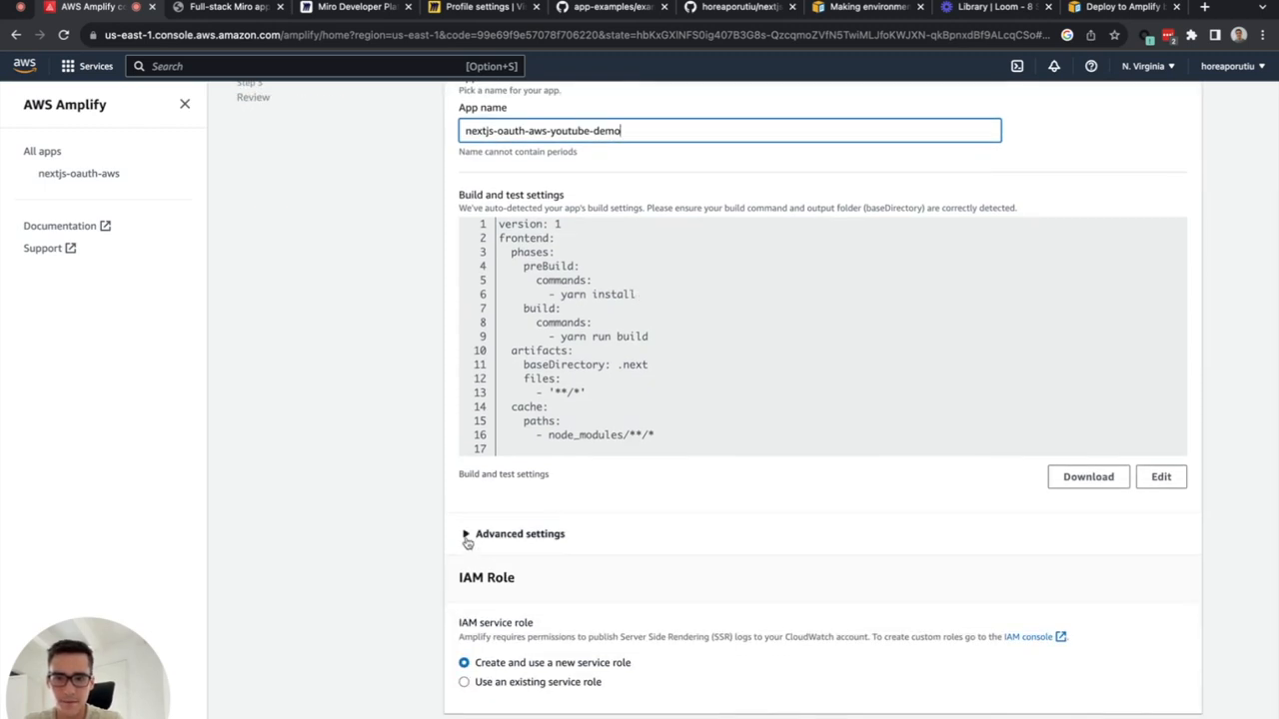
{"action": "left_click", "coordinate": [466, 533]}
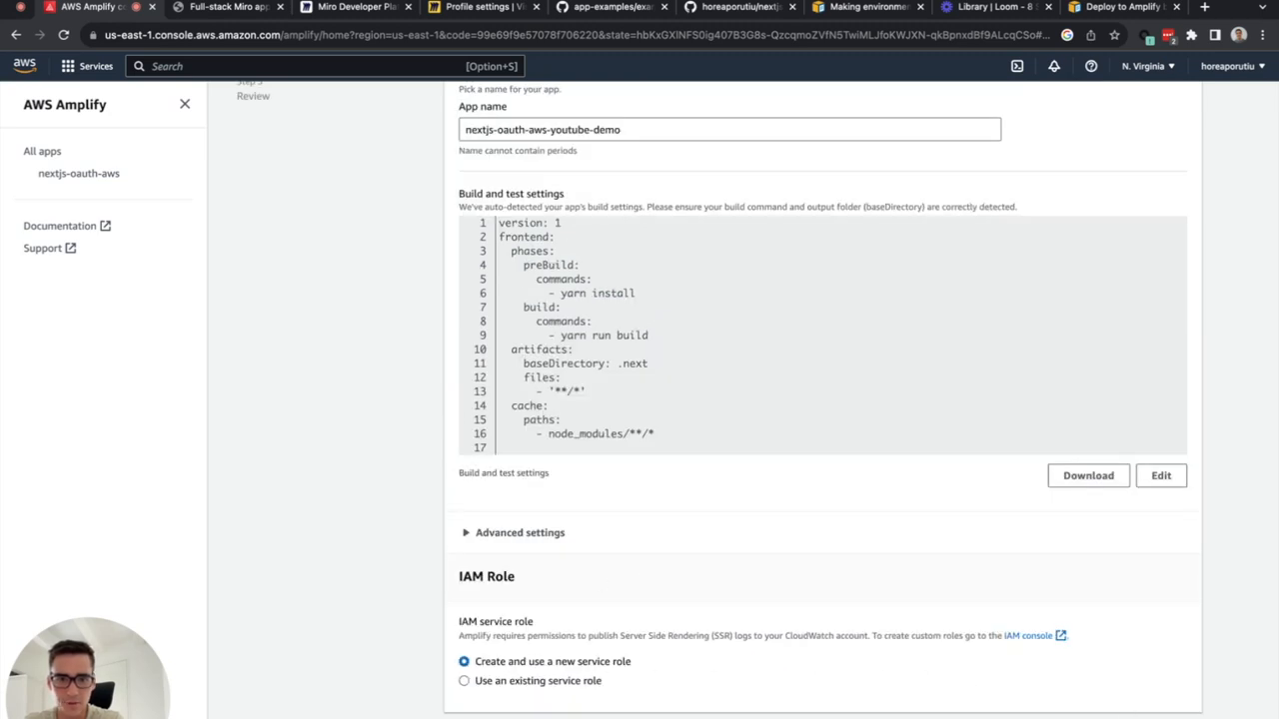
{"action": "left_click", "coordinate": [1135, 633]}
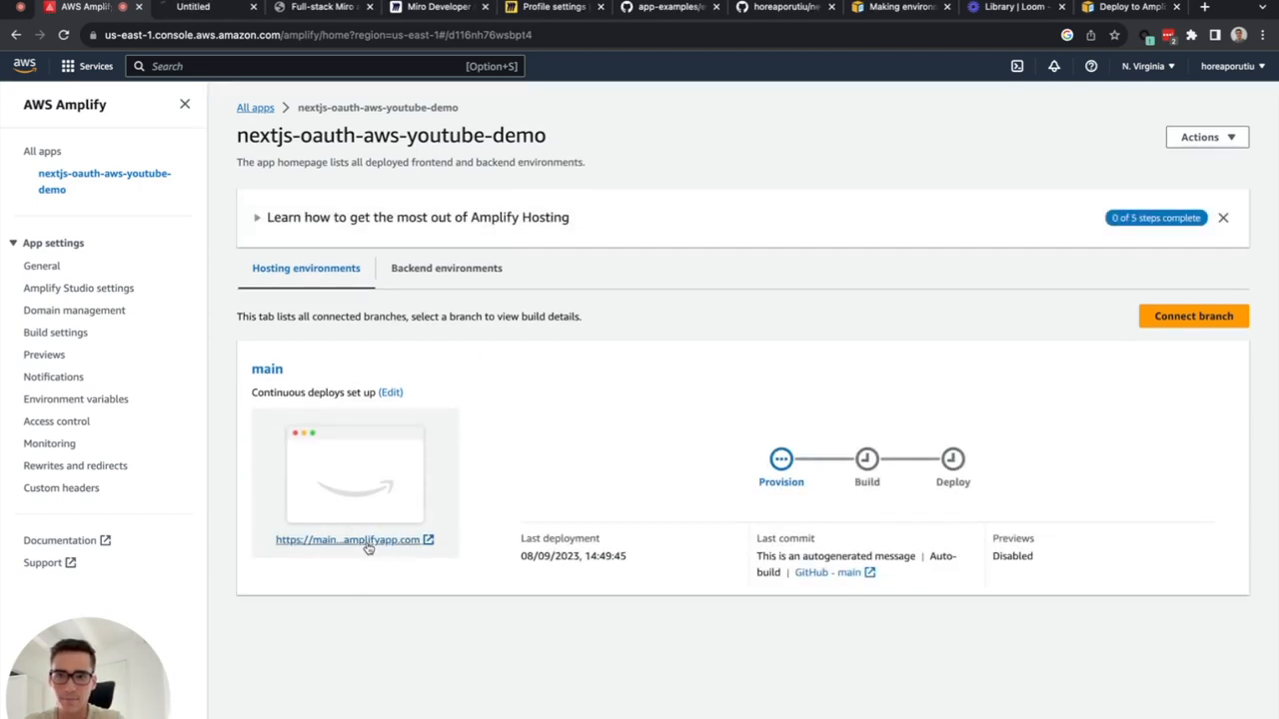
{"action": "left_click", "coordinate": [348, 540]}
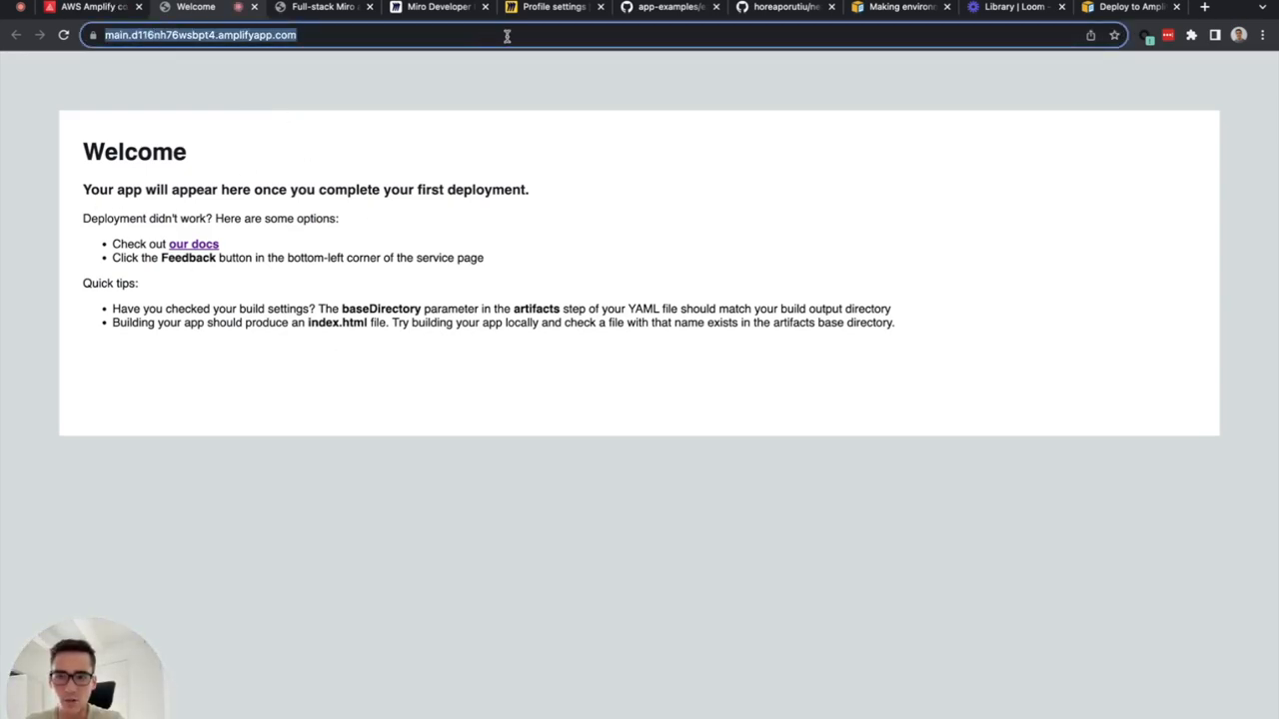
Step: Browse the Miro app examples list down to the NextJS OAuth example
{"action": "left_click", "coordinate": [437, 8]}
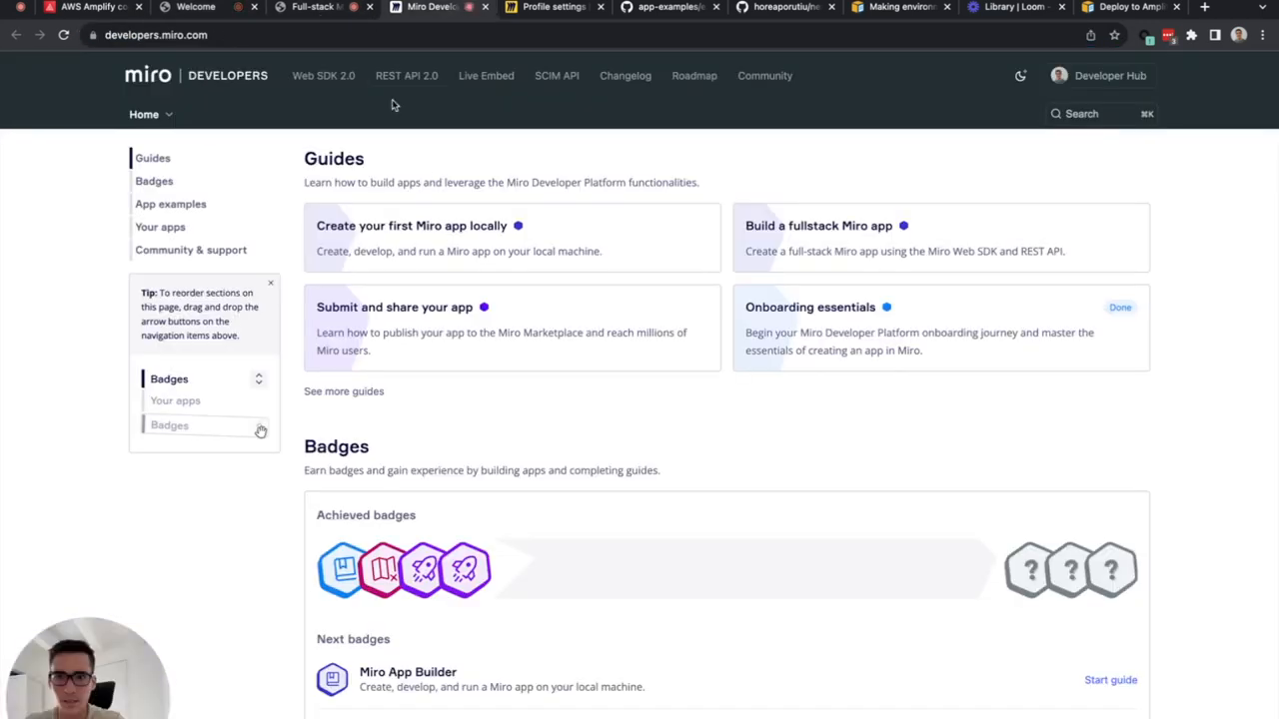
{"action": "scroll", "scroll_direction": "down", "scroll_amount": 3}
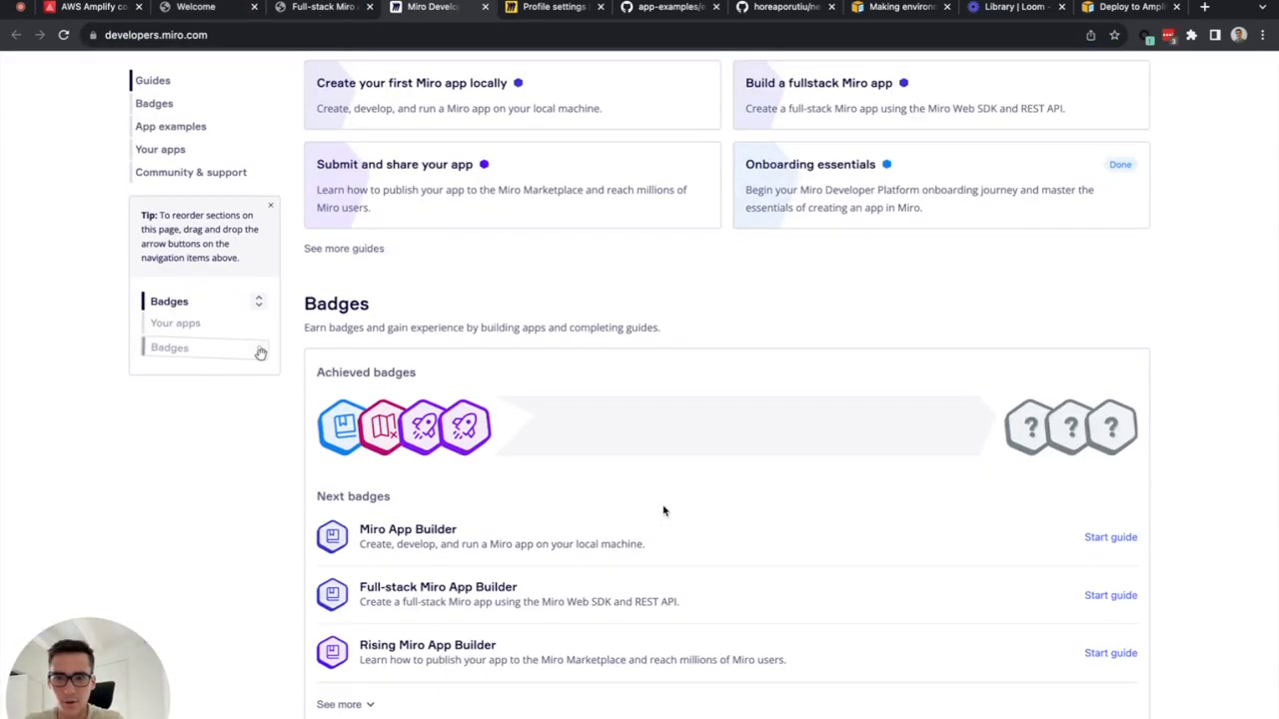
{"action": "scroll", "scroll_direction": "down", "scroll_amount": 3}
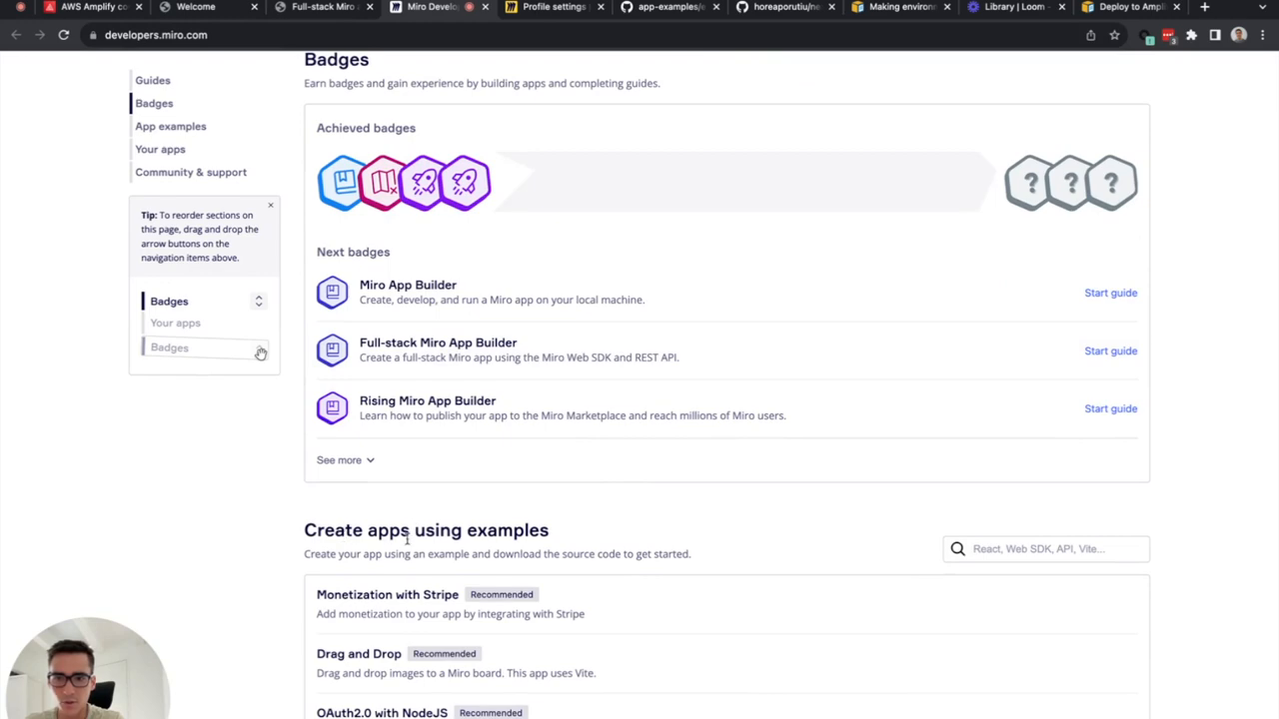
{"action": "scroll", "scroll_direction": "down", "scroll_amount": 3}
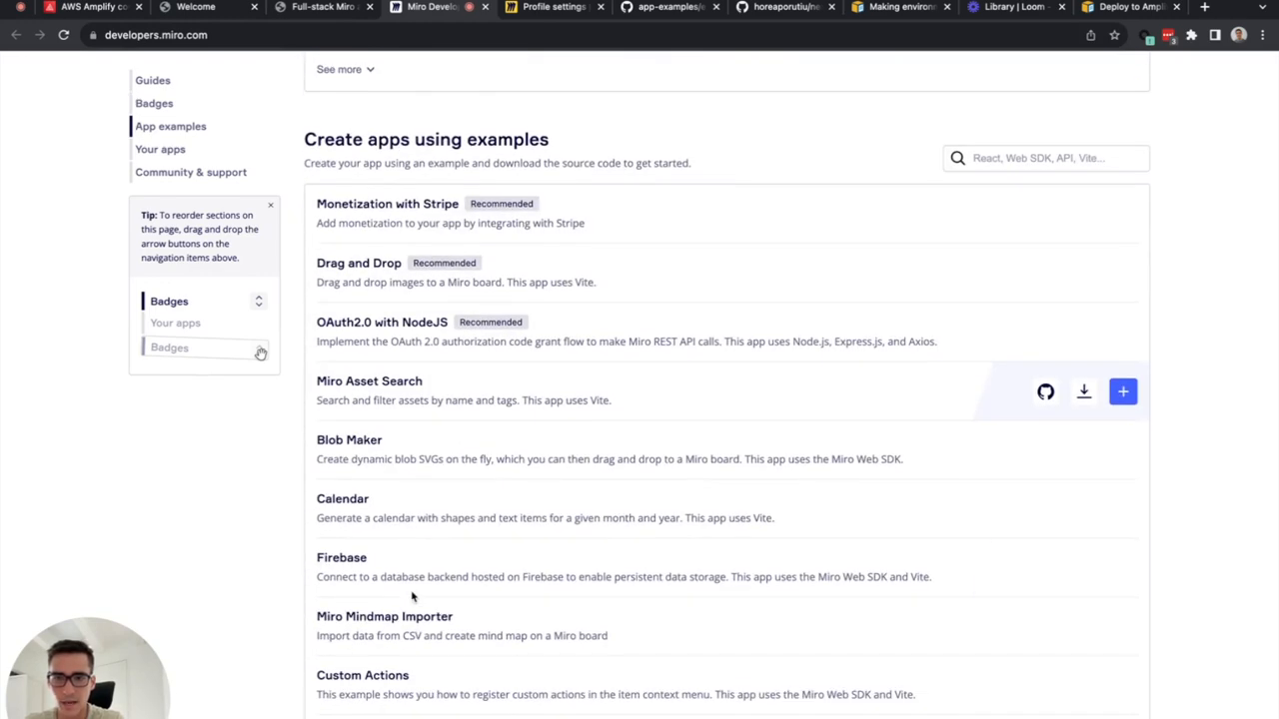
{"action": "scroll", "scroll_direction": "down", "scroll_amount": 3}
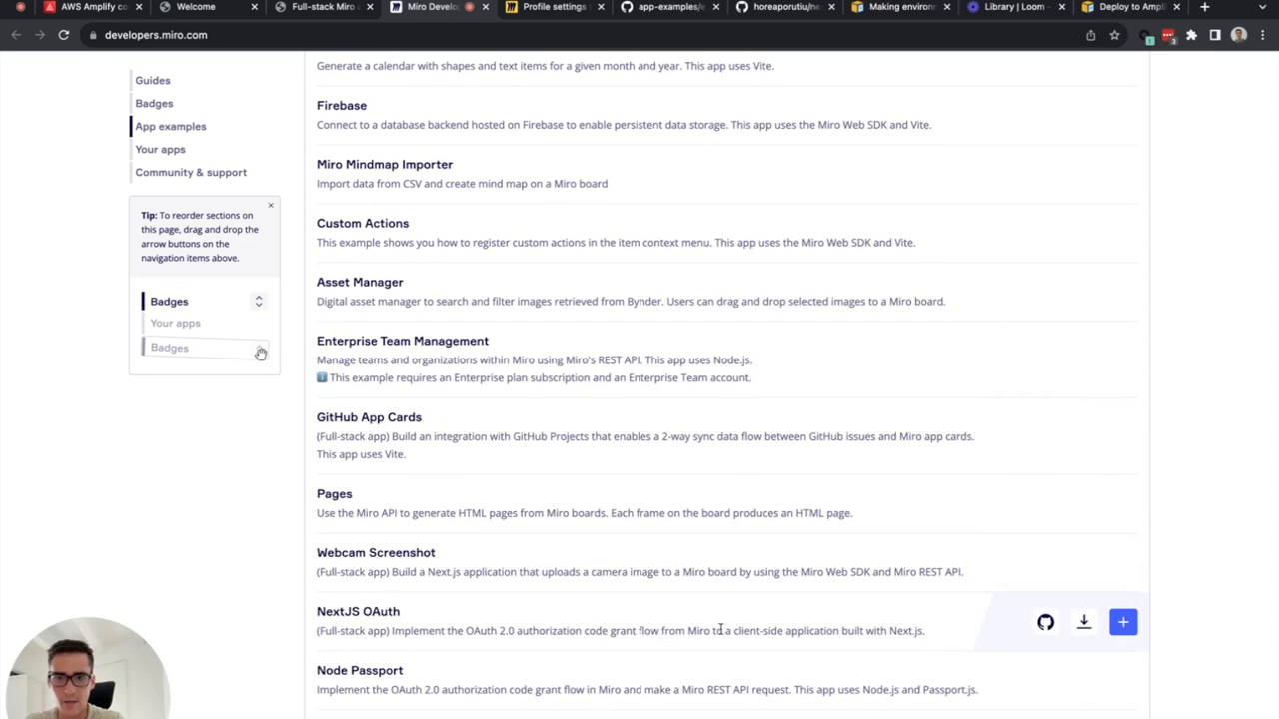
{"action": "mouse_move", "coordinate": [1123, 623]}
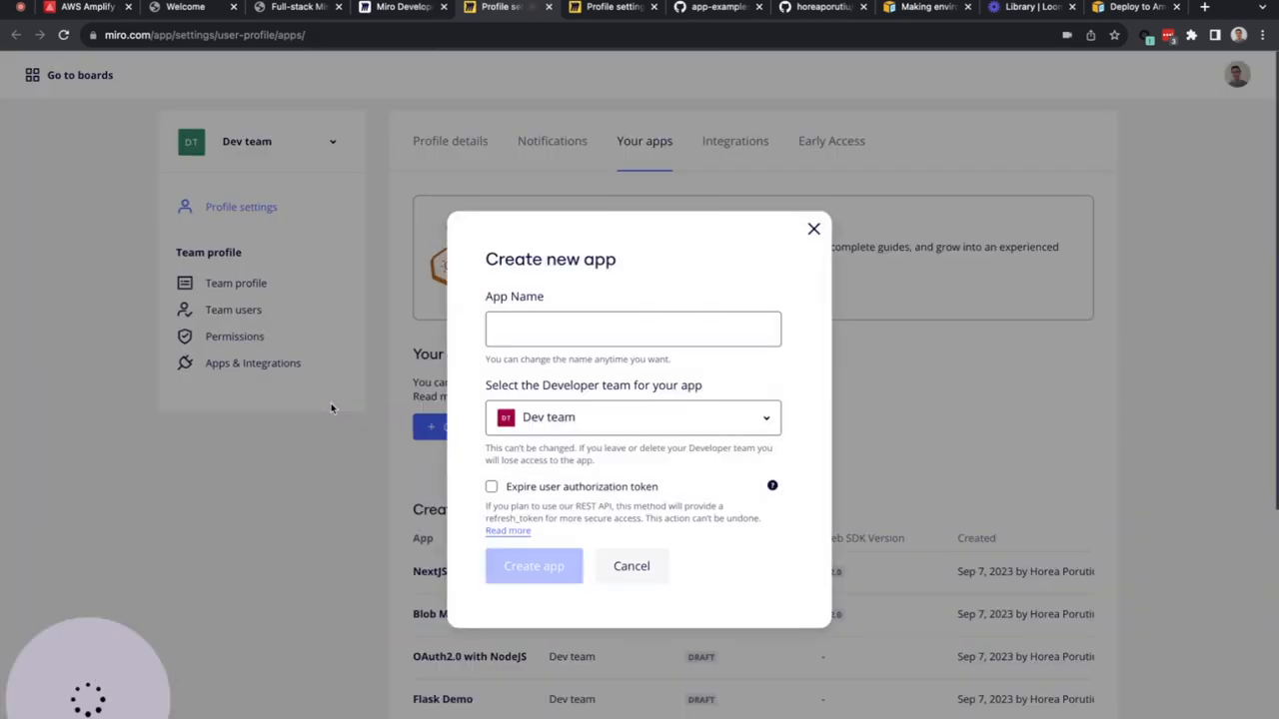
Step: Create Miro app 'NextJS Oauth YouTube Demo1' with expiring user tokens and edit its manifest
{"action": "type", "text": "NextJS Oauth Y"}
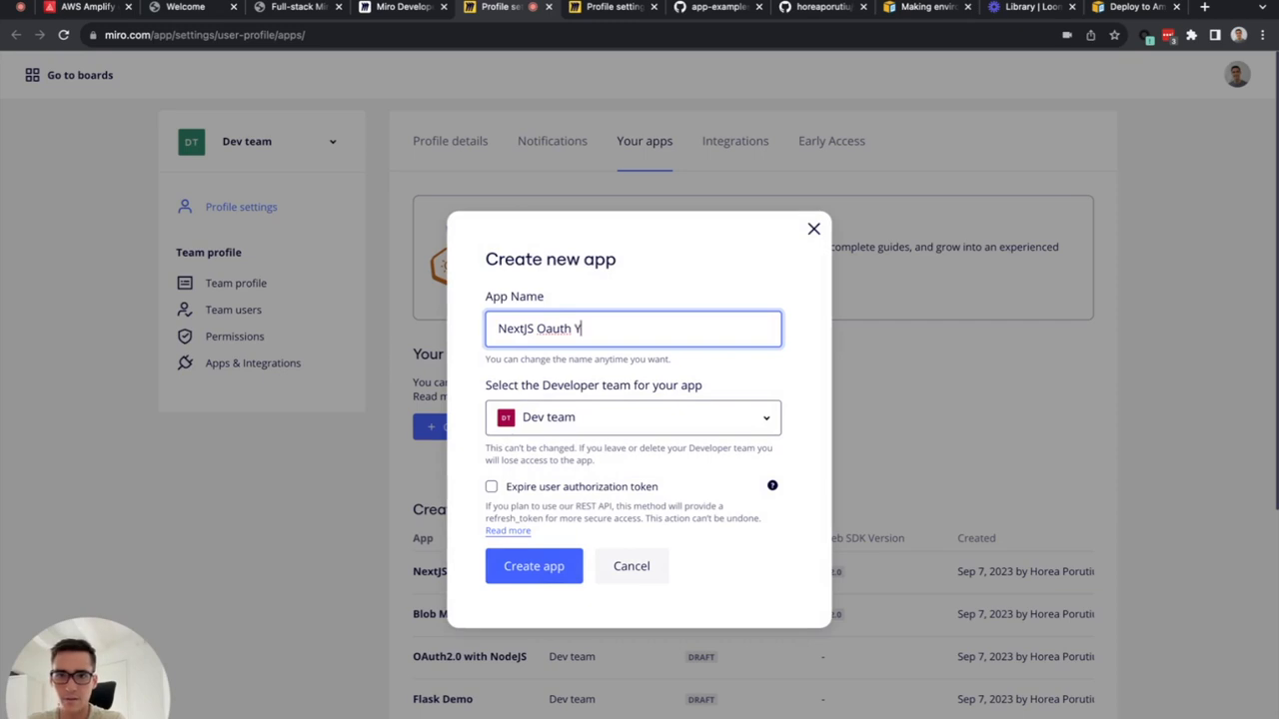
{"action": "type", "text": "ouTube Demo"}
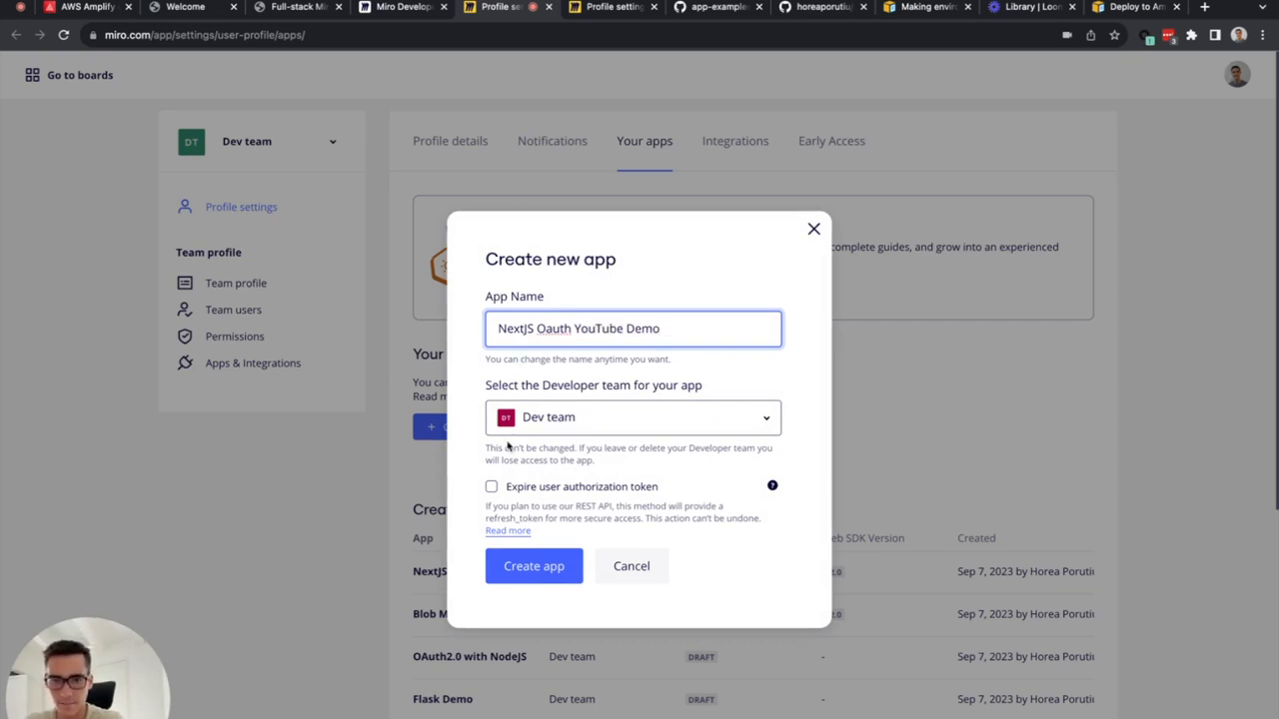
{"action": "left_click", "coordinate": [491, 488]}
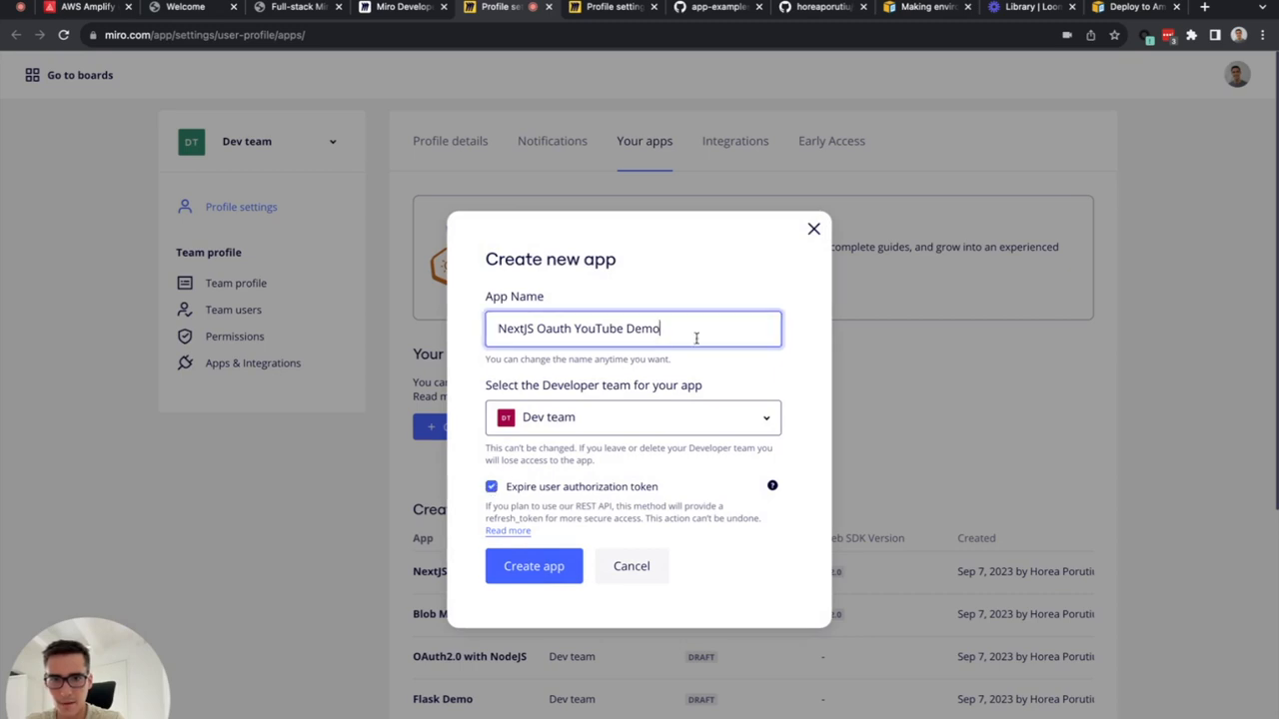
{"action": "type", "text": "1"}
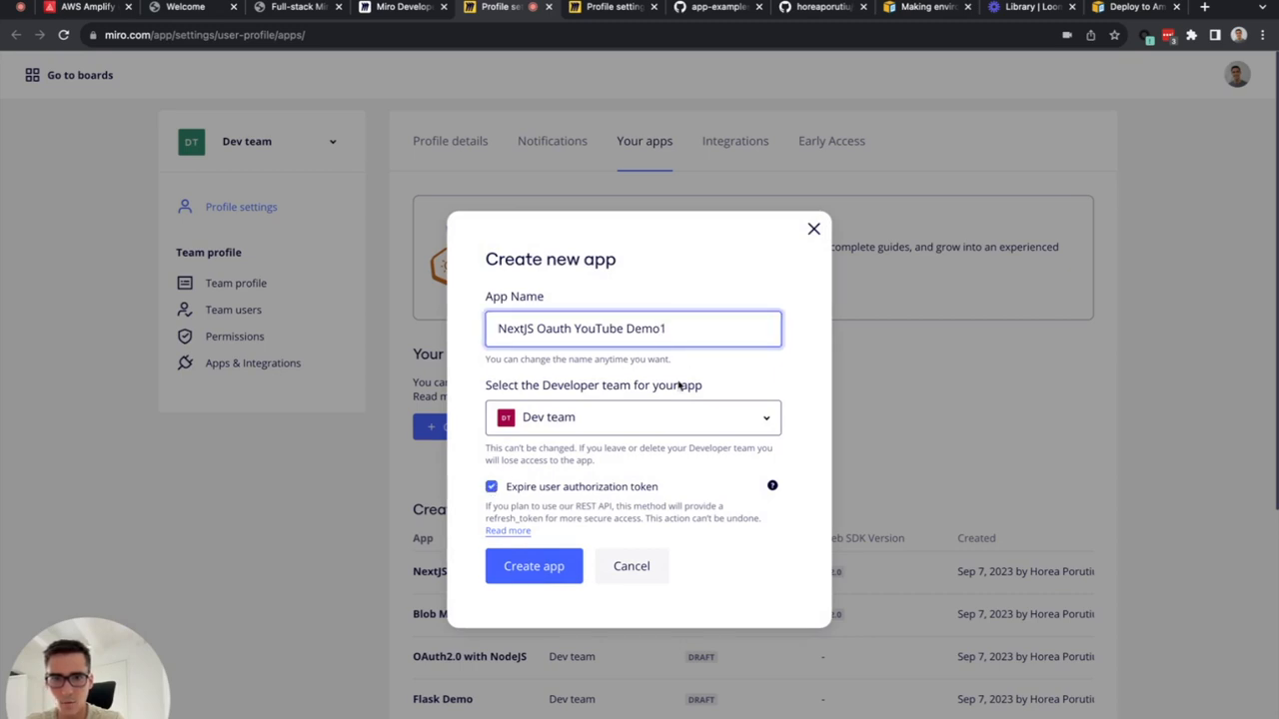
{"action": "left_click", "coordinate": [533, 565]}
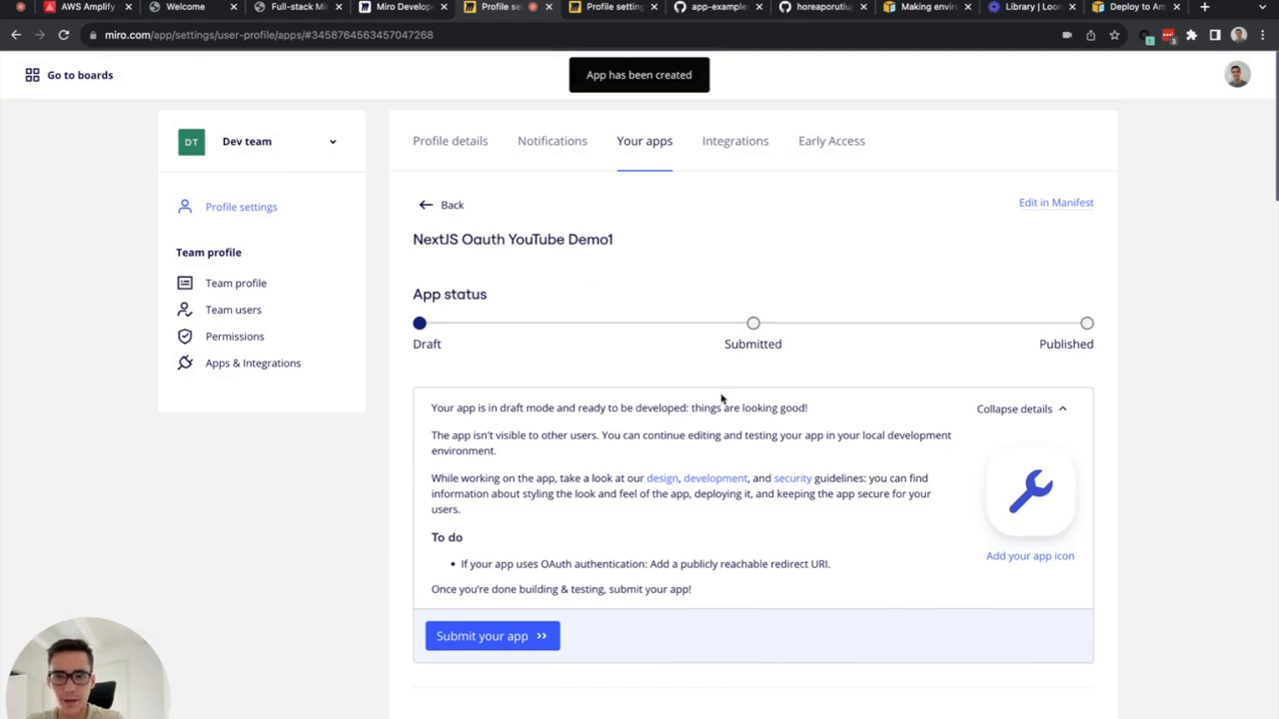
{"action": "mouse_move", "coordinate": [1091, 218]}
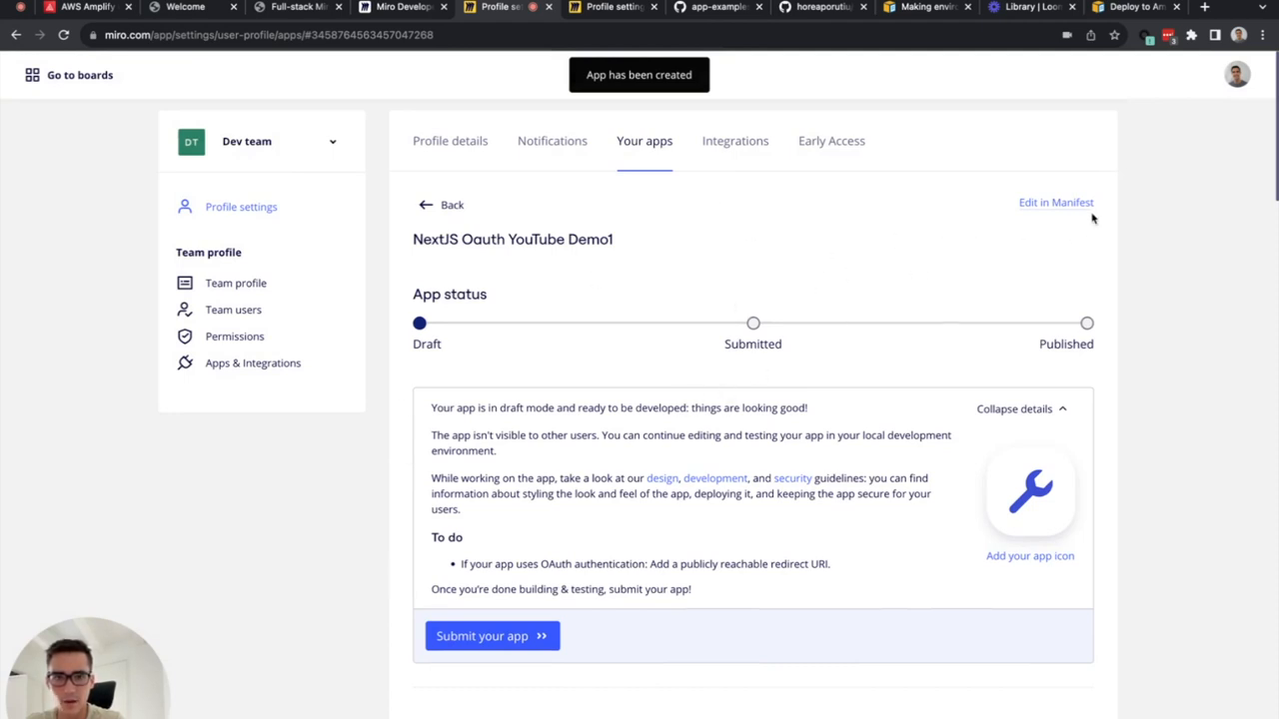
{"action": "left_click", "coordinate": [1055, 201]}
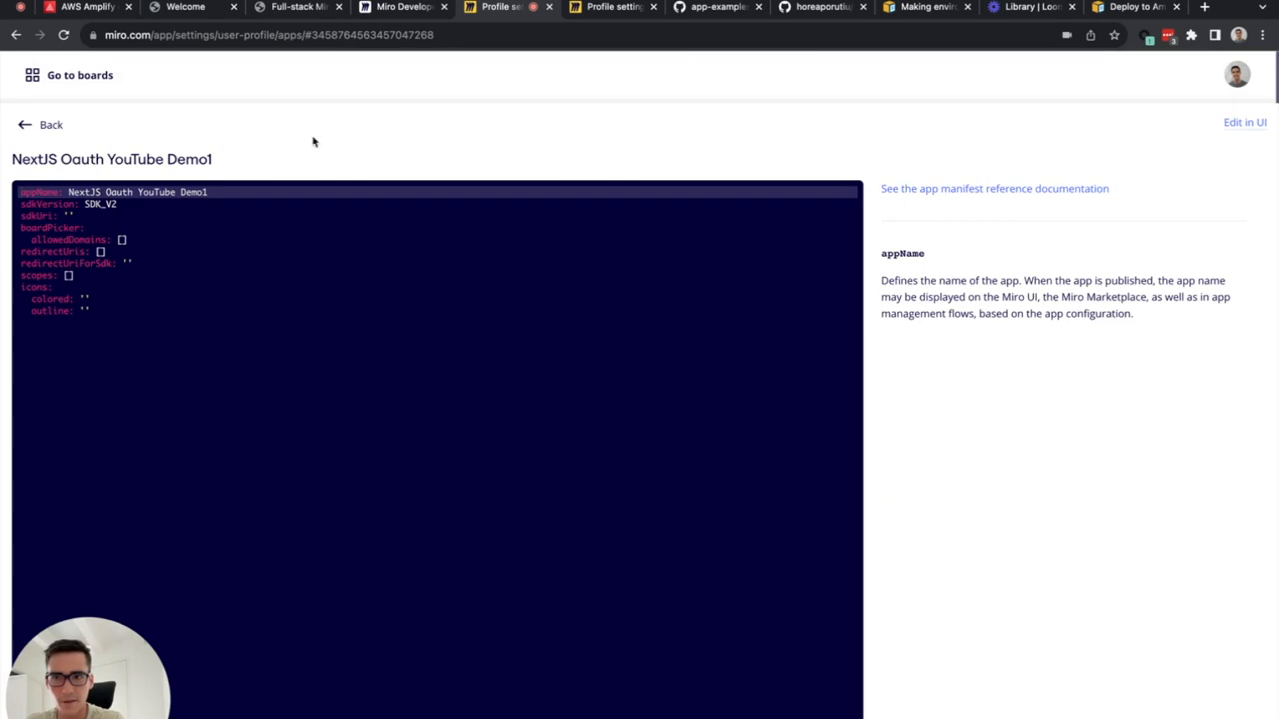
Step: Copy the raw contents of app-manifest.yaml from the nextjs-oauth-aws GitHub repository
{"action": "left_click", "coordinate": [819, 8]}
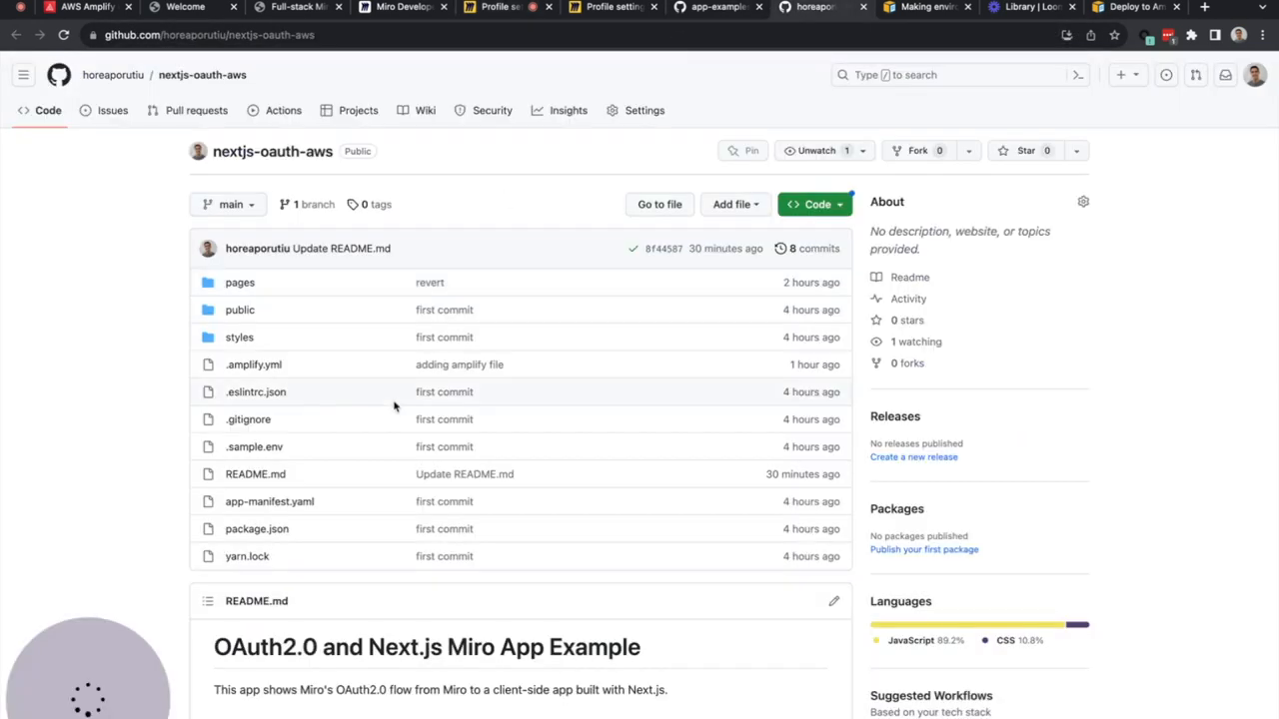
{"action": "left_click", "coordinate": [268, 501]}
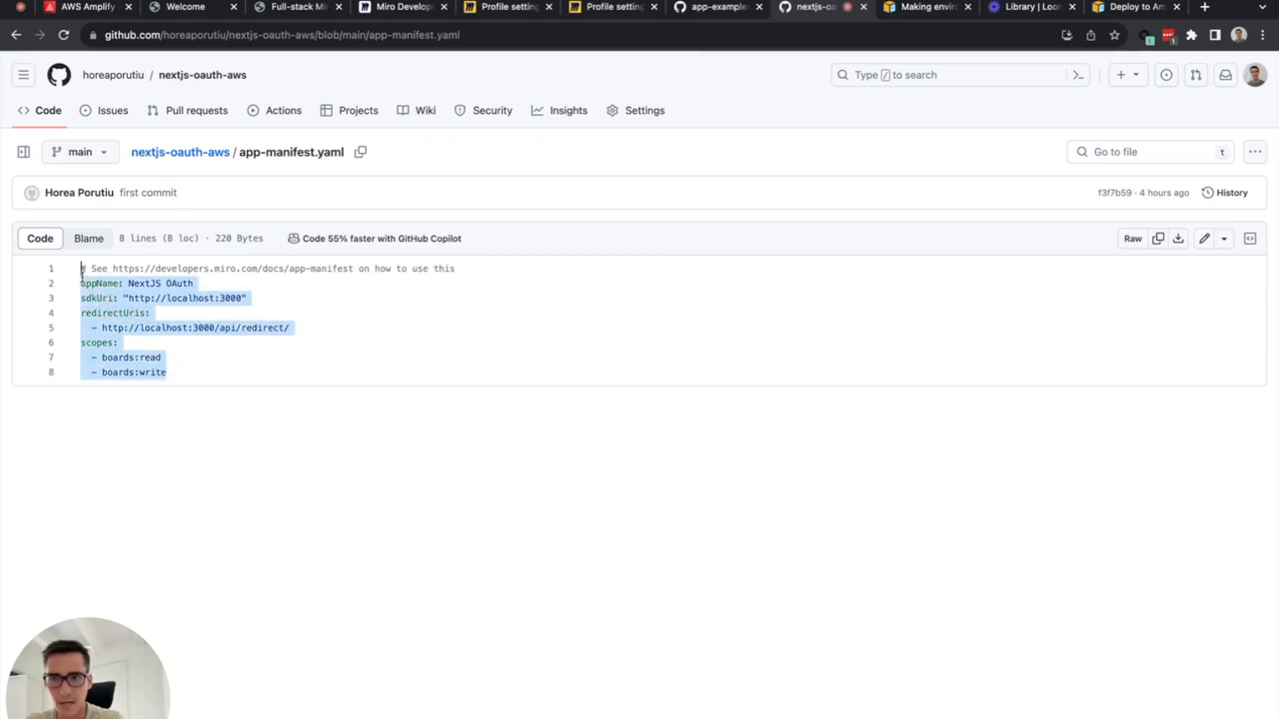
{"action": "left_click", "coordinate": [599, 8]}
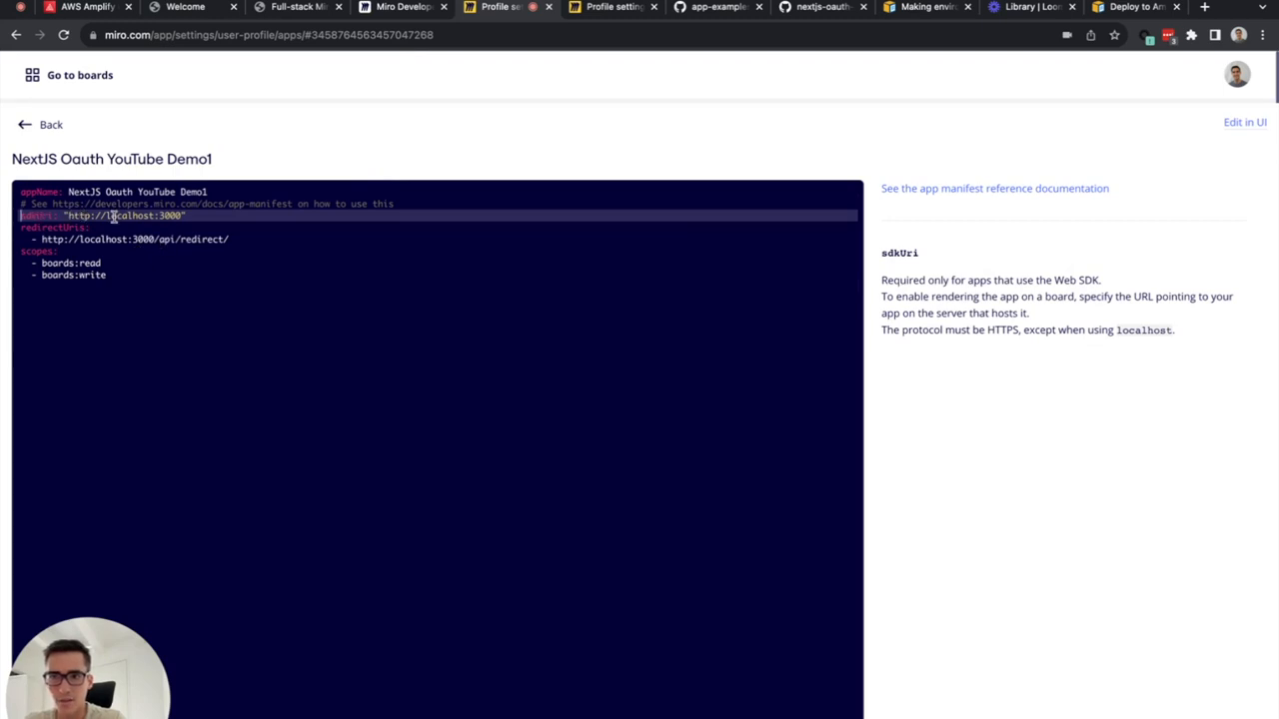
Step: Point the manifest's sdkUri and redirectUris at the amplifyapp.com URL and save it
{"action": "left_click", "coordinate": [184, 8]}
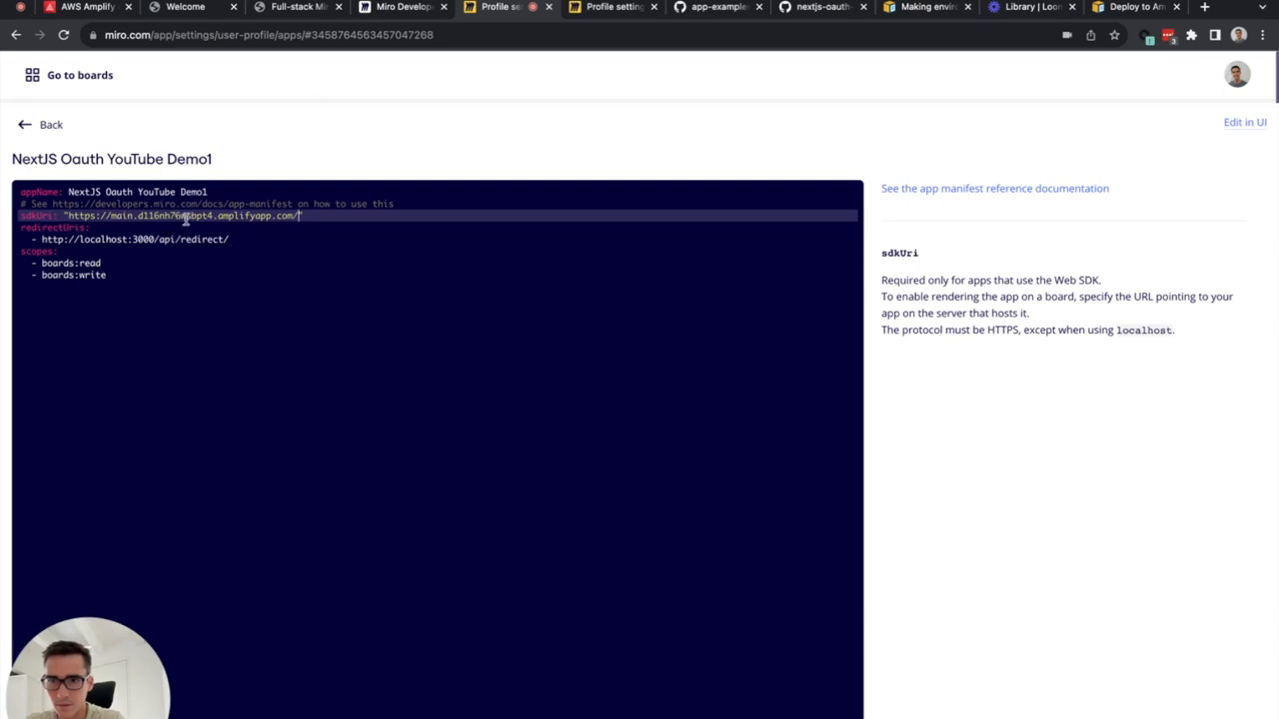
{"action": "left_click", "coordinate": [140, 239]}
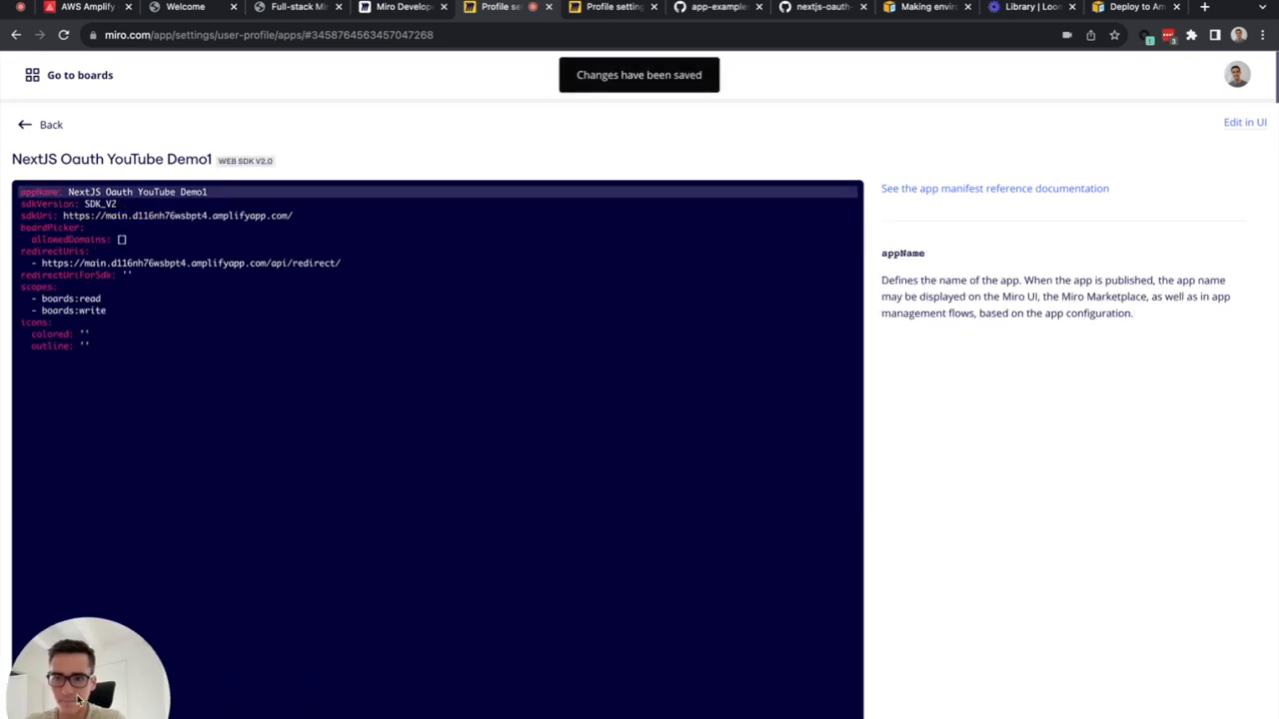
Step: Return to the NextJS Oauth YouTube Demo1 settings and reach its App Credentials section
{"action": "left_click", "coordinate": [40, 124]}
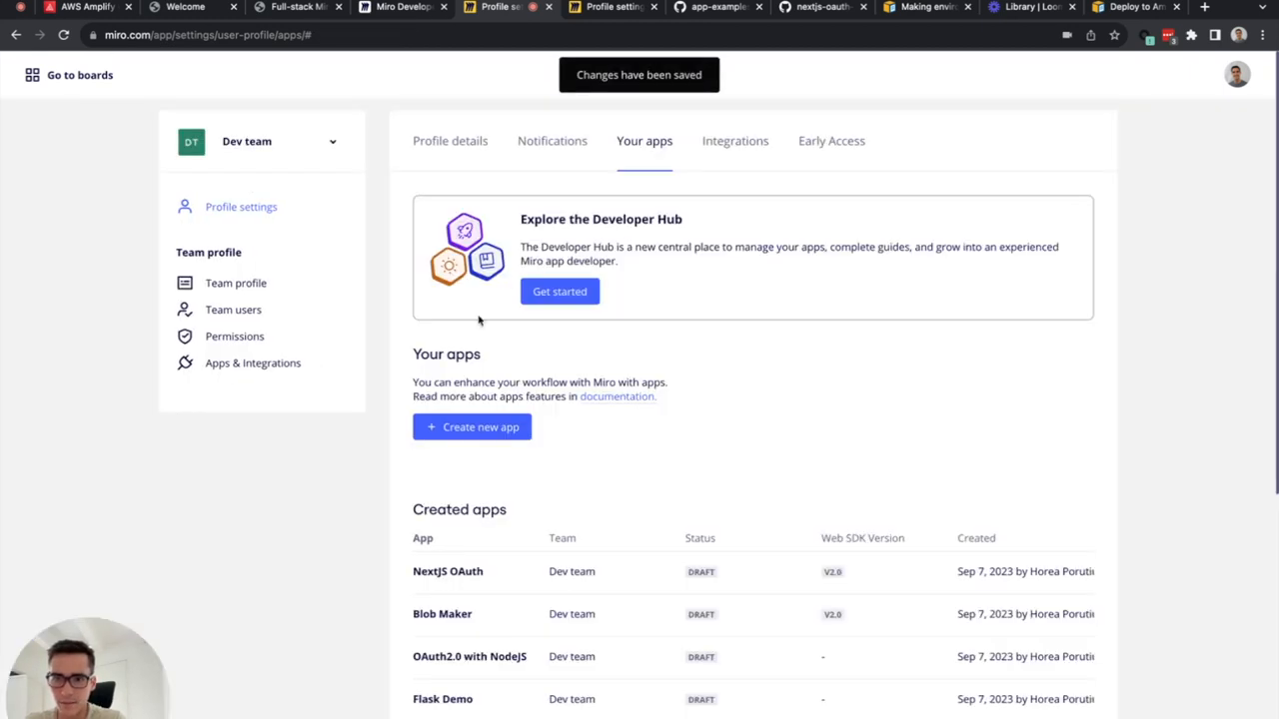
{"action": "scroll", "scroll_direction": "down", "scroll_amount": 3}
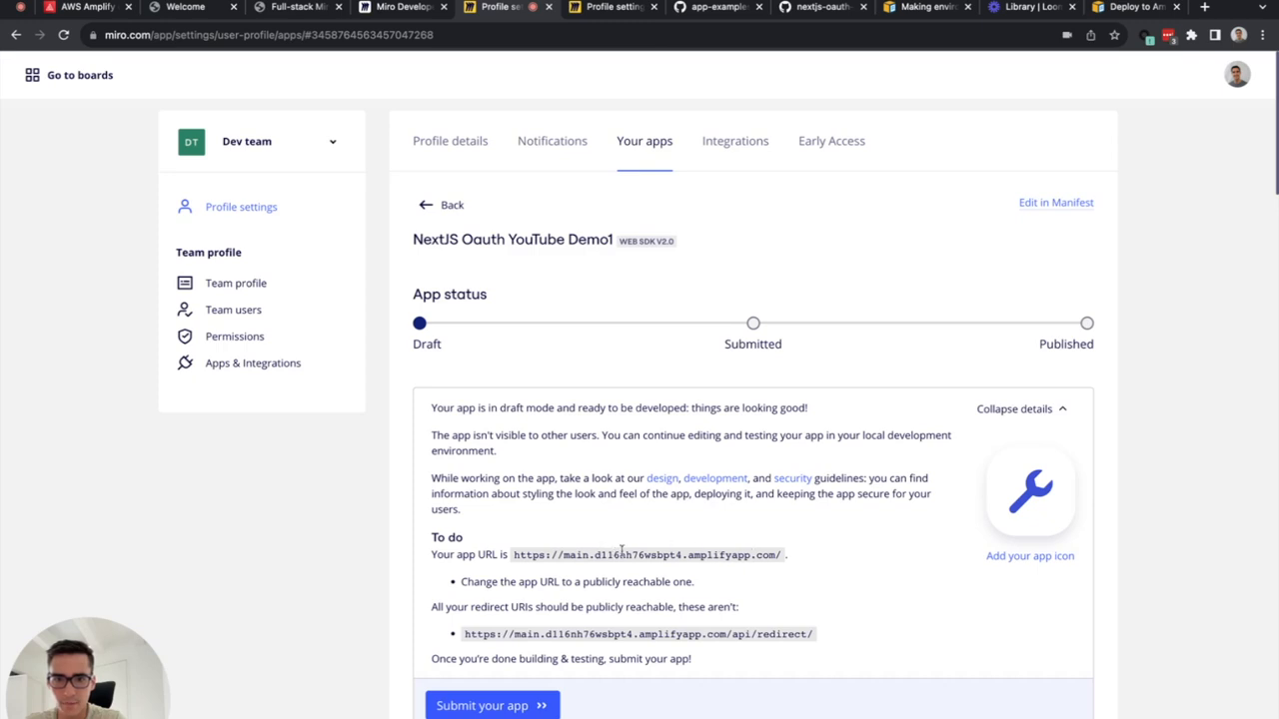
{"action": "scroll", "scroll_direction": "down", "scroll_amount": 3}
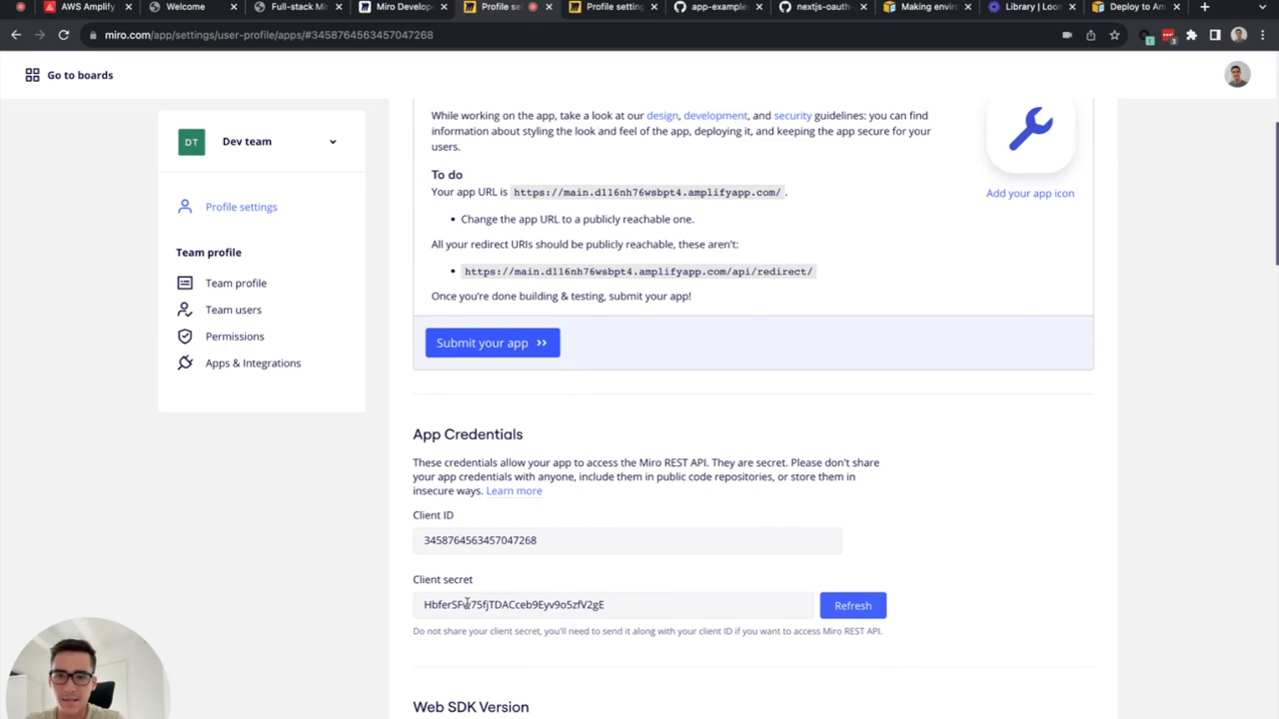
{"action": "mouse_move", "coordinate": [468, 604]}
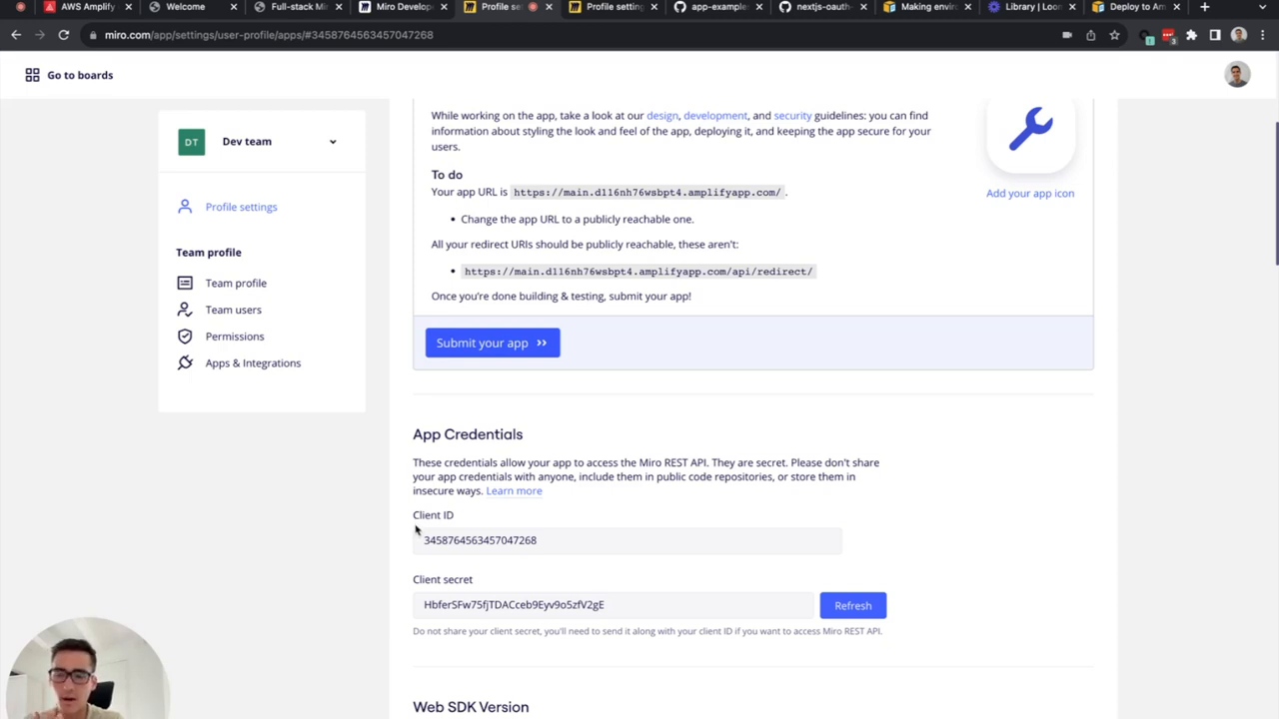
Step: Go to the nextjs-oauth-aws repository root and enter its pages folder
{"action": "left_click", "coordinate": [717, 8]}
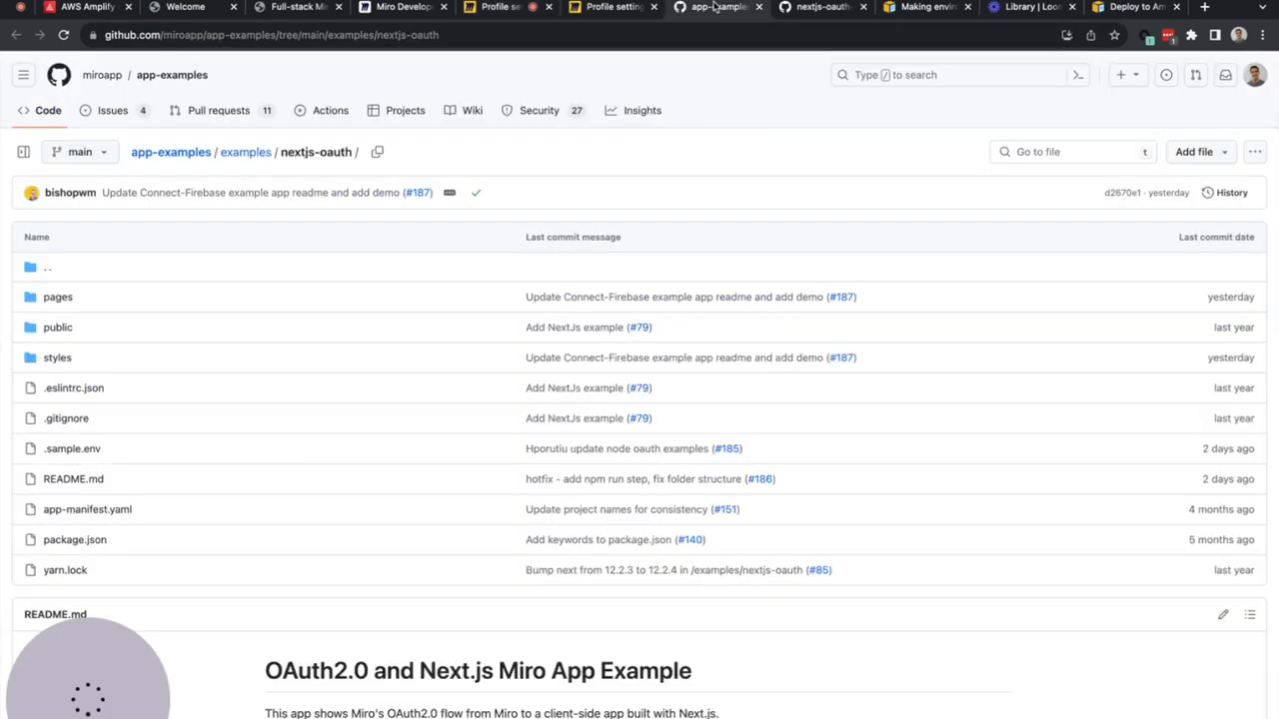
{"action": "left_click", "coordinate": [819, 7]}
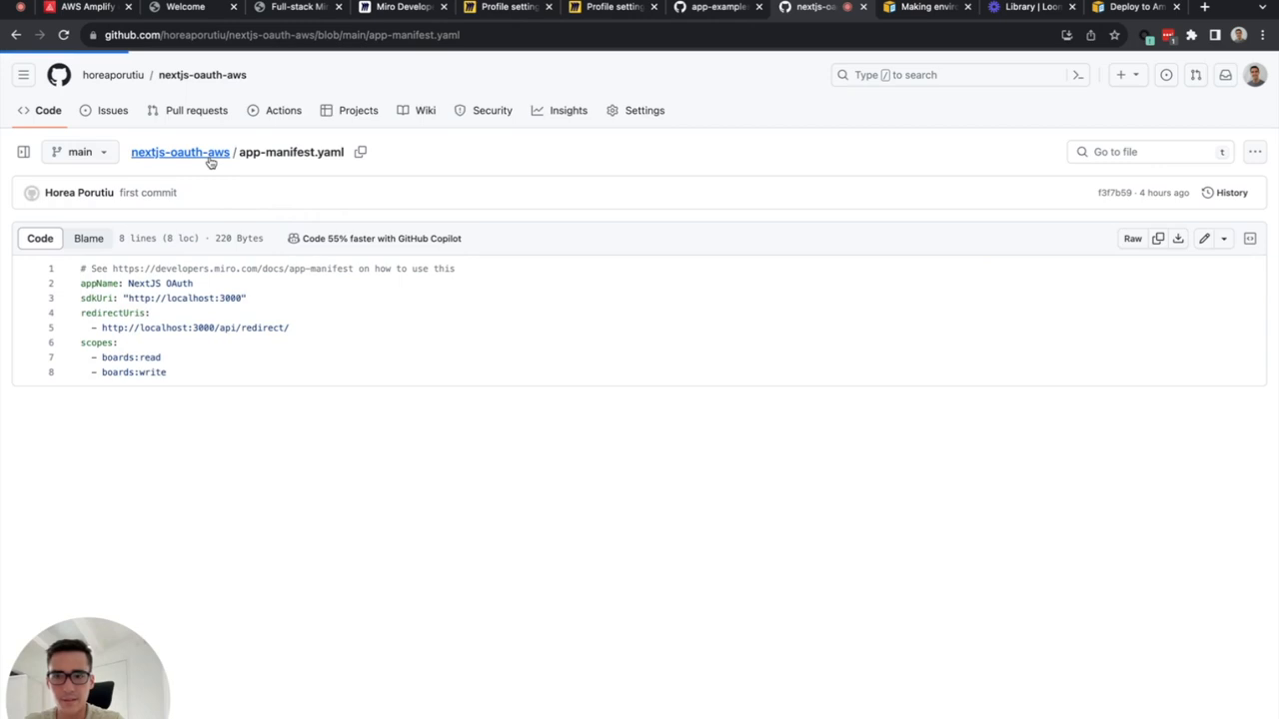
{"action": "left_click", "coordinate": [180, 152]}
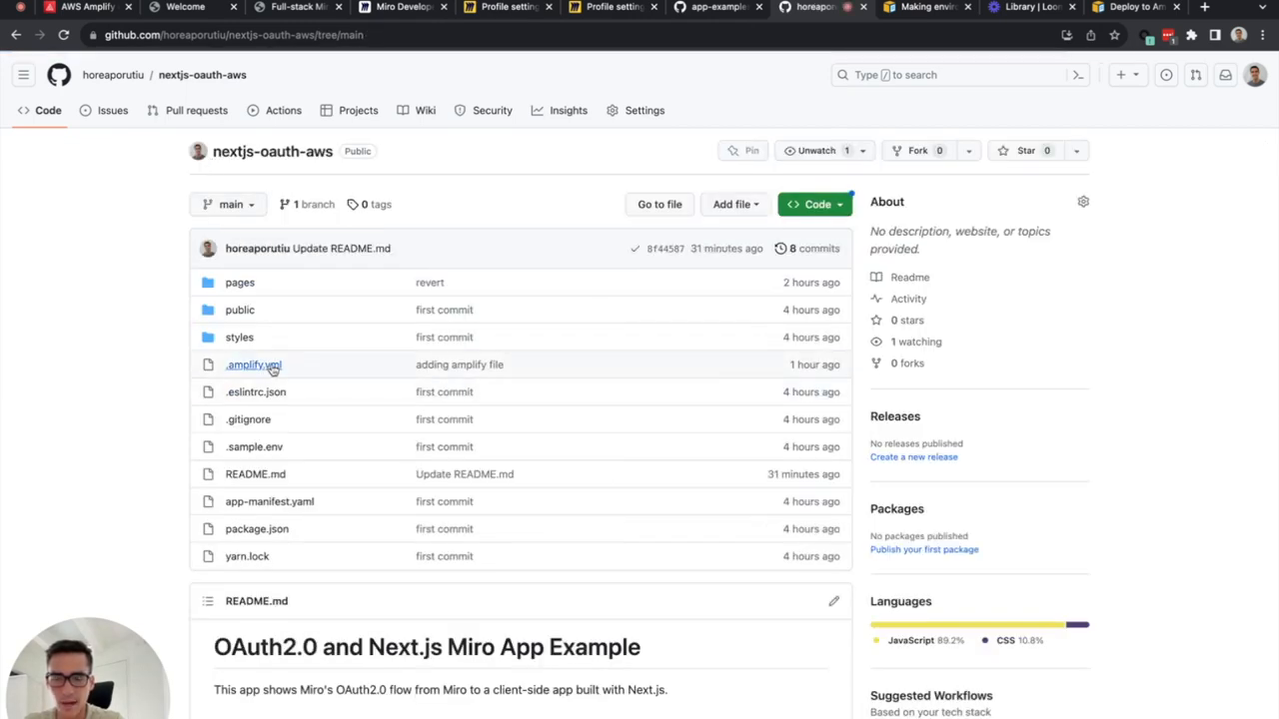
{"action": "mouse_move", "coordinate": [240, 284]}
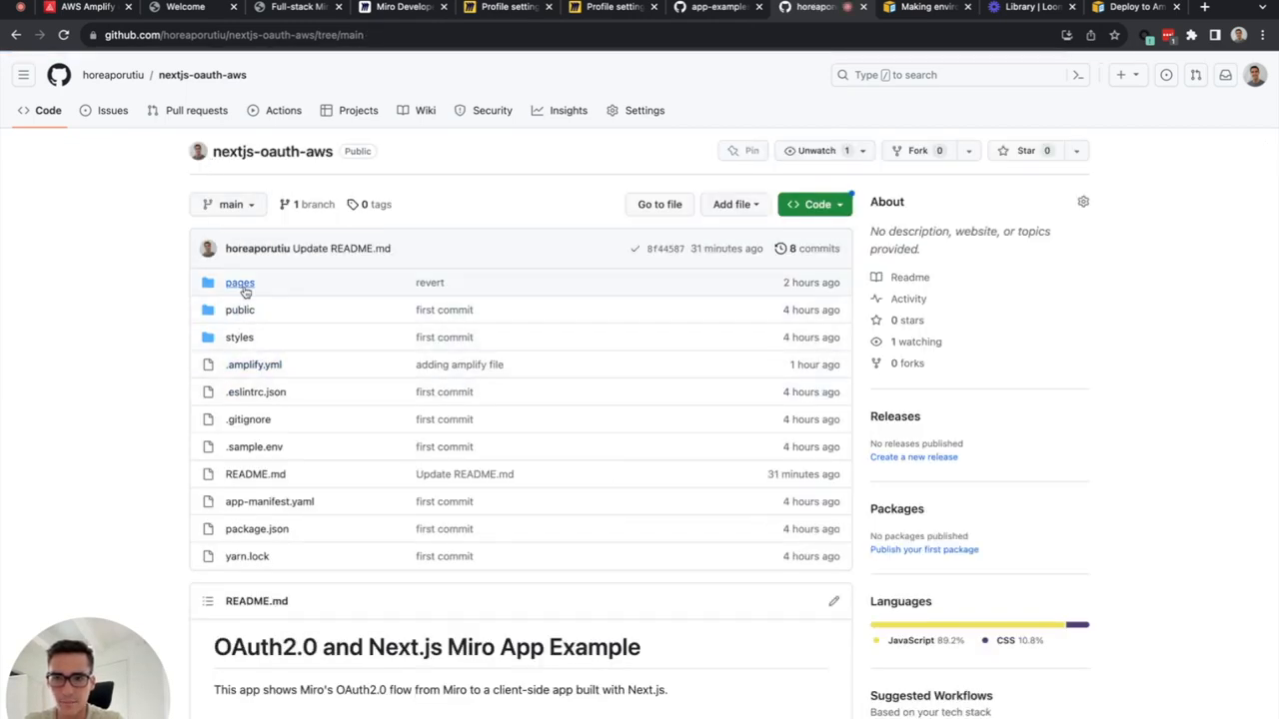
{"action": "left_click", "coordinate": [240, 284]}
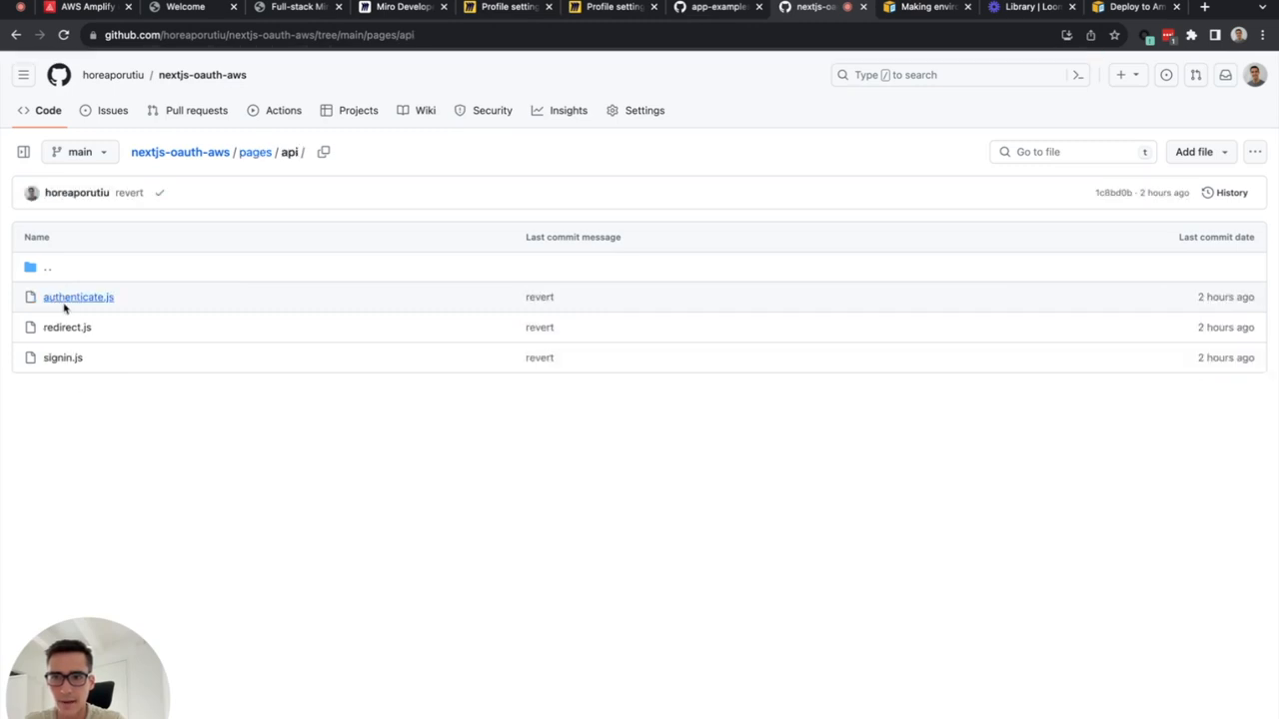
Step: Review authenticate.js for the process.env clientID and clientSecret it reads
{"action": "left_click", "coordinate": [78, 295]}
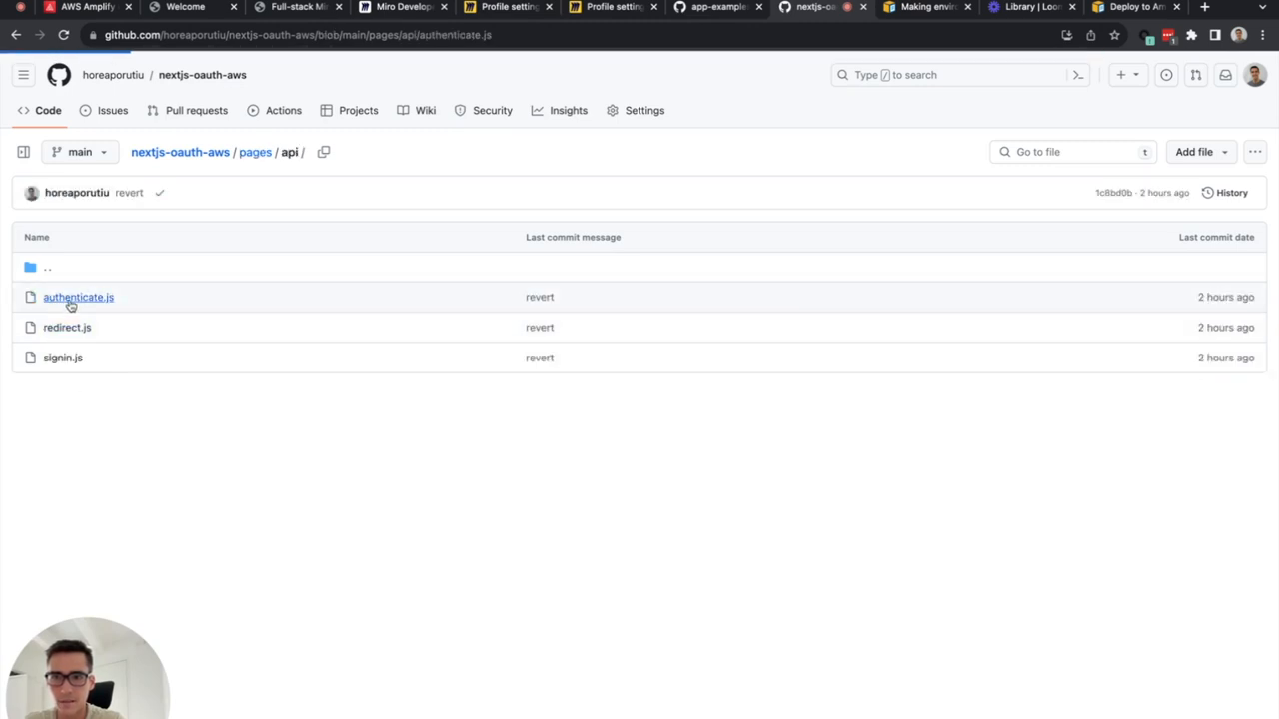
{"action": "left_click", "coordinate": [78, 296]}
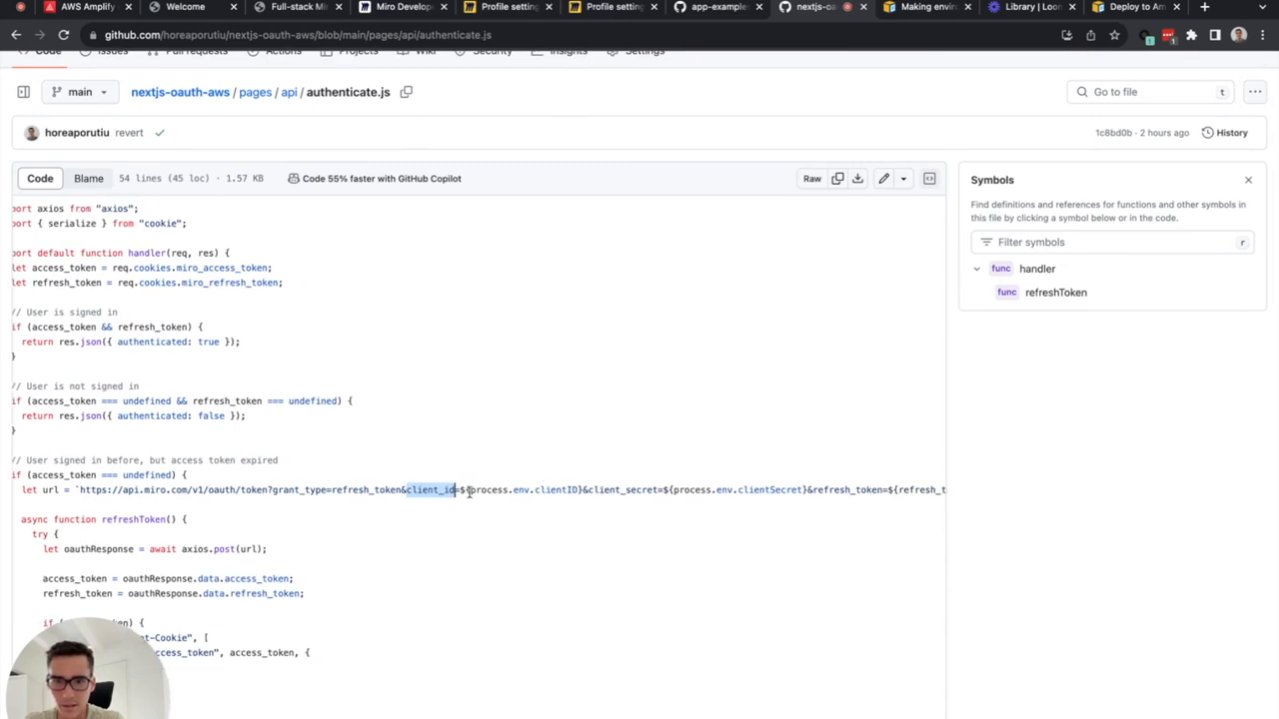
{"action": "scroll", "scroll_direction": "right", "scroll_amount": 3}
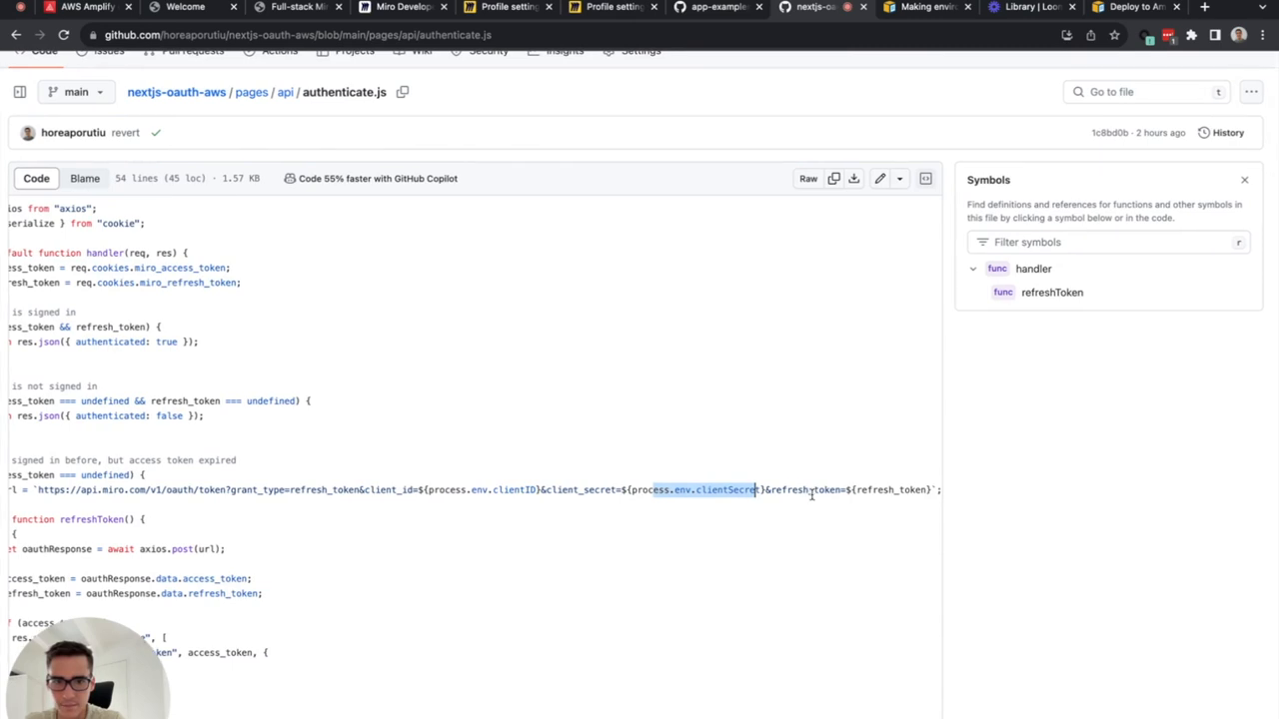
{"action": "scroll", "scroll_direction": "left", "scroll_amount": 3}
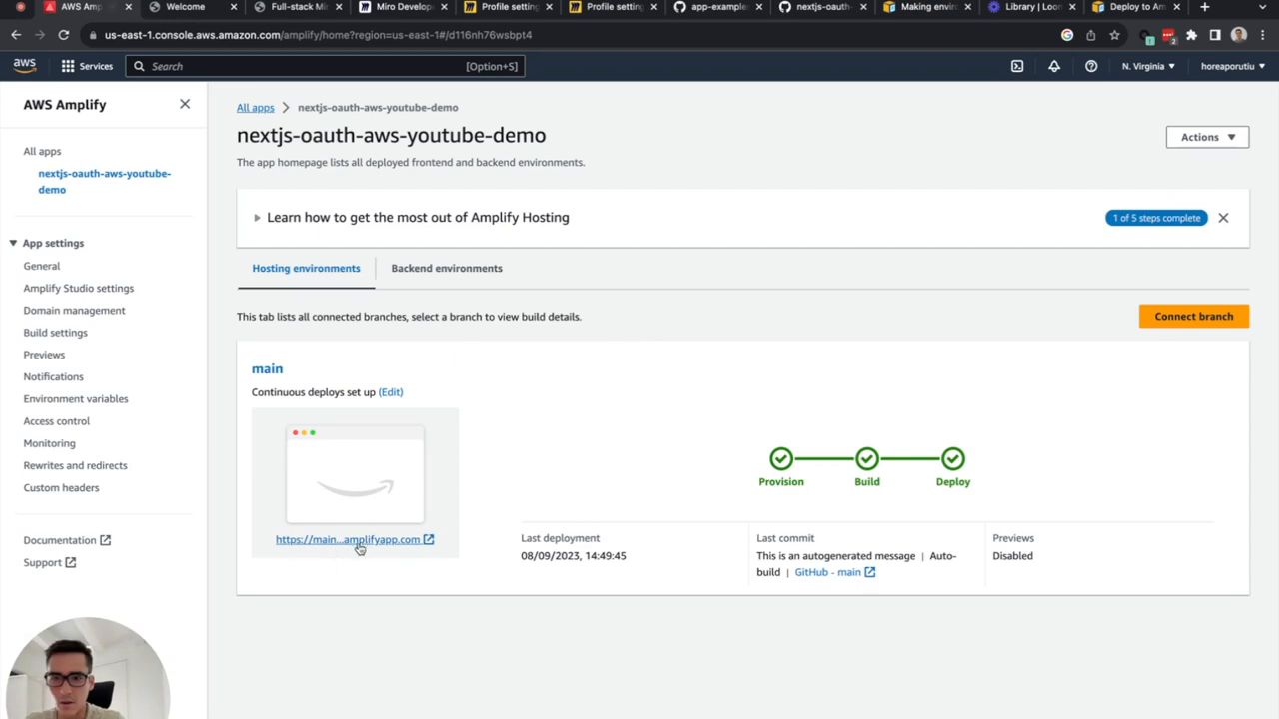
{"action": "mouse_move", "coordinate": [104, 400]}
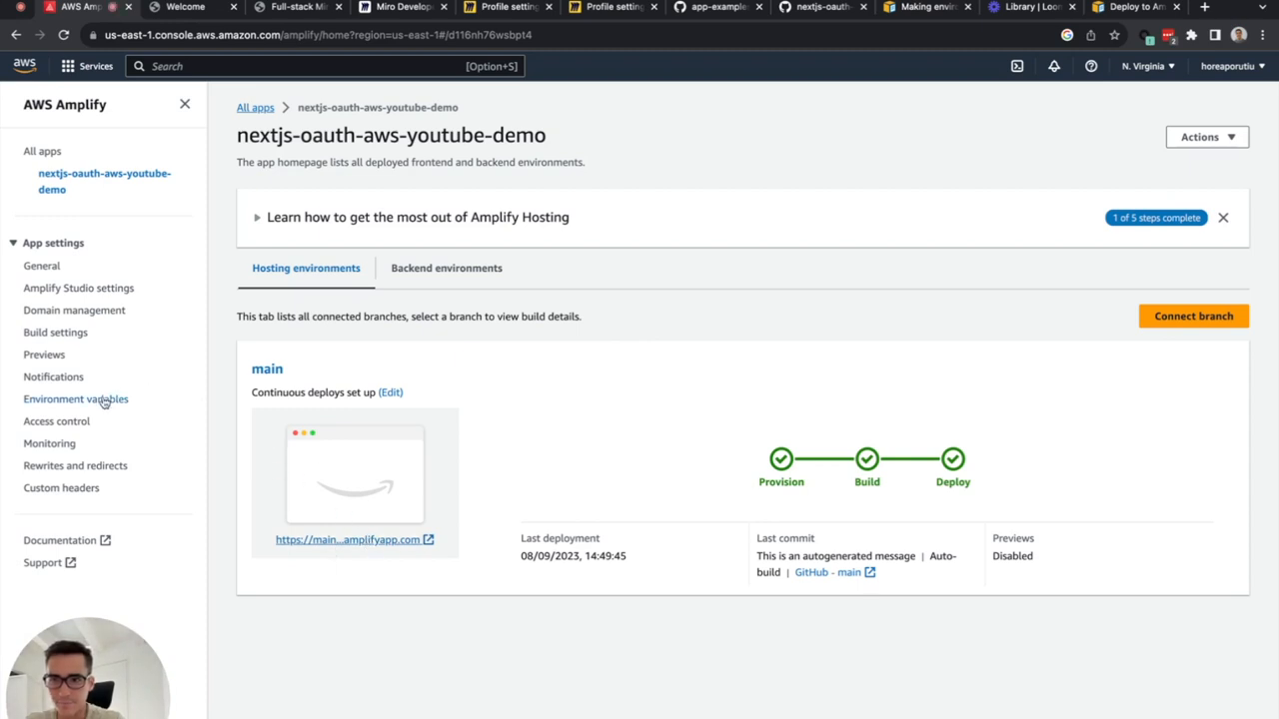
Step: Show the demo app's Environment variables page, currently empty
{"action": "left_click", "coordinate": [75, 400]}
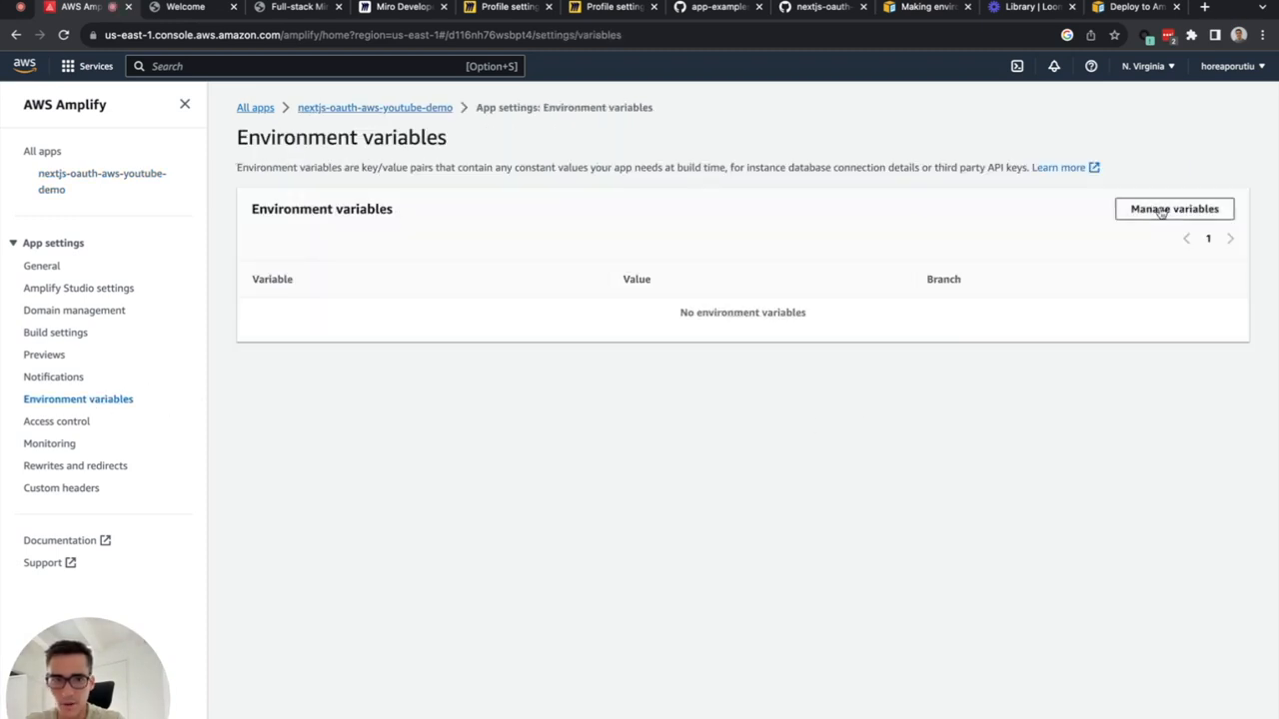
Step: Add clientID and clientSecret variables with values copied from the Miro app credentials
{"action": "left_click", "coordinate": [1175, 210]}
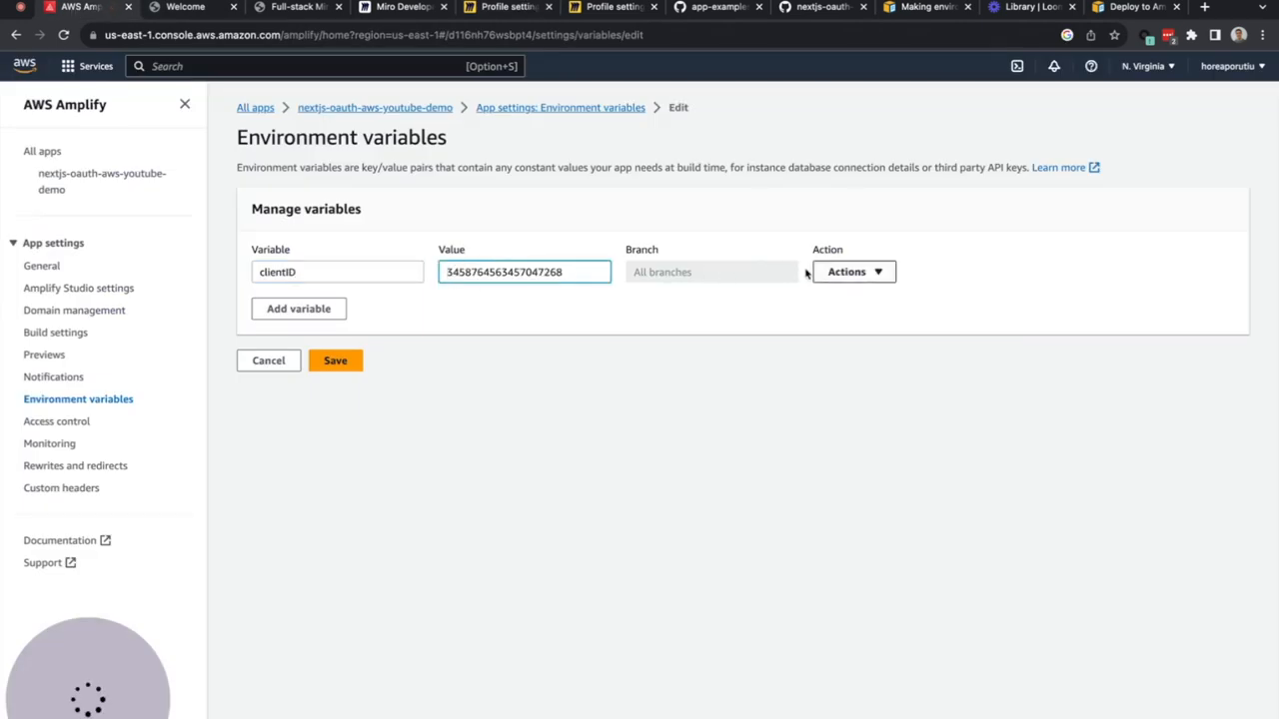
{"action": "type", "text": "client"}
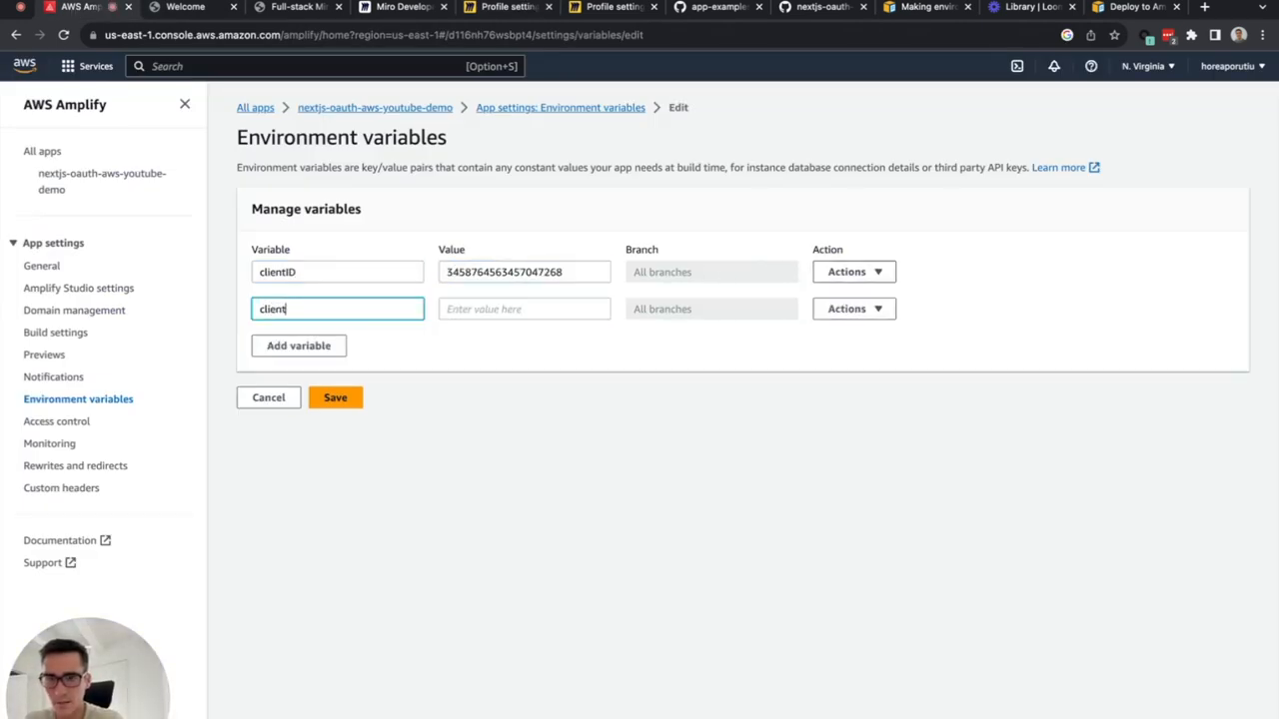
{"action": "type", "text": "Secret"}
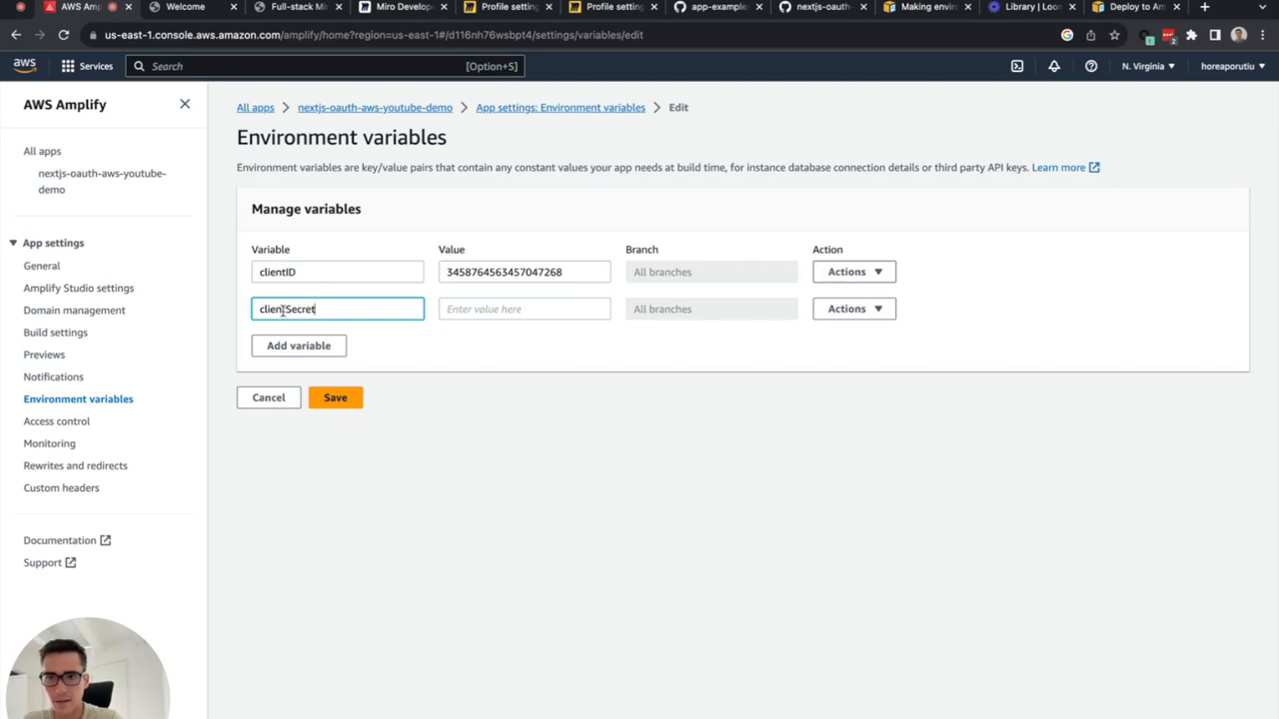
{"action": "double_click", "coordinate": [288, 308]}
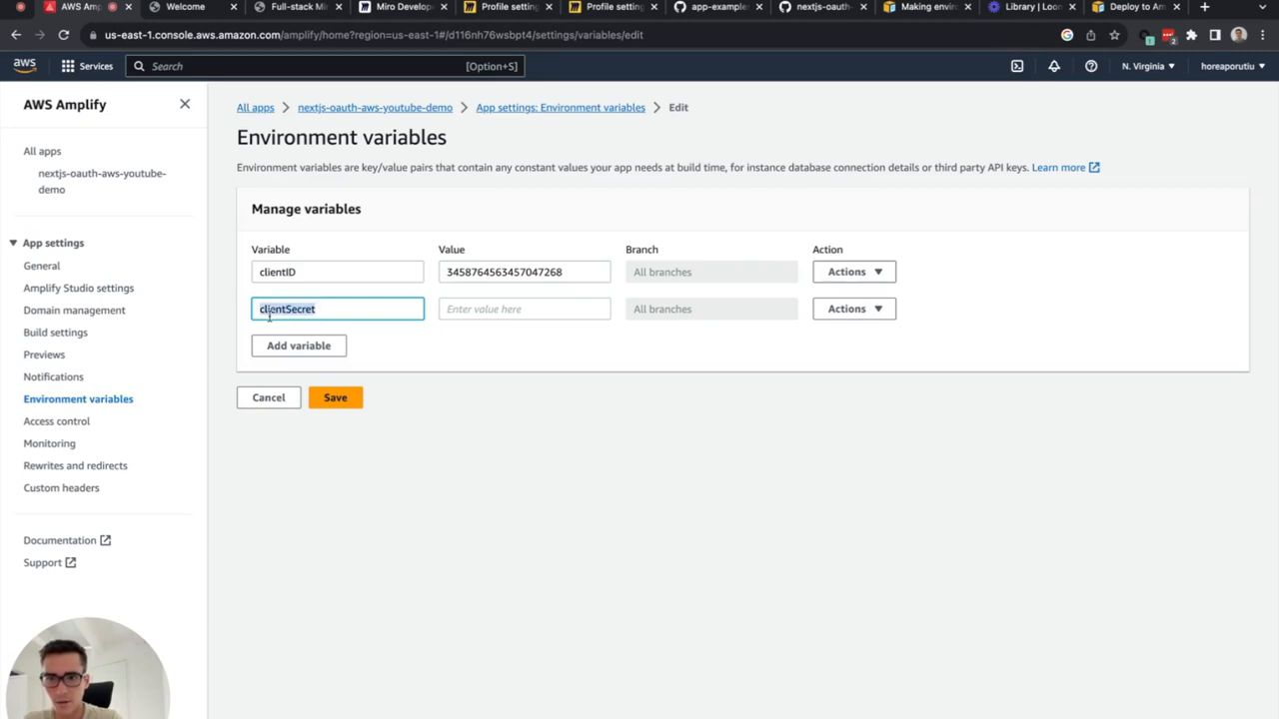
{"action": "left_click", "coordinate": [507, 8]}
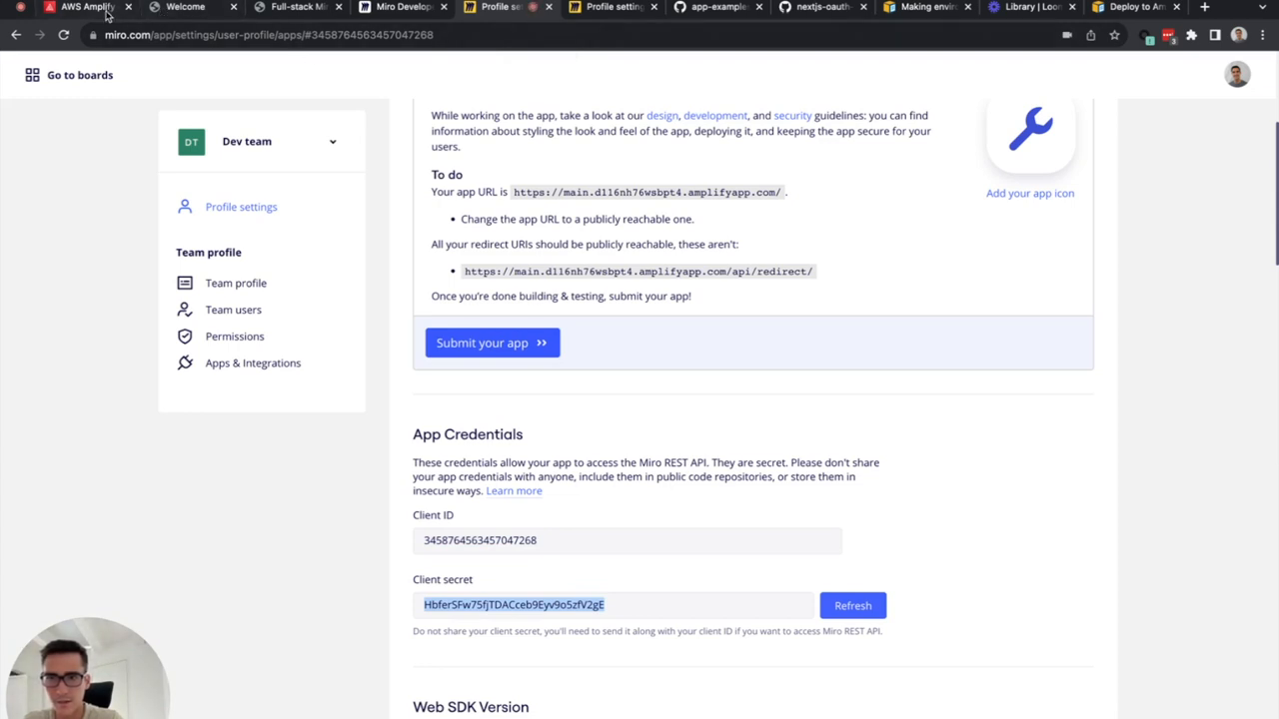
{"action": "left_click", "coordinate": [84, 8]}
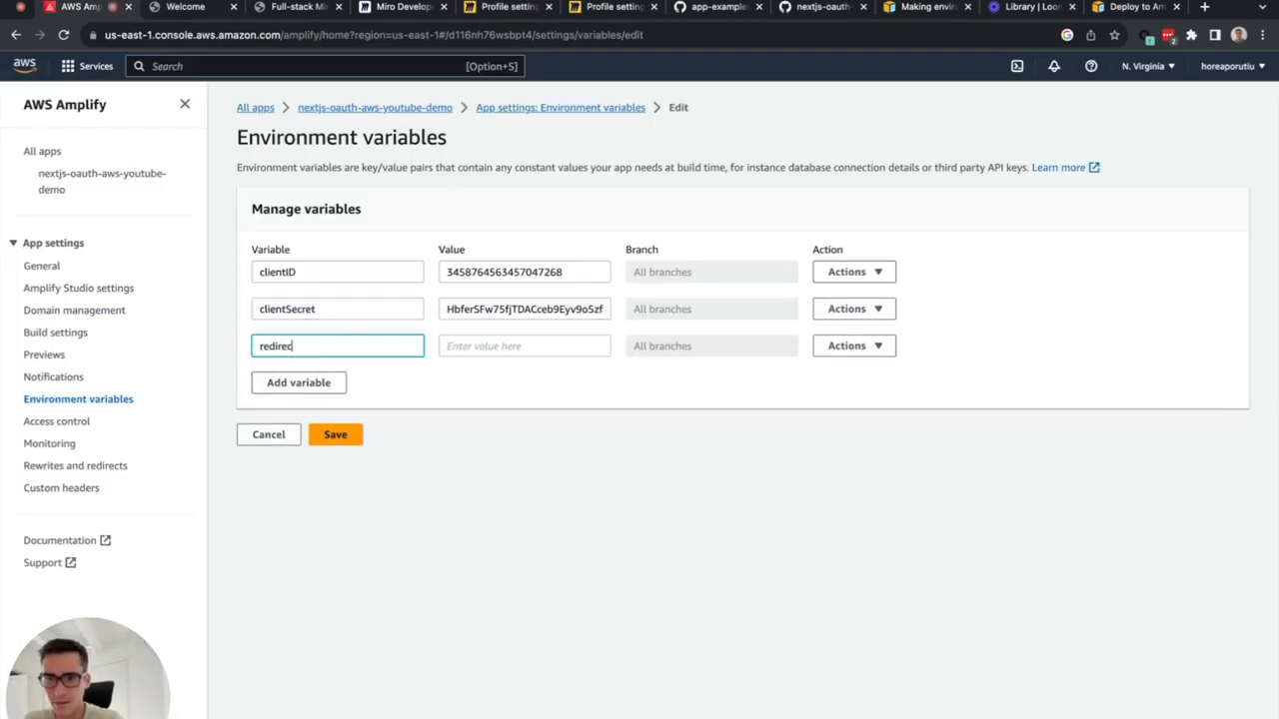
Step: Add redirectURL copied from Miro and save all three environment variables
{"action": "type", "text": "URL"}
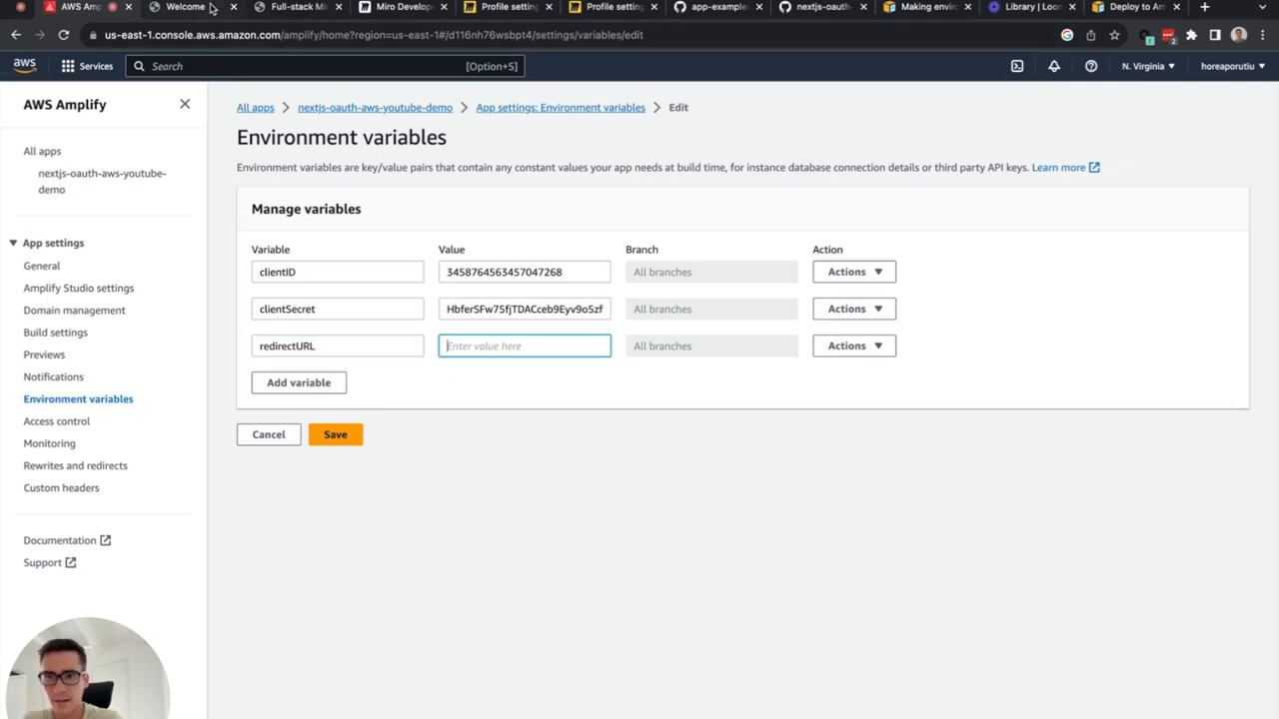
{"action": "left_click", "coordinate": [500, 8]}
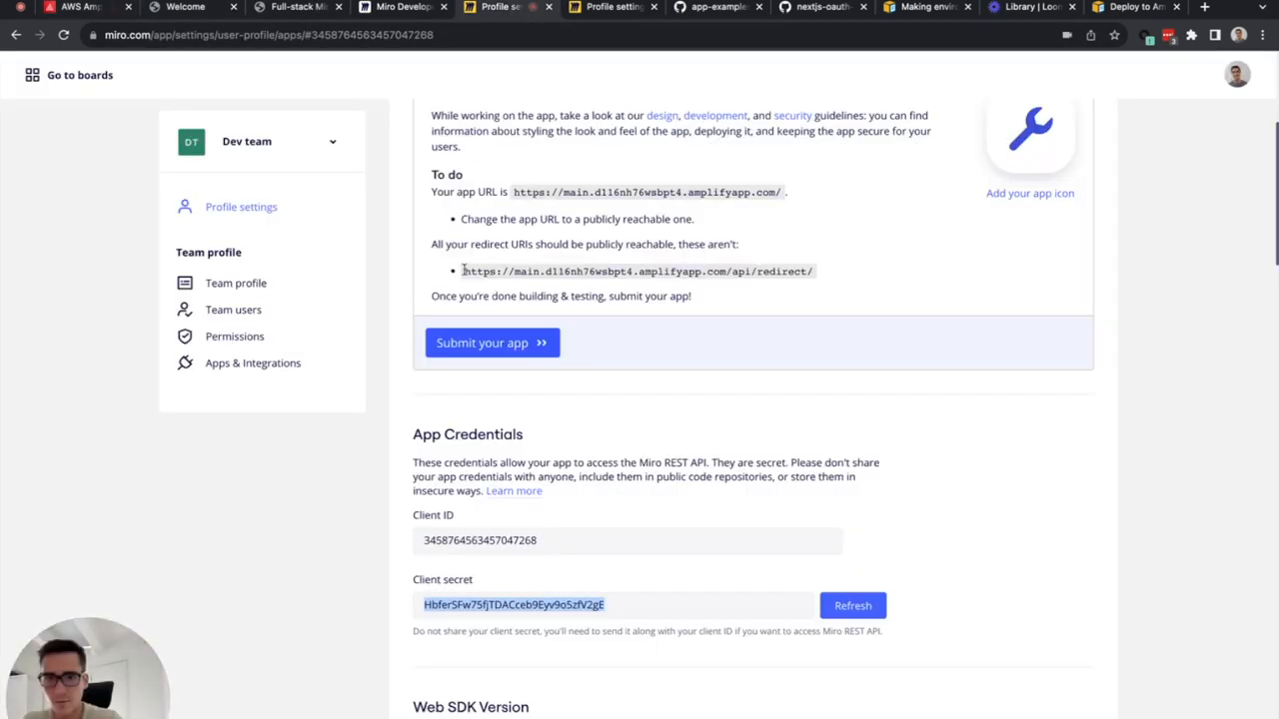
{"action": "double_click", "coordinate": [638, 272]}
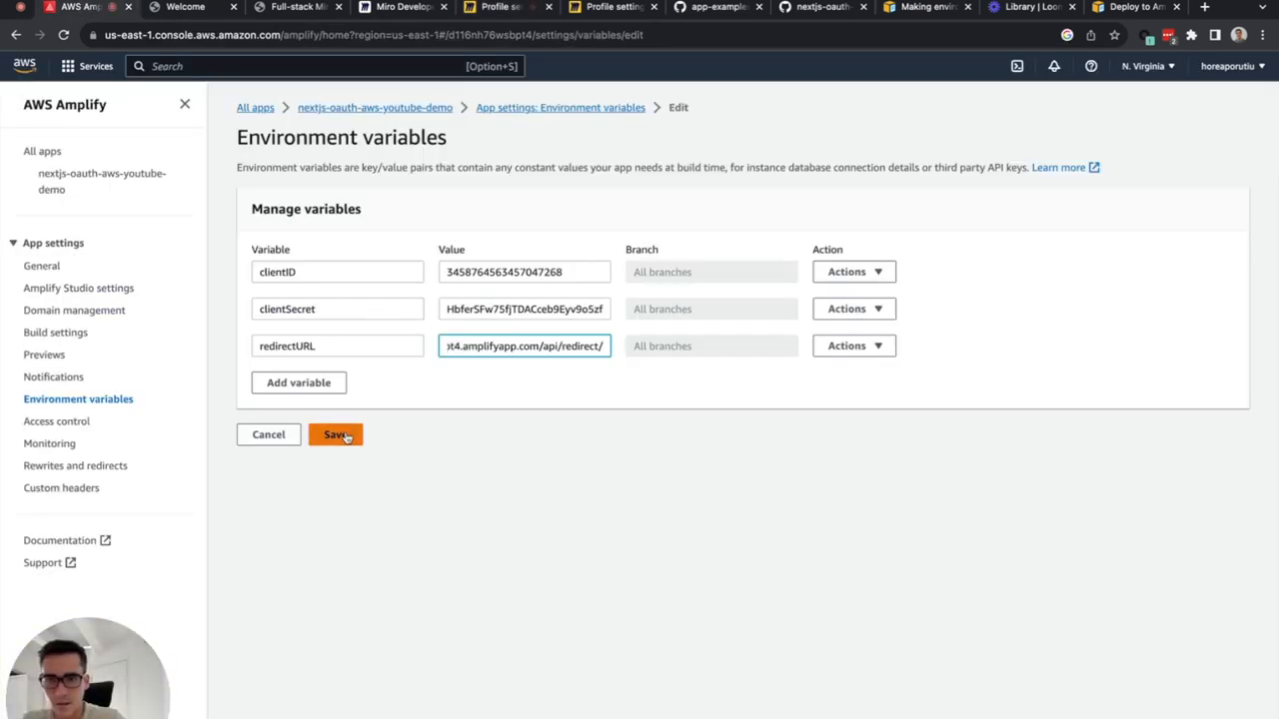
{"action": "left_click", "coordinate": [336, 434]}
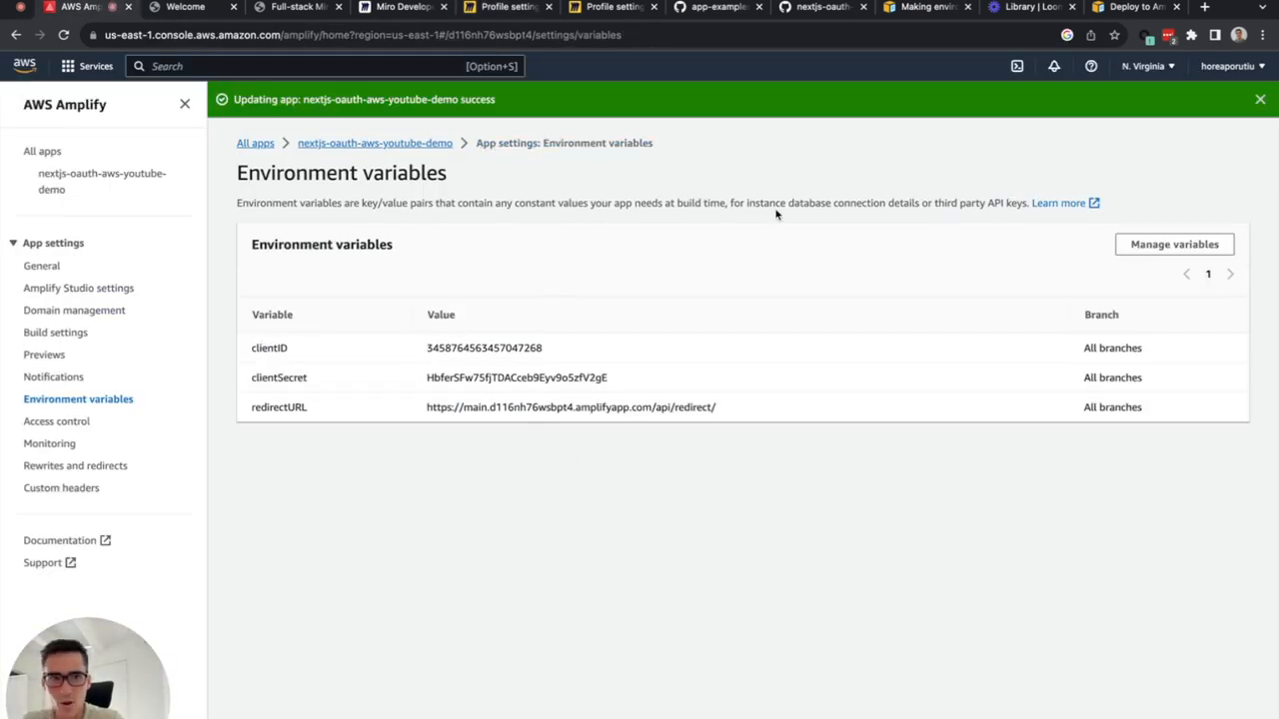
{"action": "left_click", "coordinate": [56, 331]}
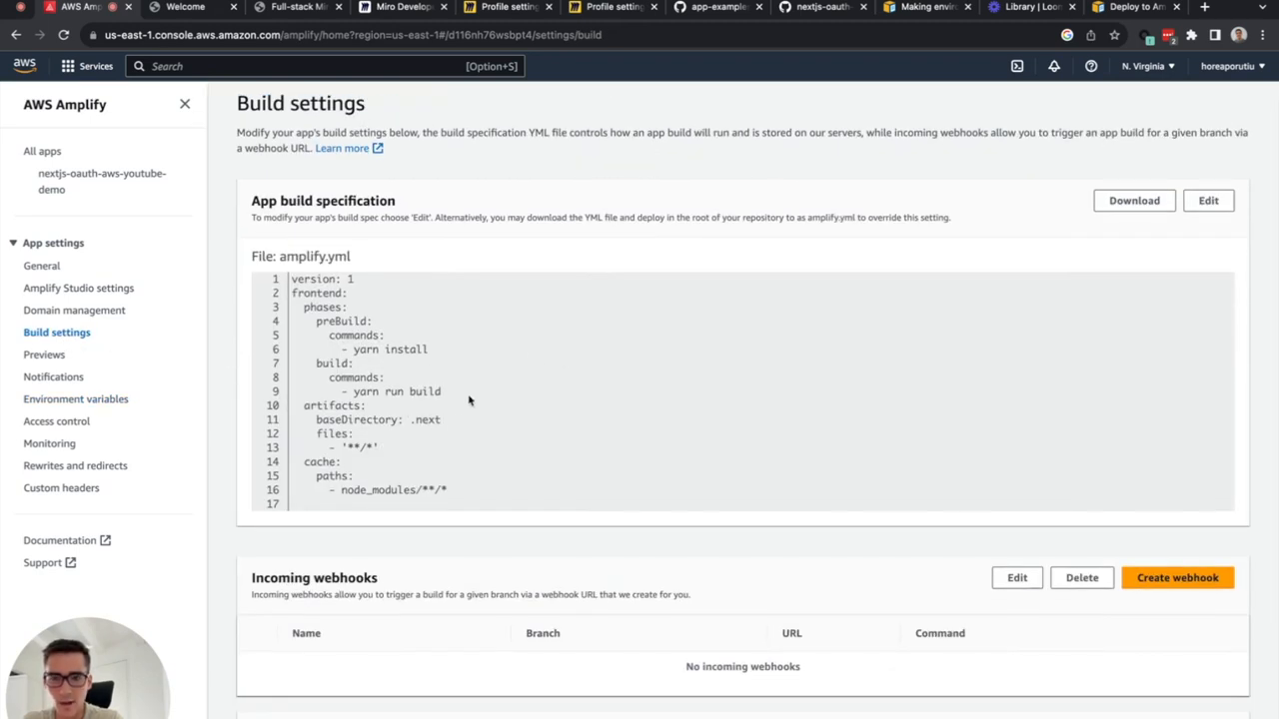
{"action": "mouse_move", "coordinate": [301, 272]}
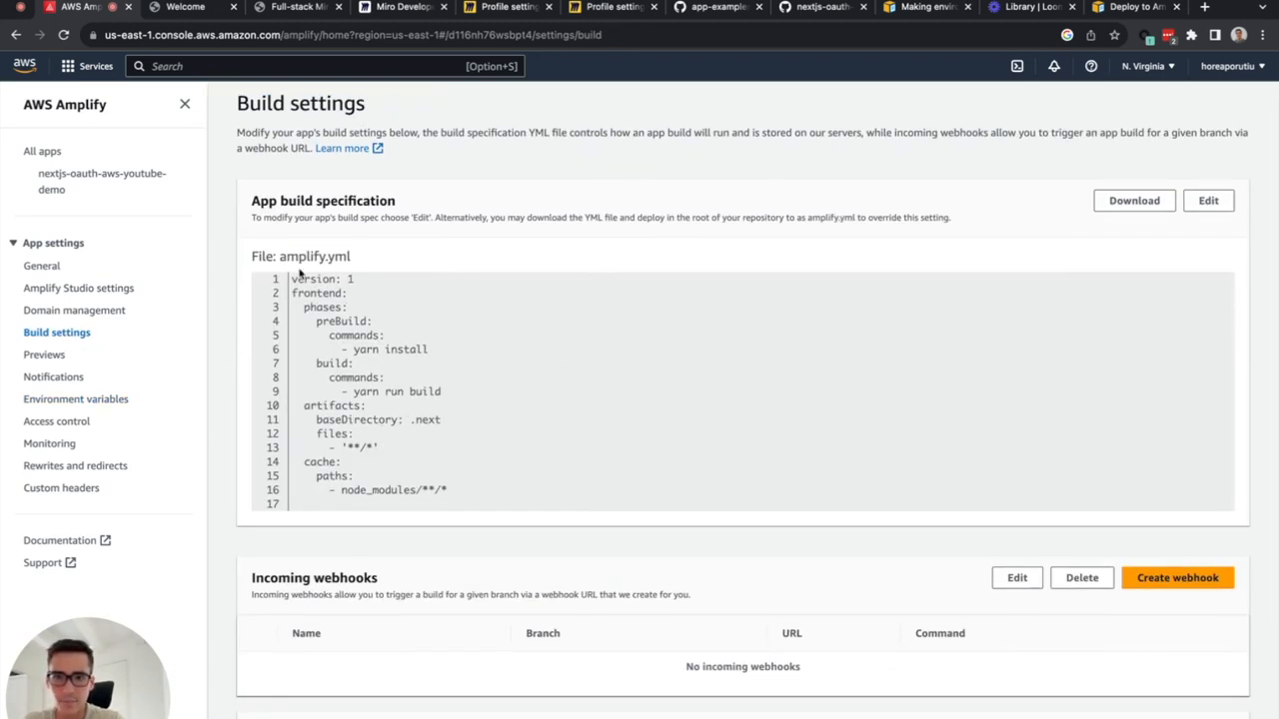
{"action": "mouse_move", "coordinate": [371, 398]}
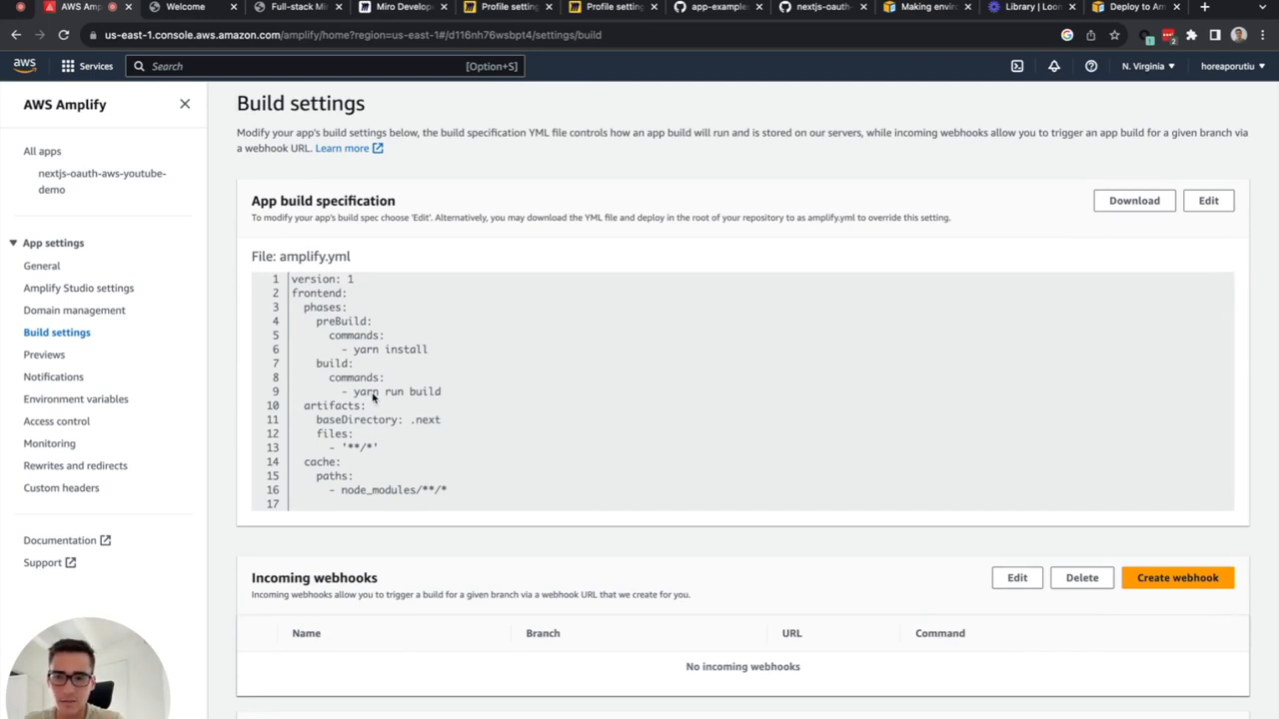
{"action": "mouse_move", "coordinate": [1170, 284]}
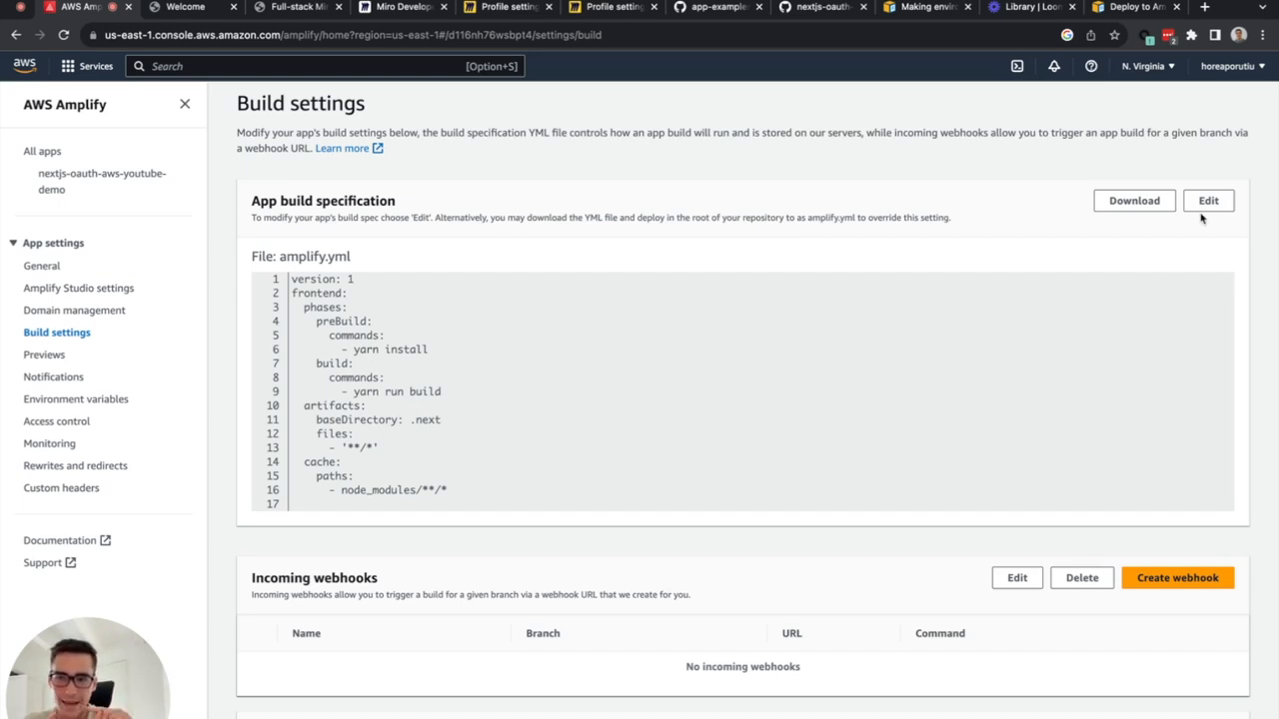
{"action": "mouse_move", "coordinate": [1169, 164]}
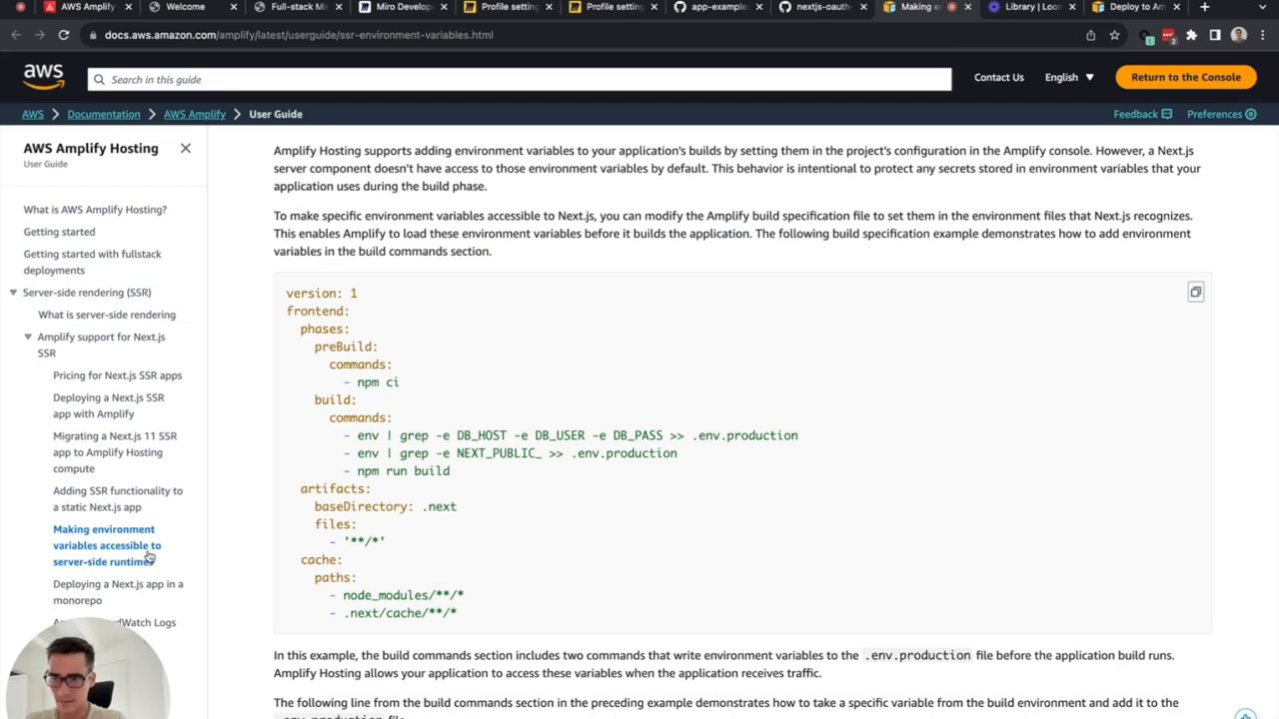
{"action": "mouse_move", "coordinate": [236, 429]}
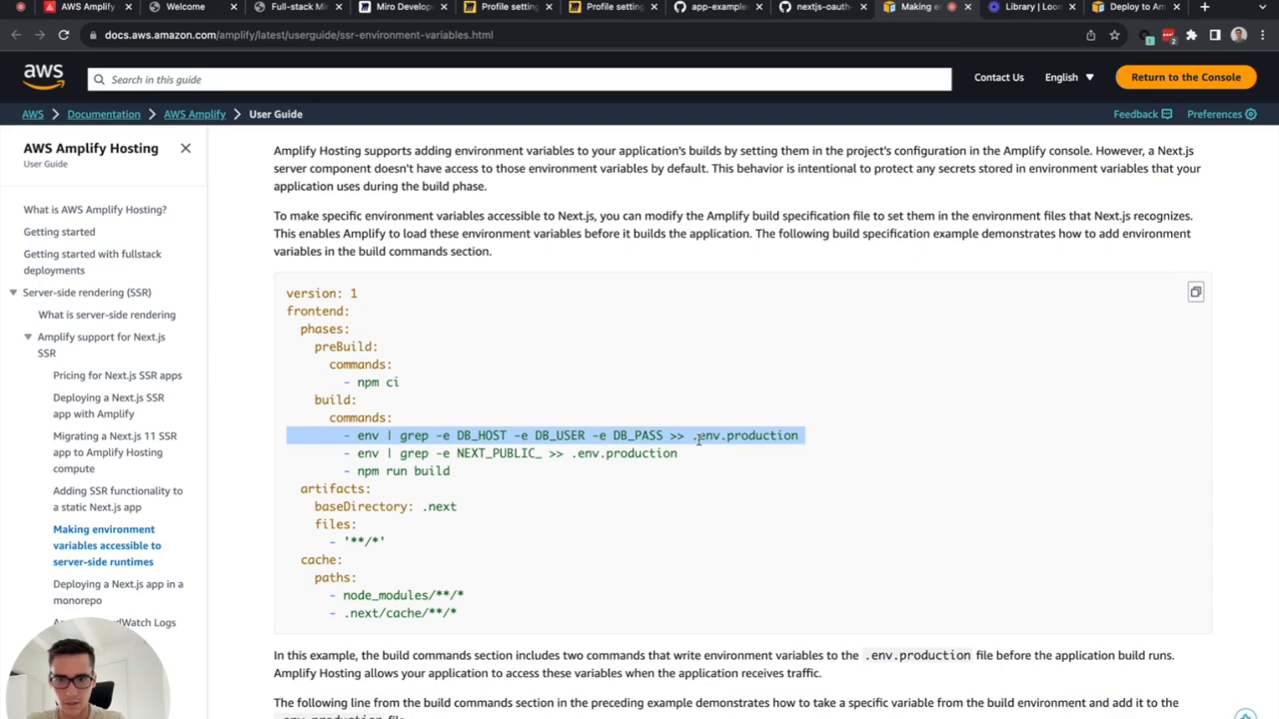
{"action": "mouse_move", "coordinate": [703, 32]}
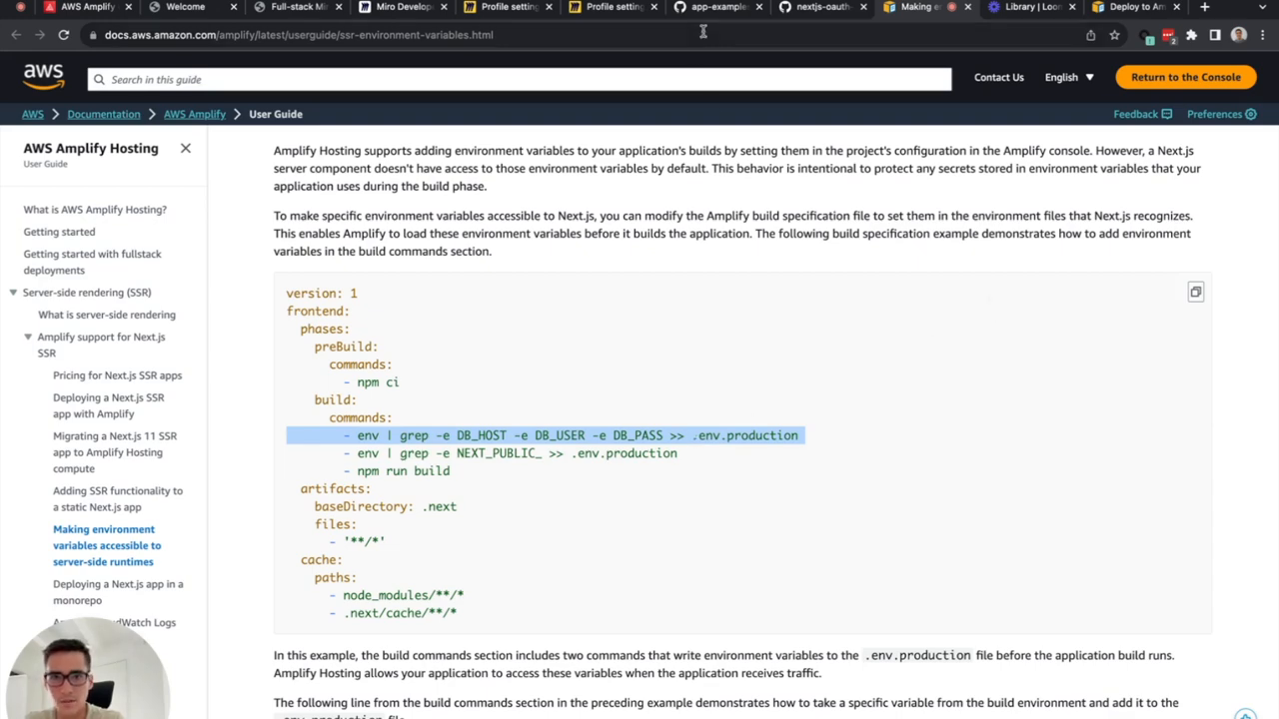
Step: Copy the repository's .amplify.yml build spec that writes the env vars into .env.production
{"action": "left_click", "coordinate": [815, 8]}
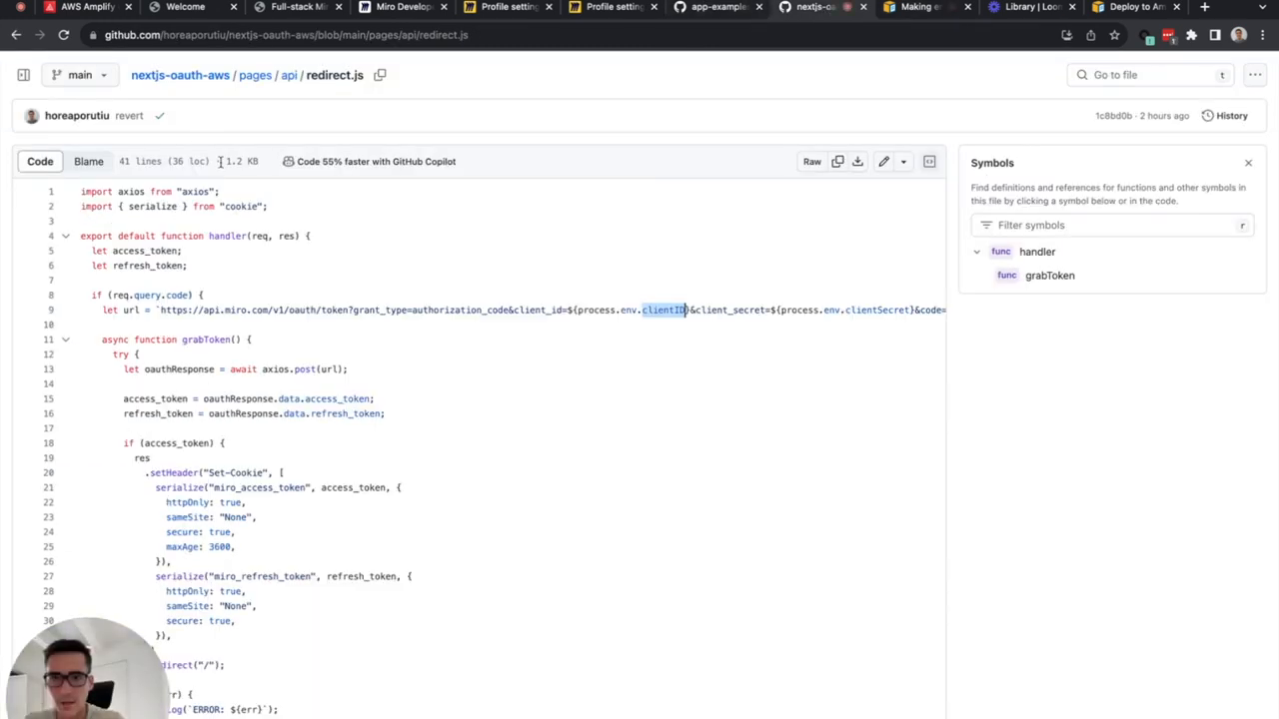
{"action": "left_click", "coordinate": [179, 76]}
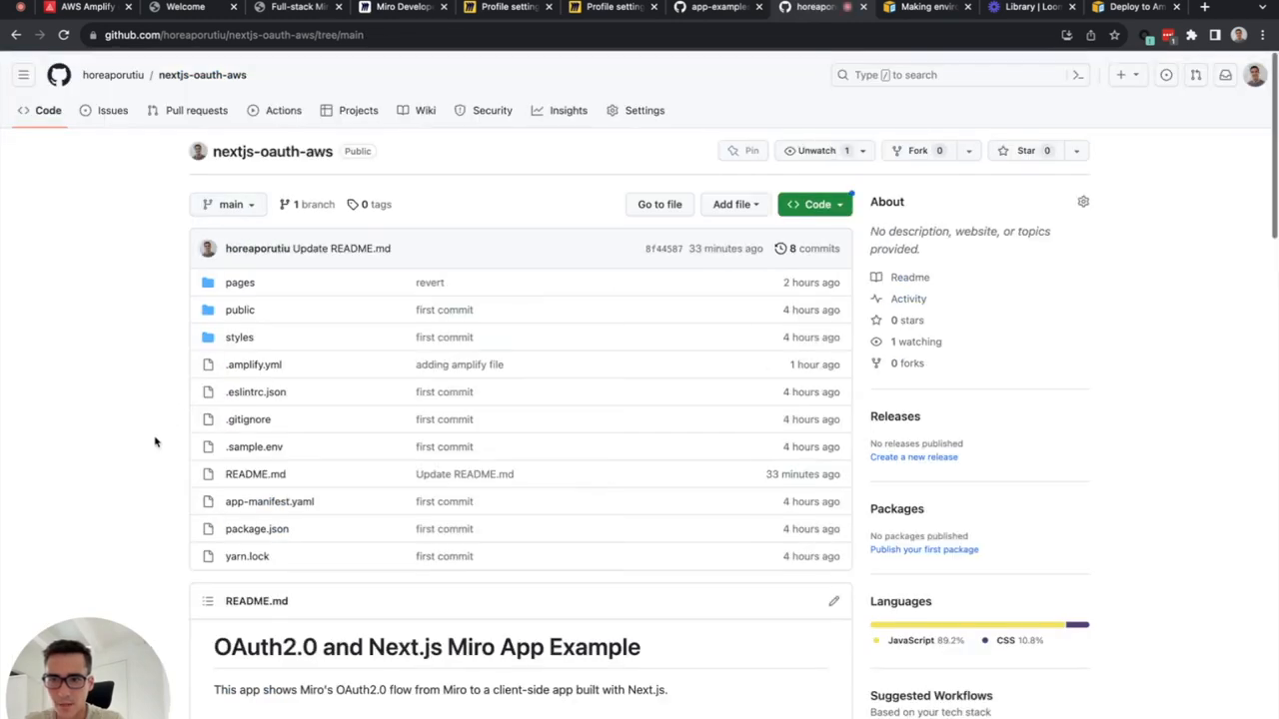
{"action": "left_click", "coordinate": [251, 364]}
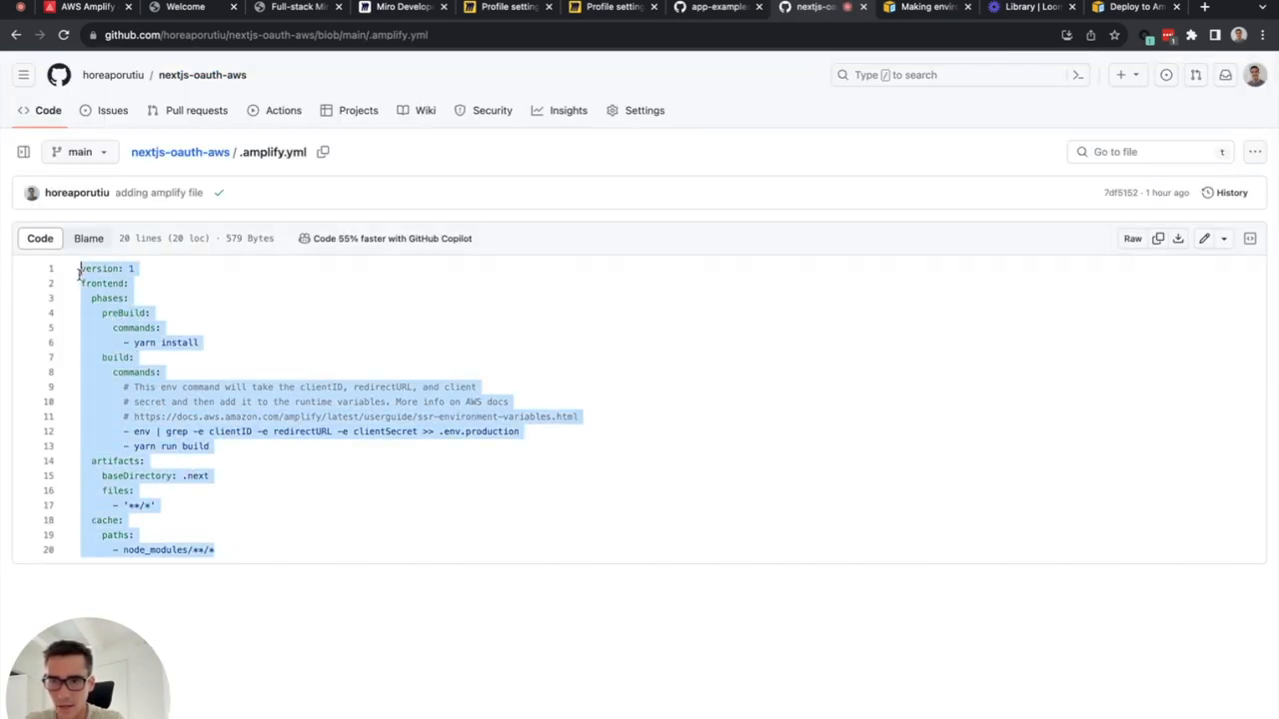
{"action": "left_click", "coordinate": [84, 8]}
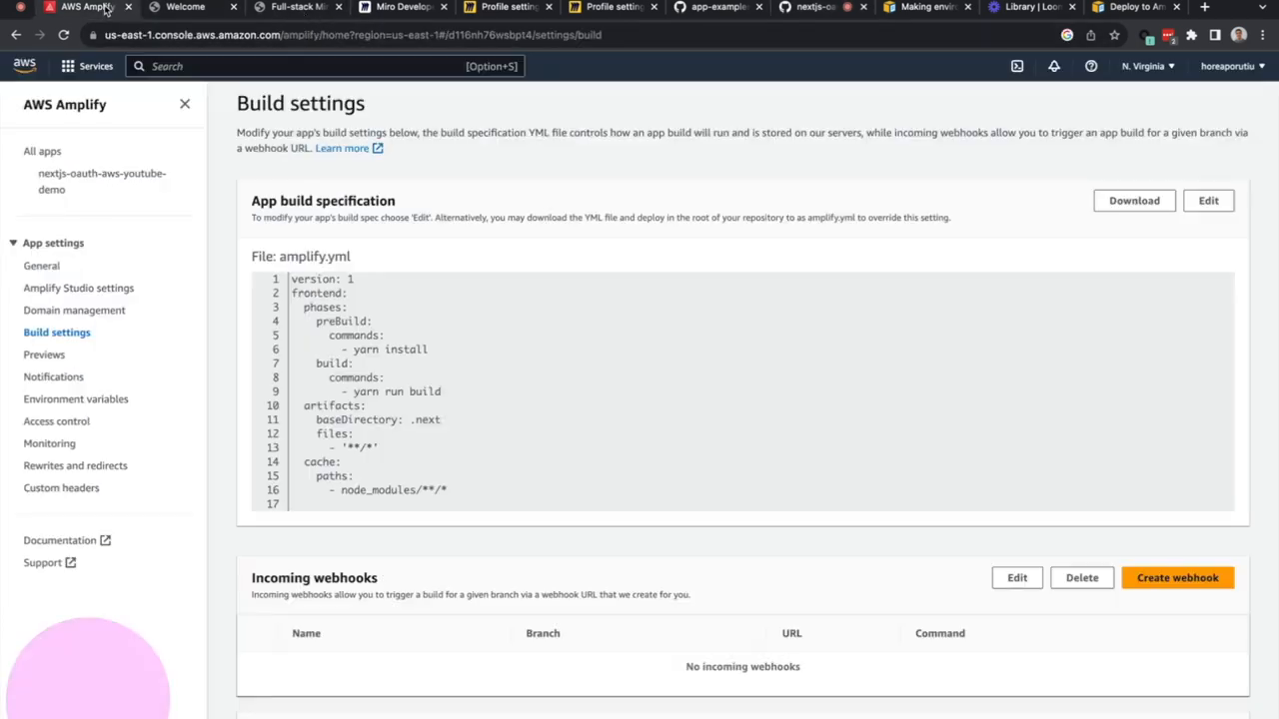
Step: Paste the copied amplify.yml with the env grep command into the build specification and save
{"action": "left_click", "coordinate": [1207, 200]}
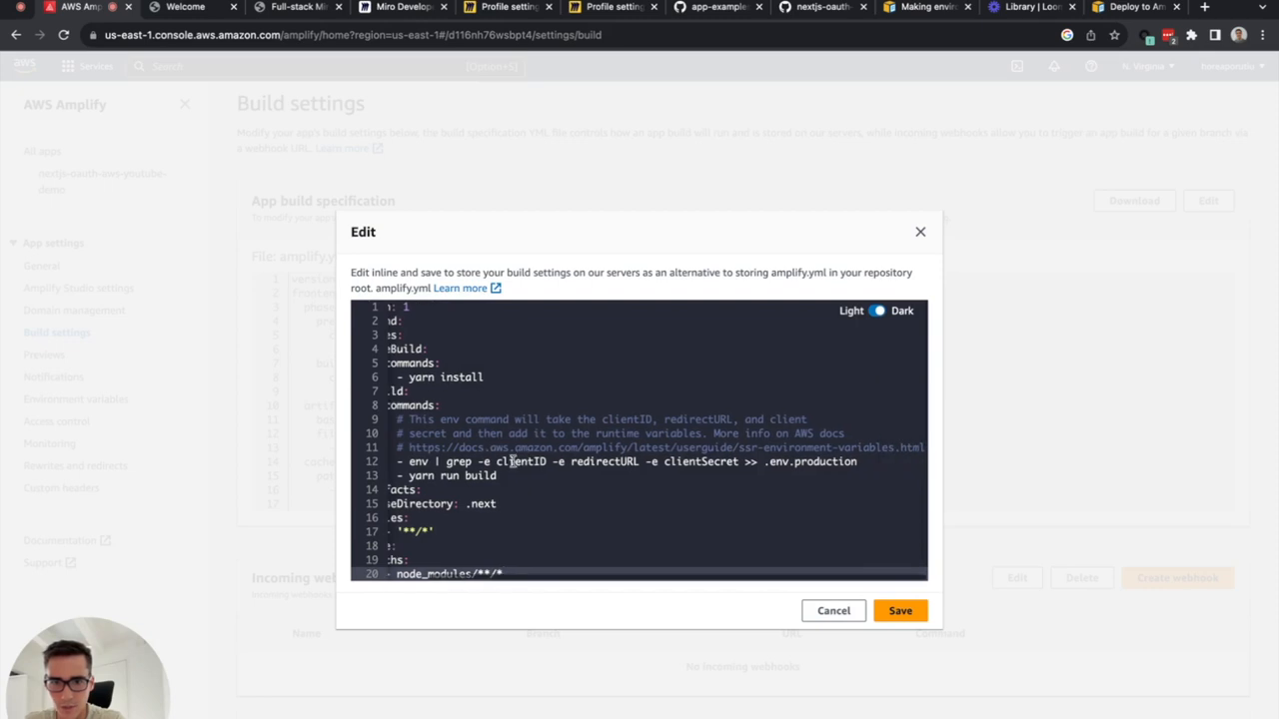
{"action": "double_click", "coordinate": [519, 461]}
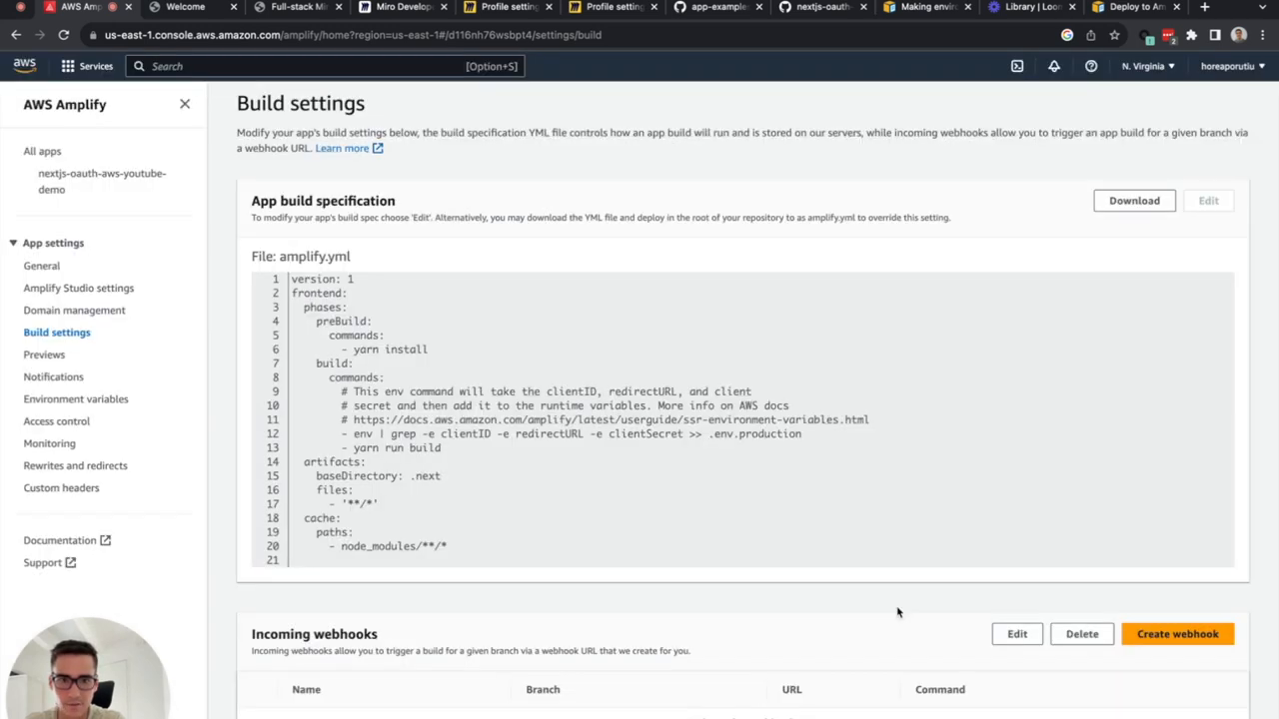
{"action": "scroll", "scroll_direction": "down", "scroll_amount": 3}
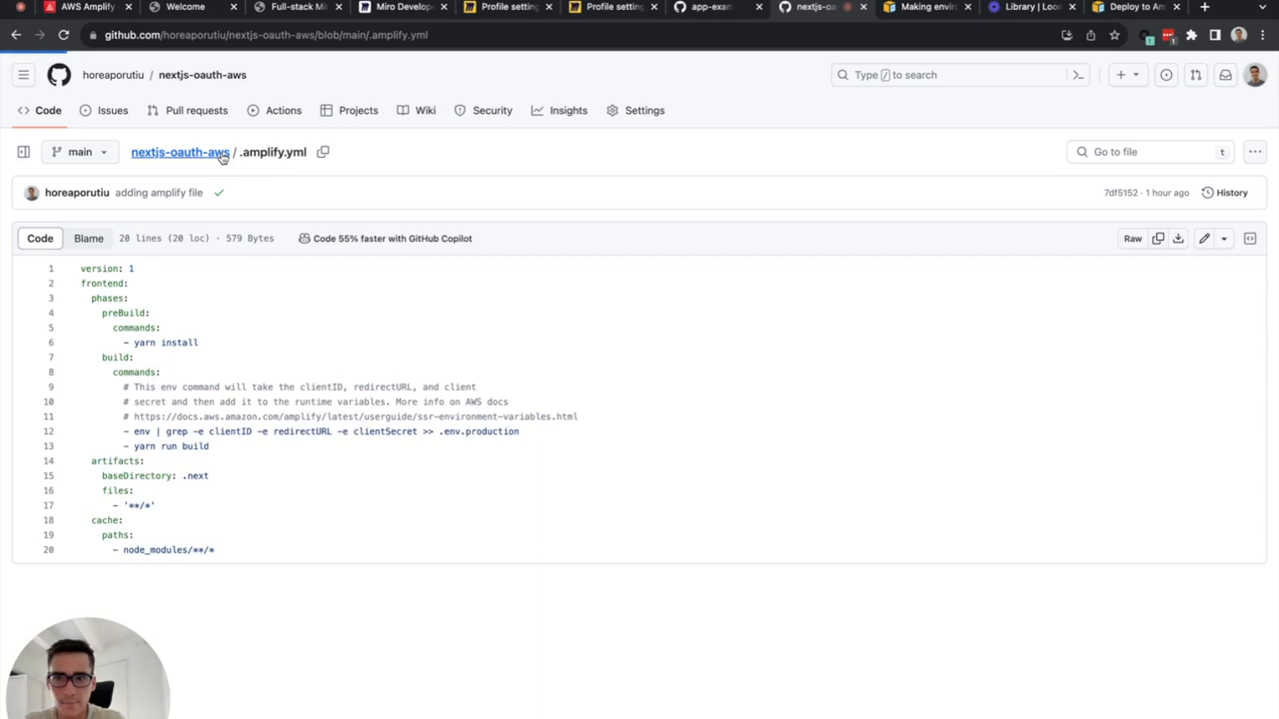
Step: Commit a README.md edit directly to main to trigger a new deployment
{"action": "left_click", "coordinate": [180, 152]}
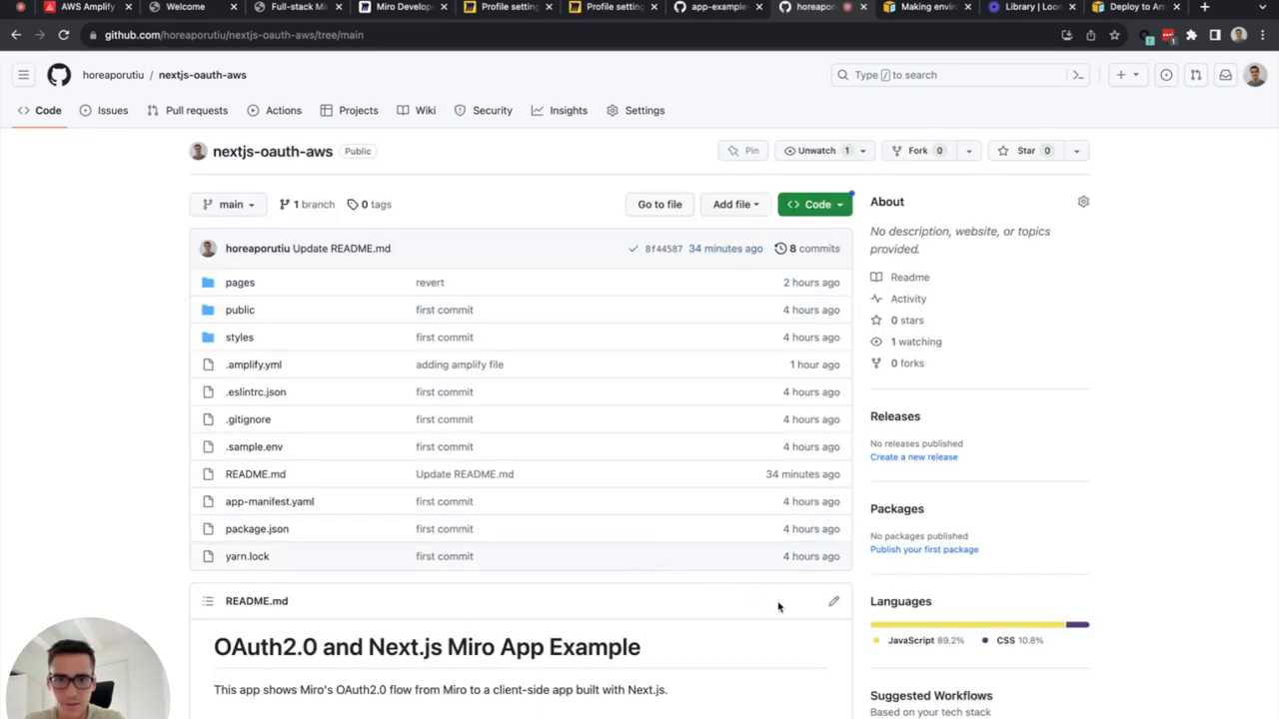
{"action": "left_click", "coordinate": [834, 599]}
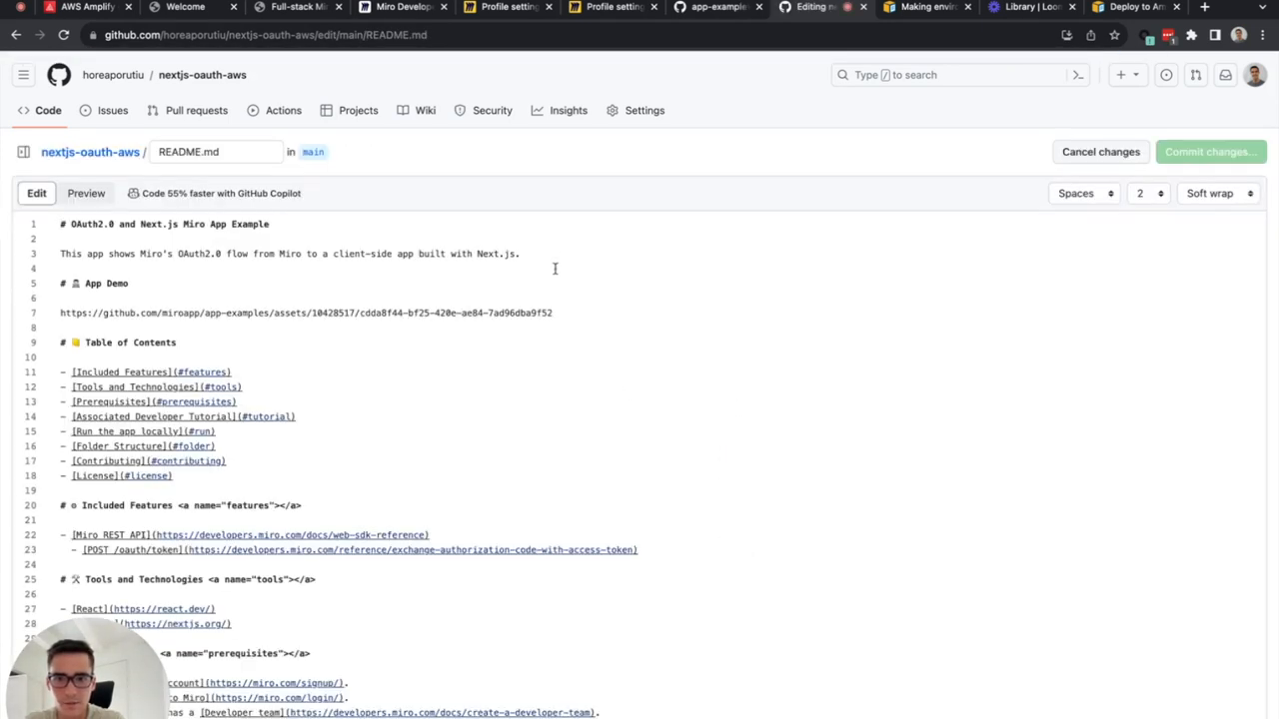
{"action": "left_click", "coordinate": [1211, 152]}
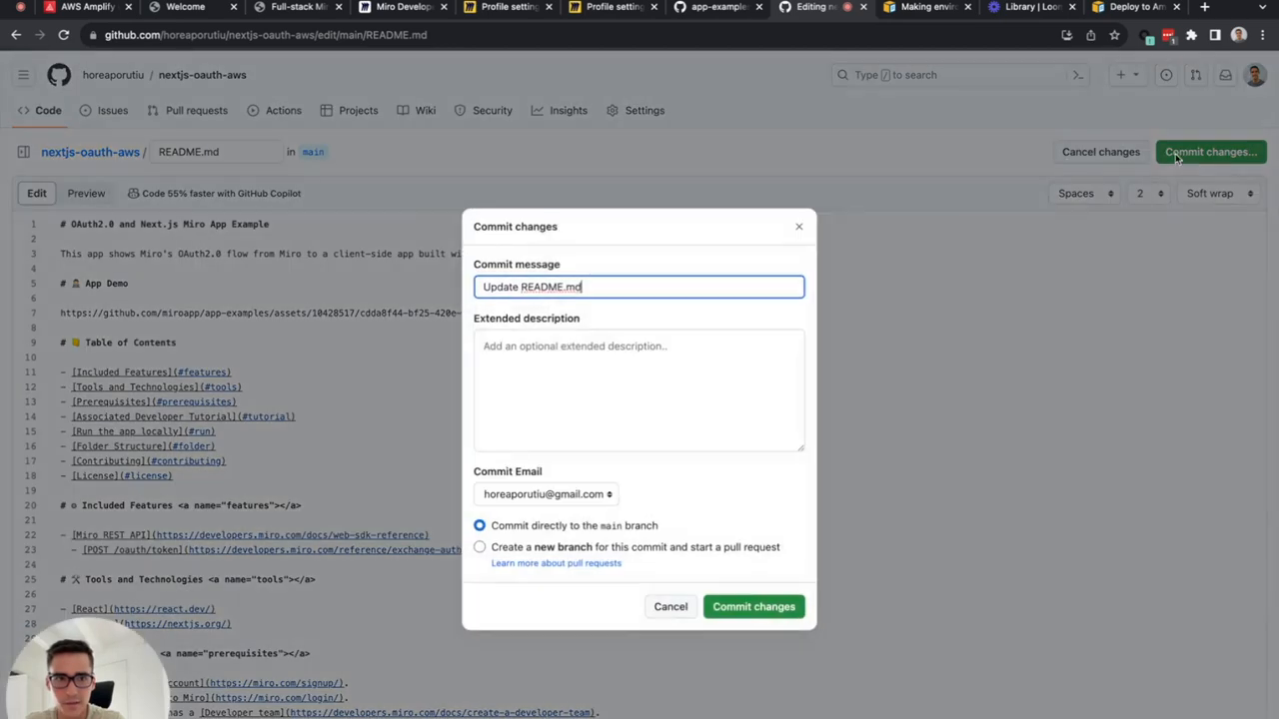
{"action": "left_click", "coordinate": [751, 607]}
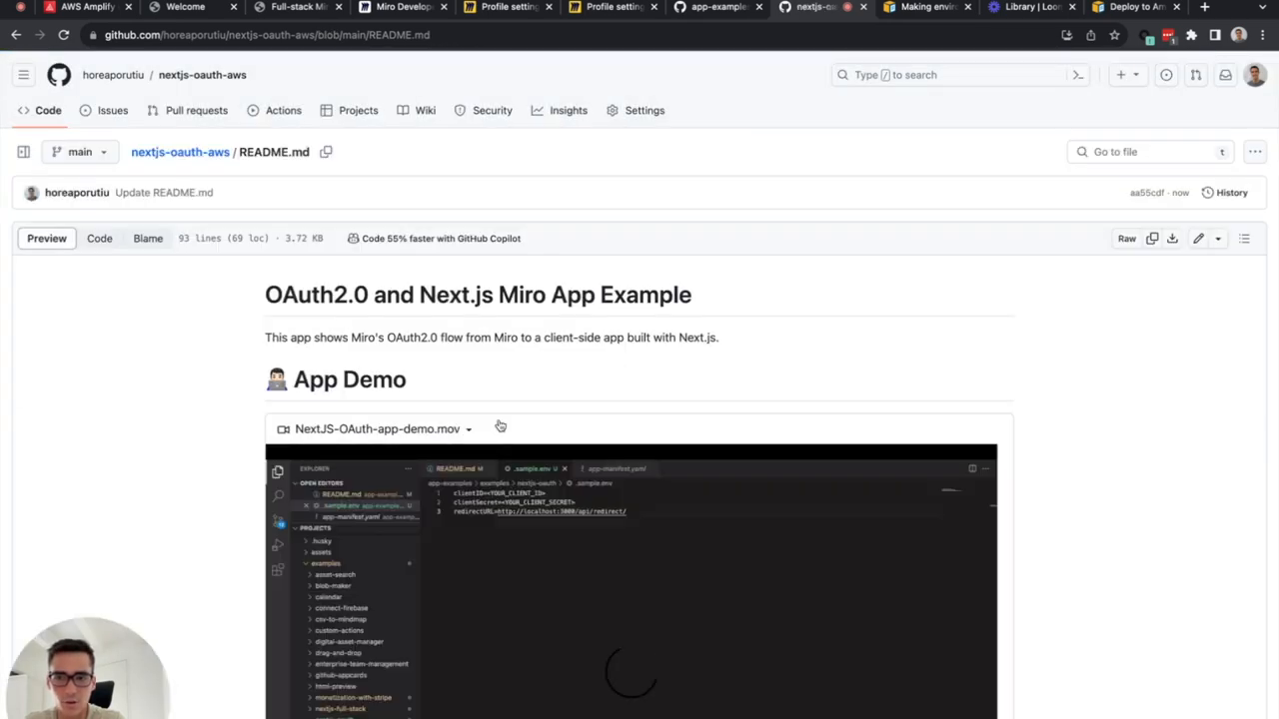
{"action": "left_click", "coordinate": [76, 8]}
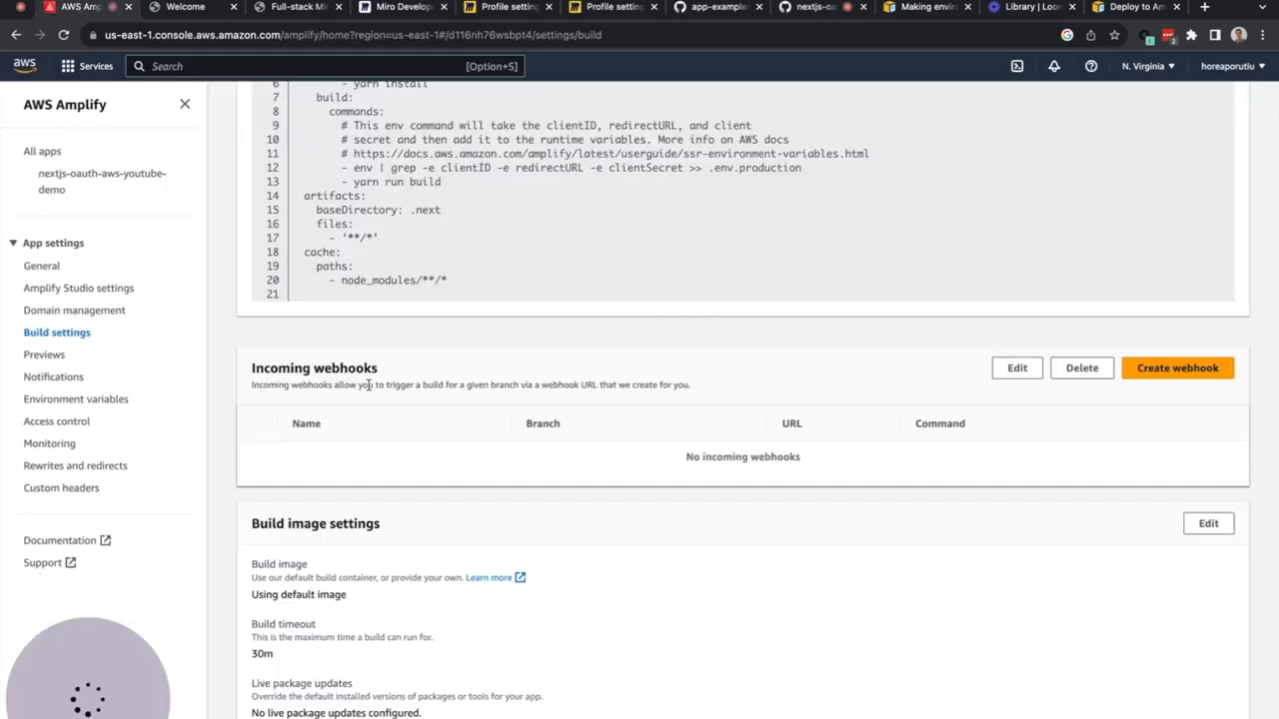
Step: Watch main's Update README.md deployment pass Provision, Build and Deploy
{"action": "left_click", "coordinate": [104, 180]}
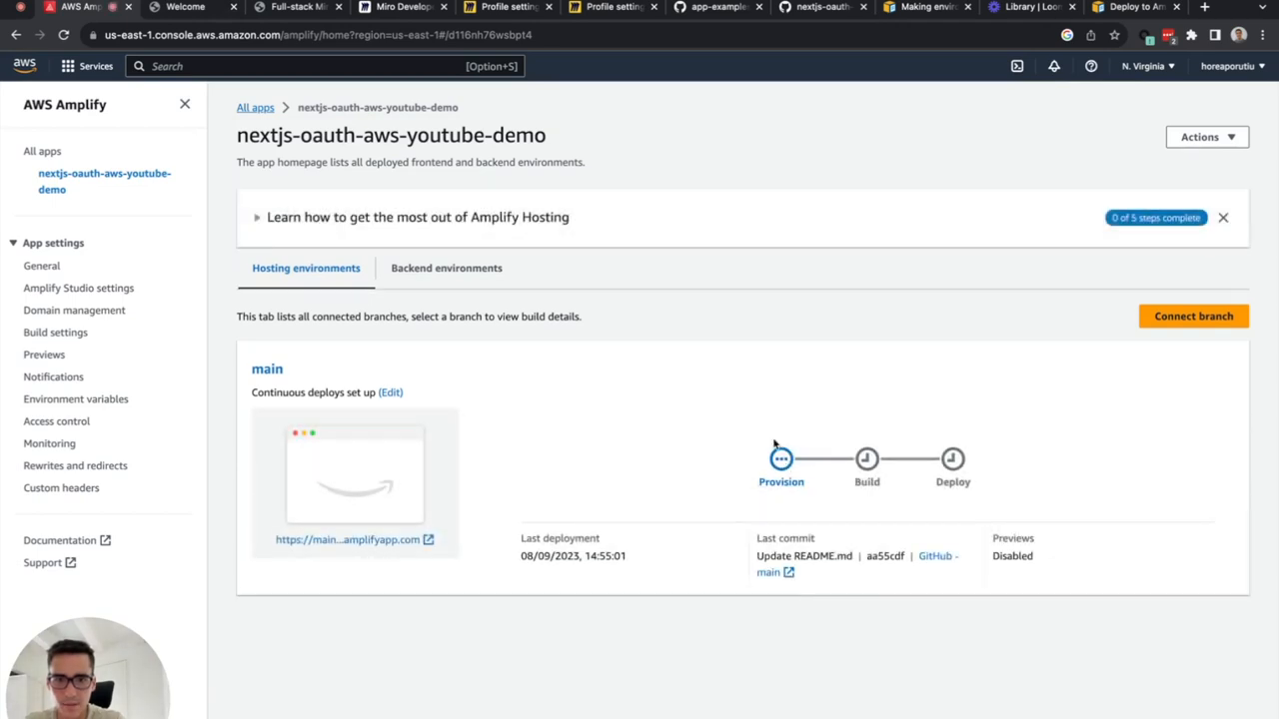
{"action": "double_click", "coordinate": [572, 555]}
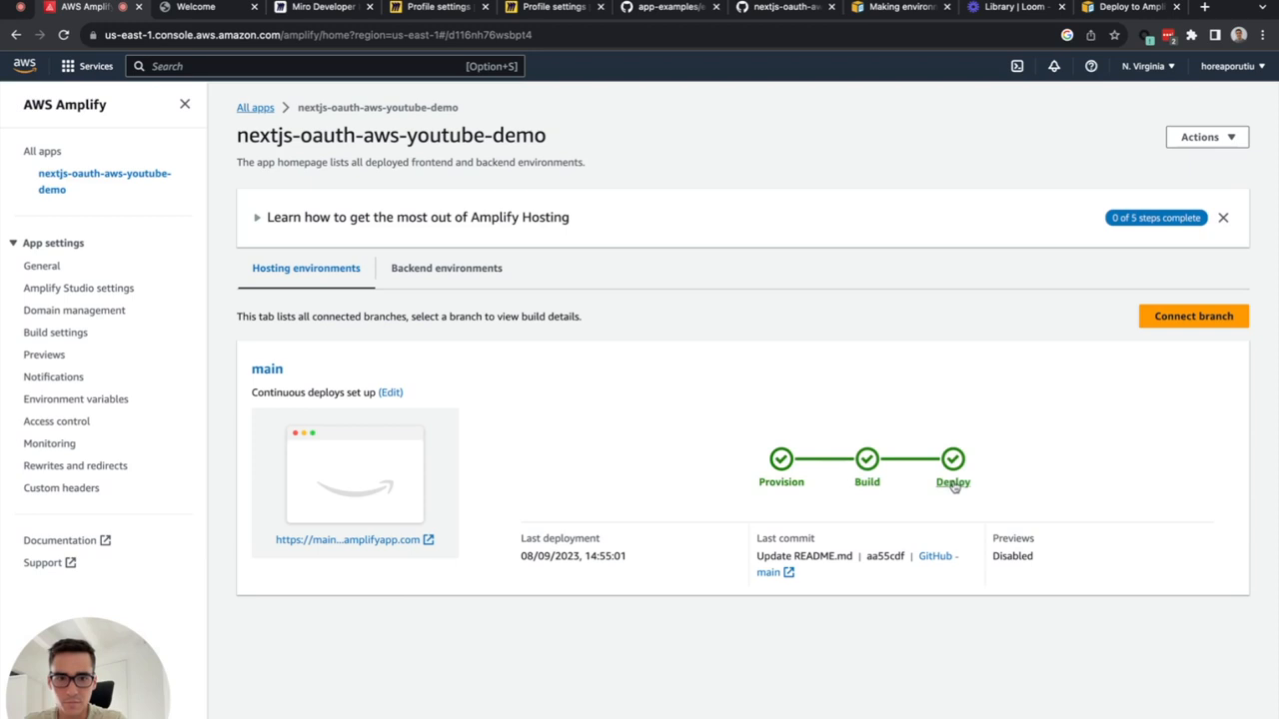
{"action": "mouse_move", "coordinate": [380, 539]}
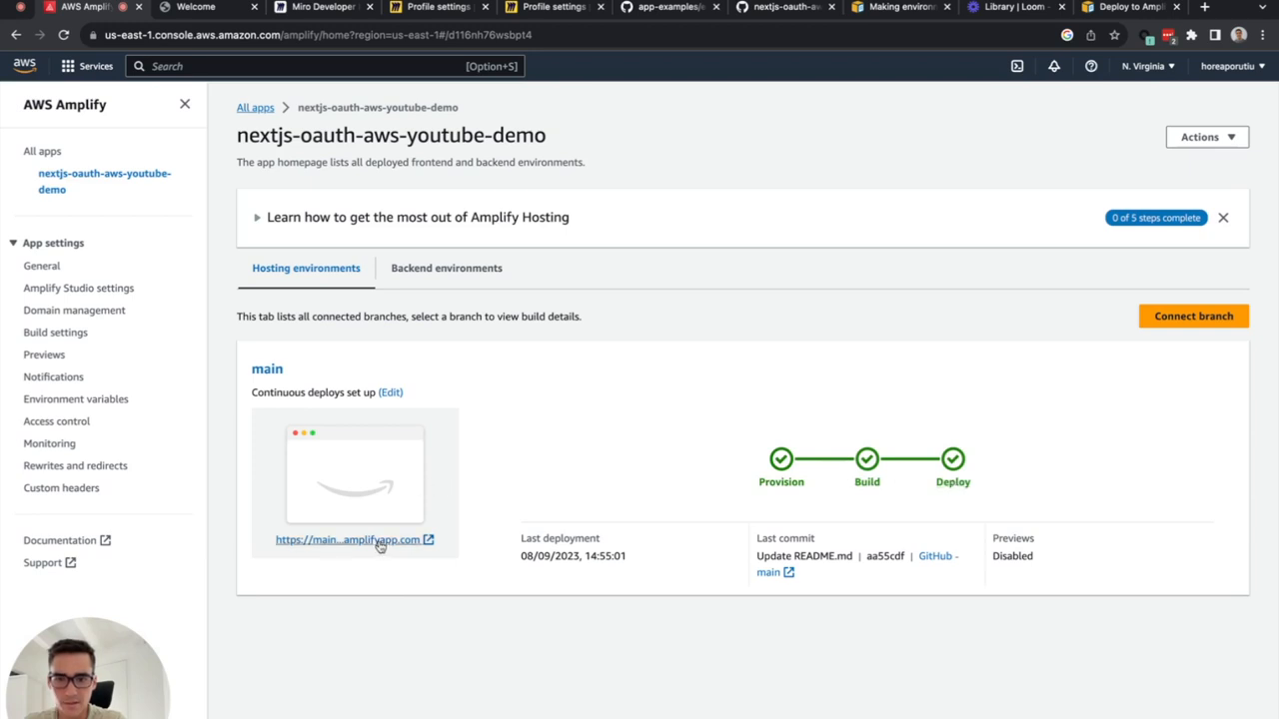
Step: Launch the deployed amplifyapp.com site and begin Miro sign-in
{"action": "left_click", "coordinate": [347, 539]}
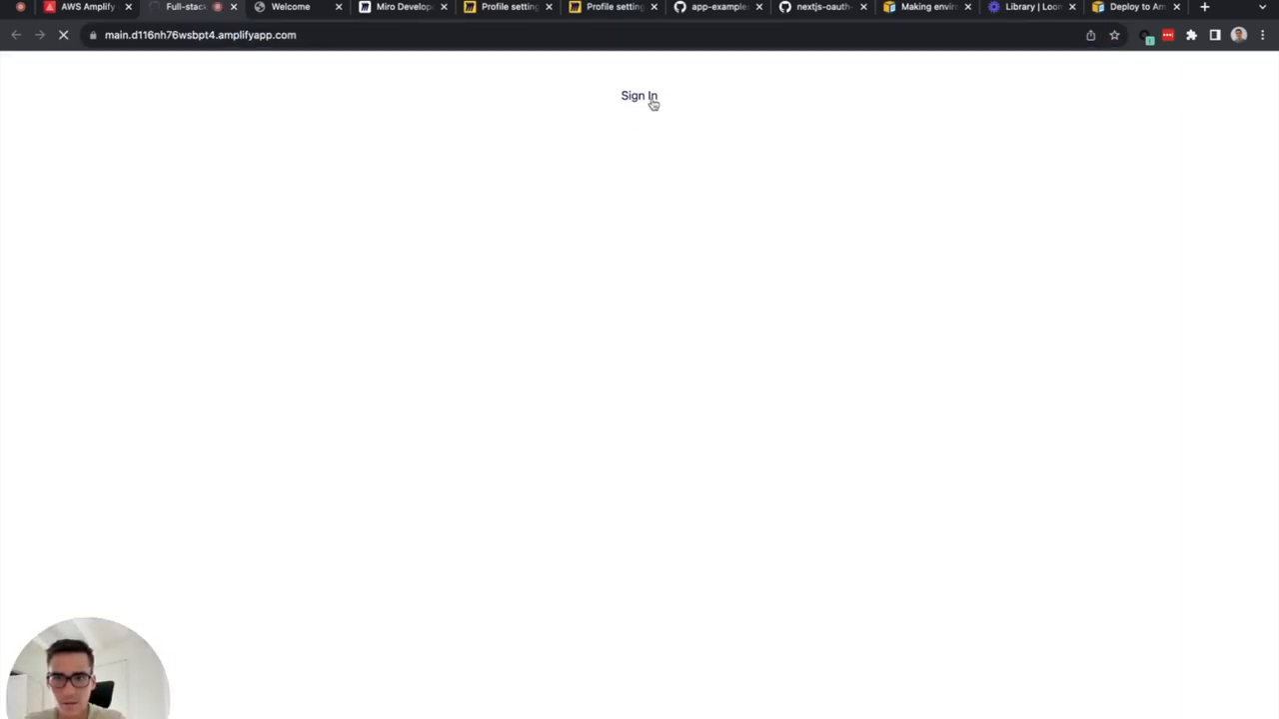
{"action": "left_click", "coordinate": [639, 96]}
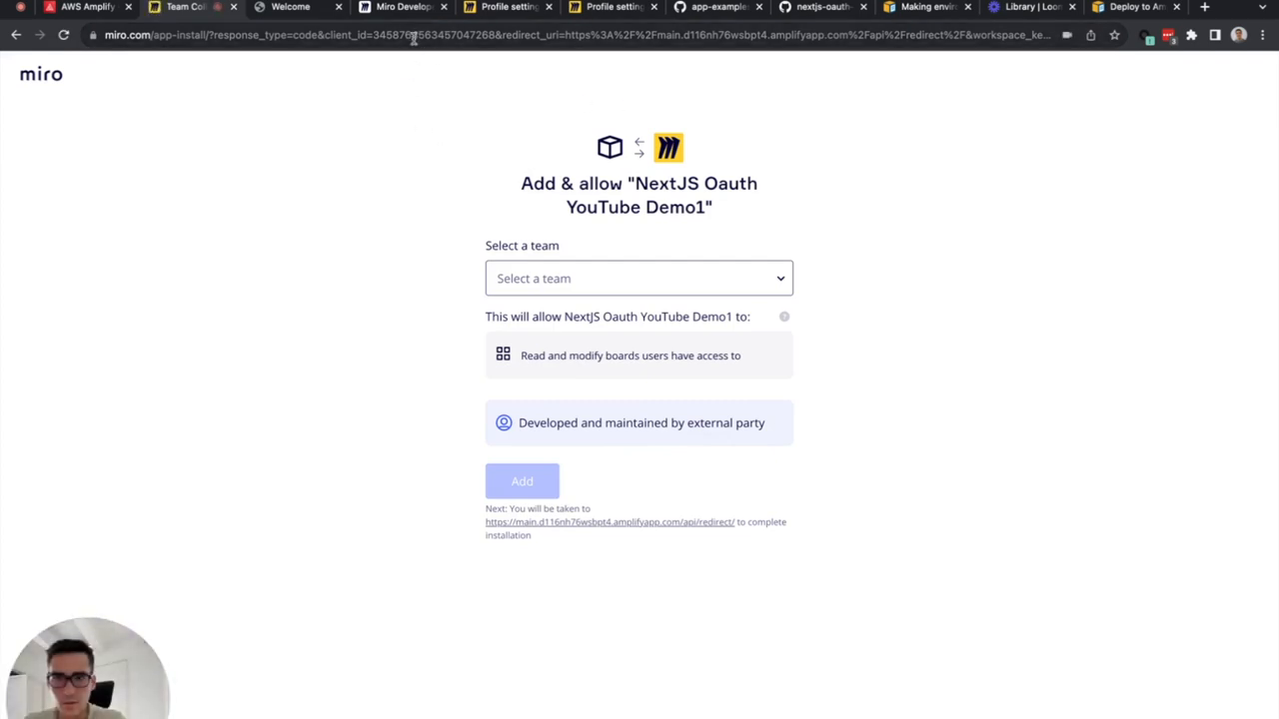
{"action": "double_click", "coordinate": [469, 36]}
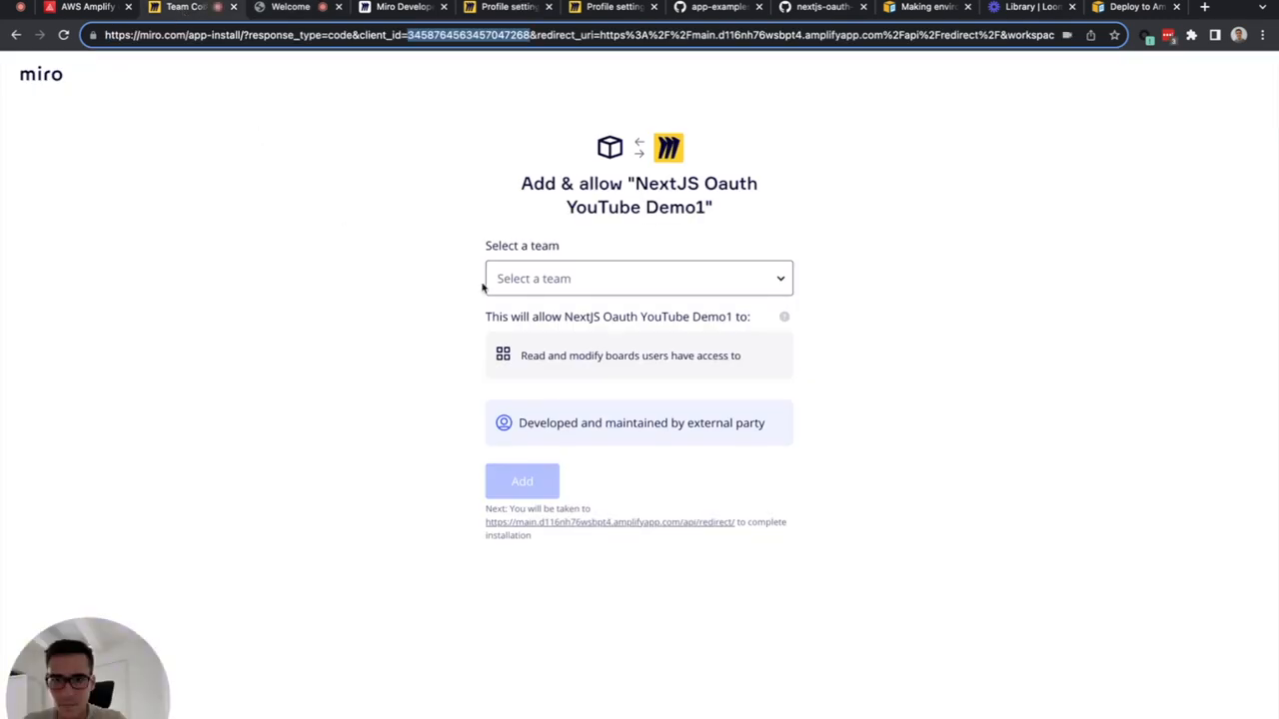
Step: Install the app into Dev team, reaching 'Logged in successfully!'
{"action": "left_click", "coordinate": [640, 278]}
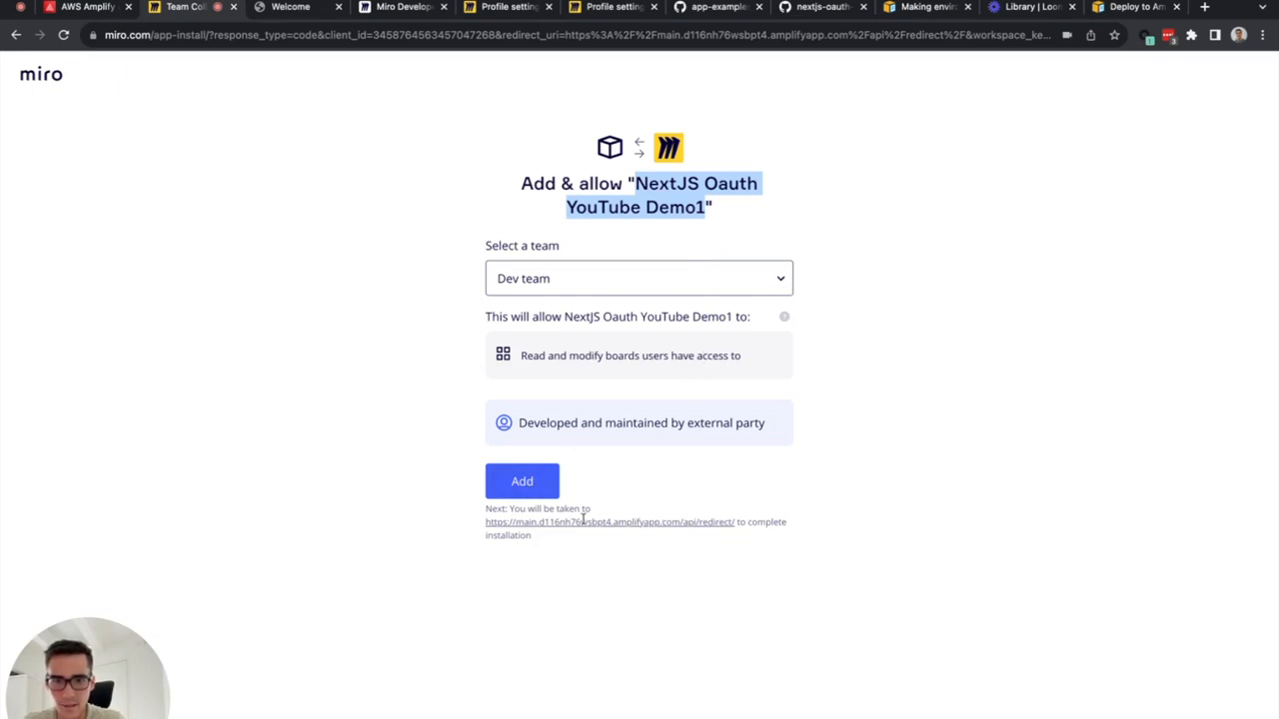
{"action": "left_click", "coordinate": [521, 480]}
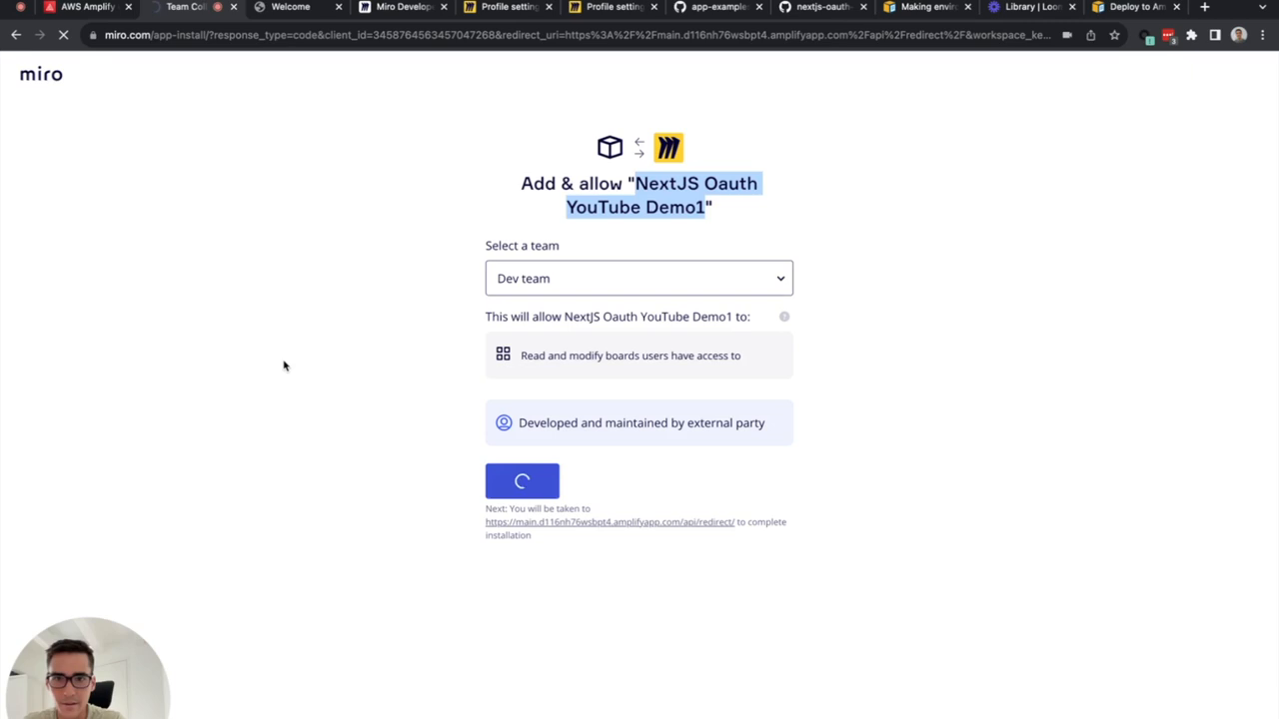
{"action": "left_click", "coordinate": [521, 480]}
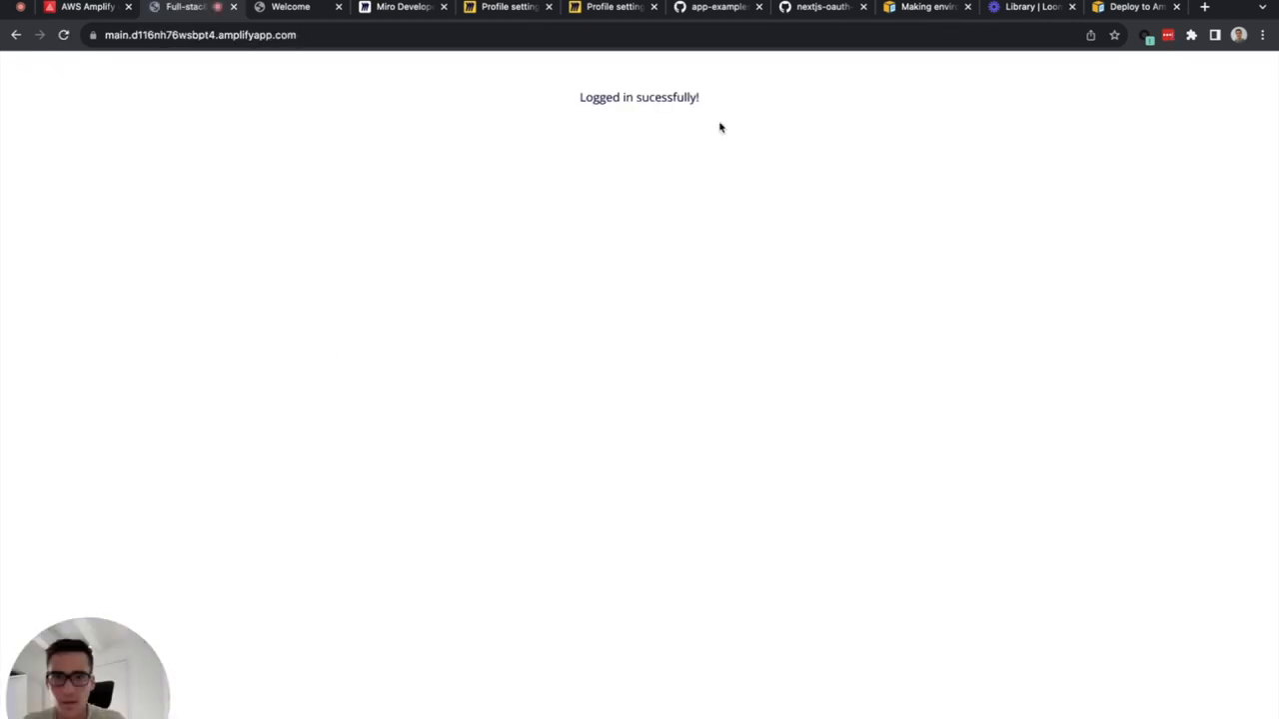
{"action": "mouse_move", "coordinate": [728, 104]}
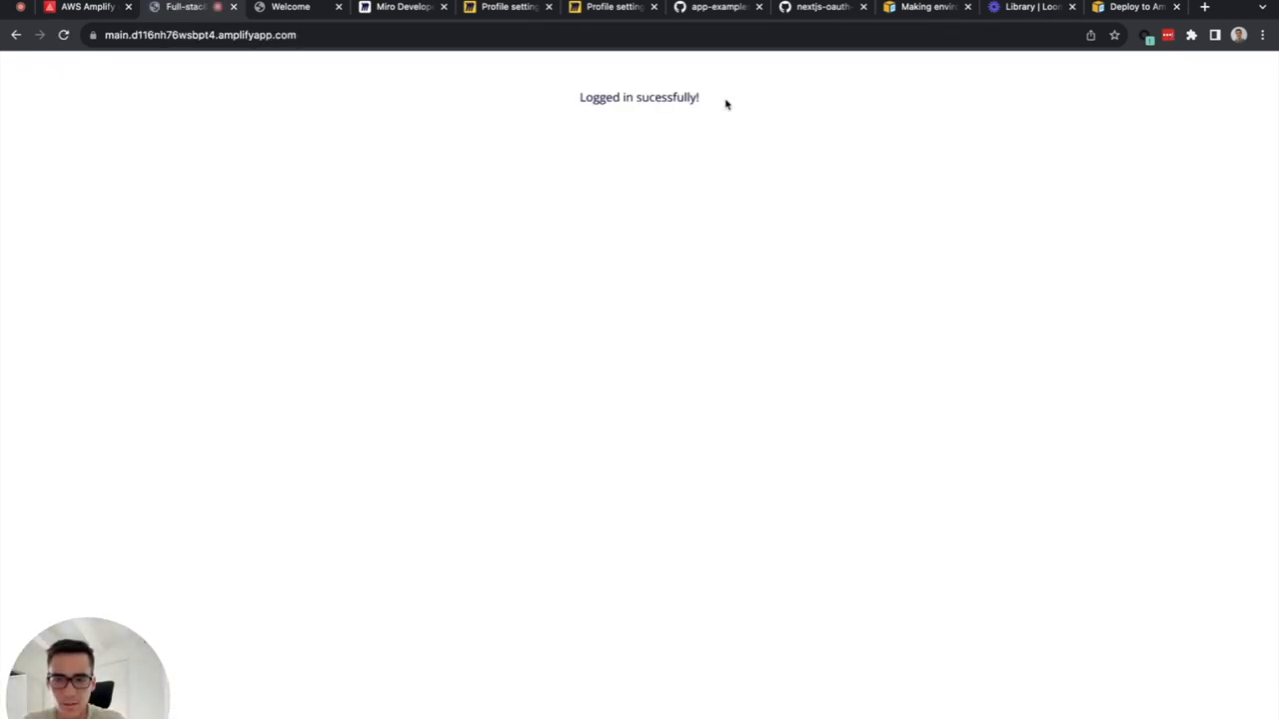